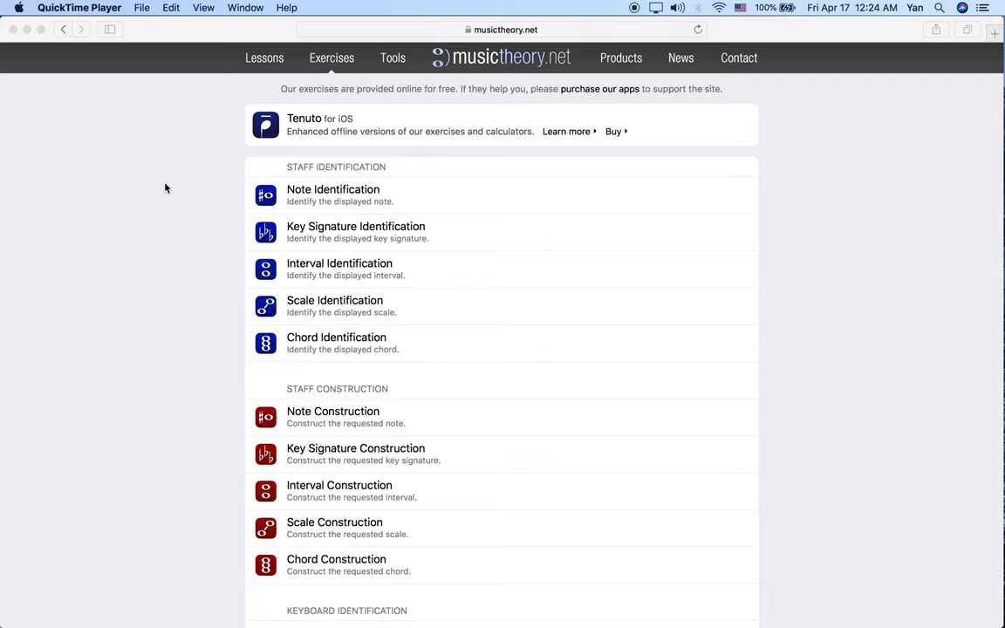
mouse_move(183, 217)
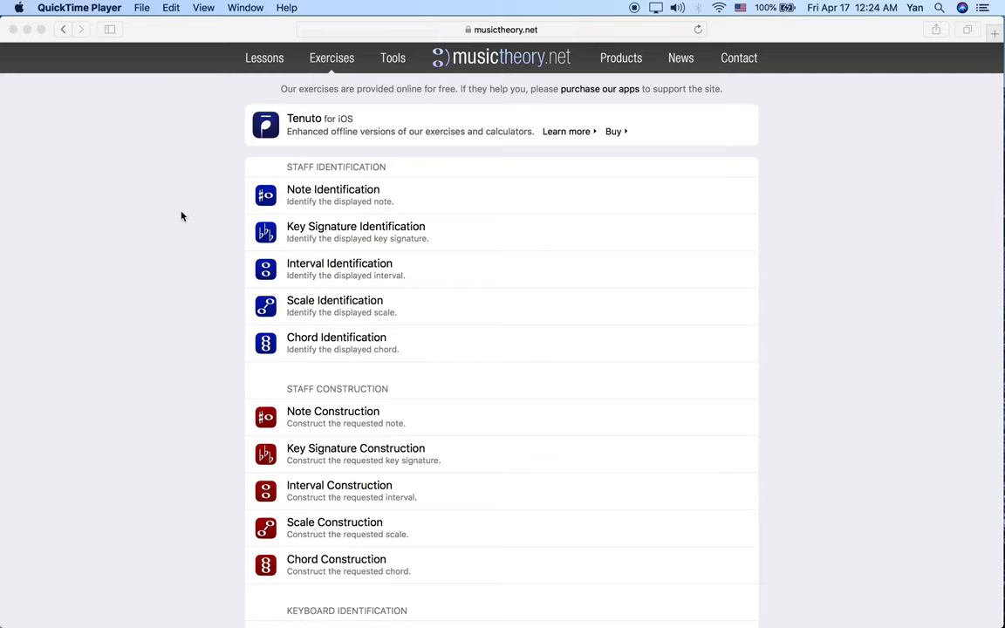
Scroll the Exercises page down to the Ear Training section at the bottom
scroll("down", 3)
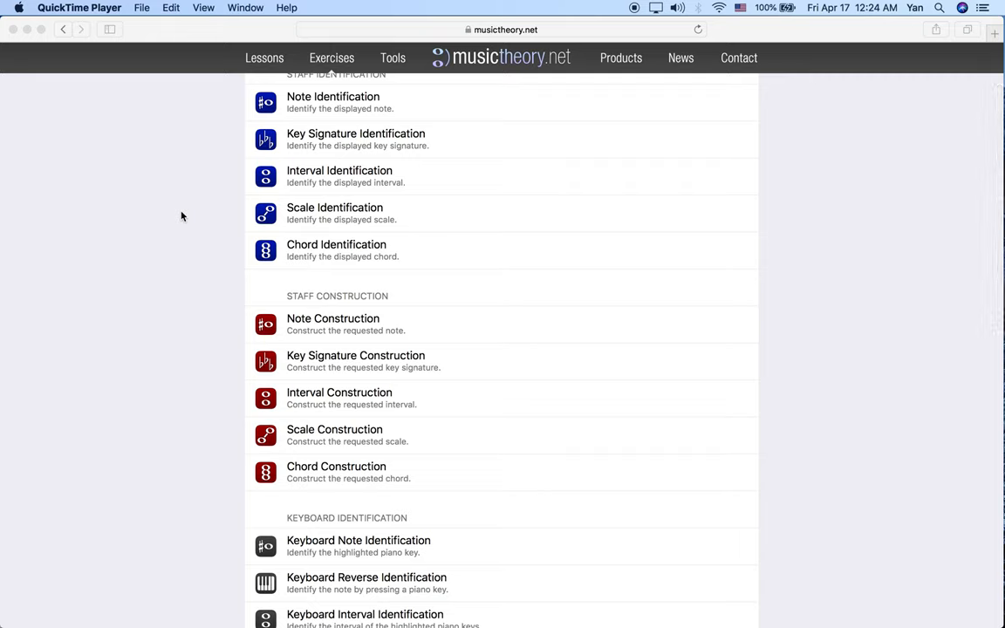
mouse_move(208, 246)
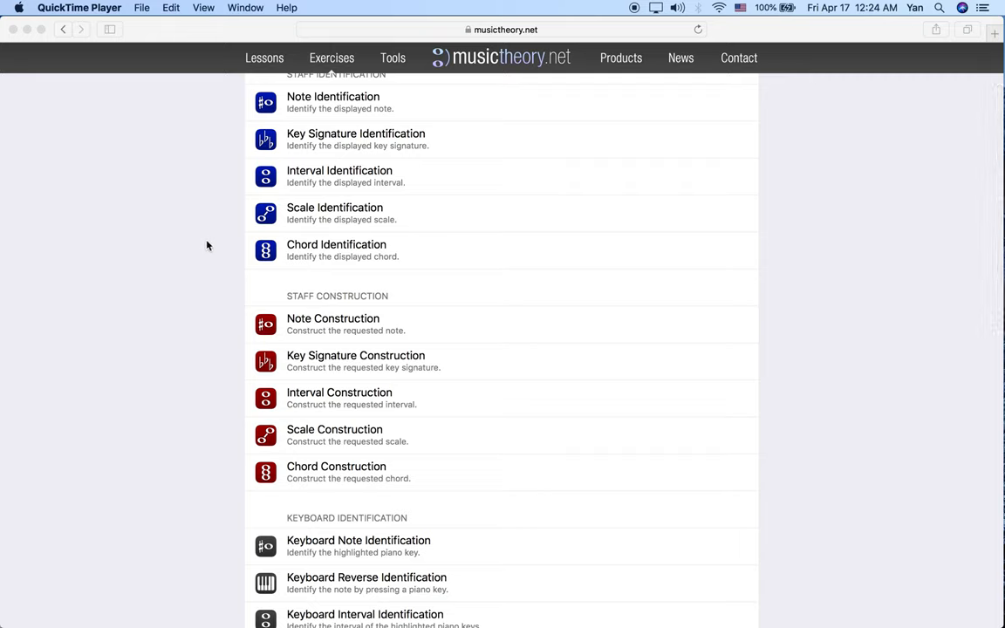
scroll("down", 3)
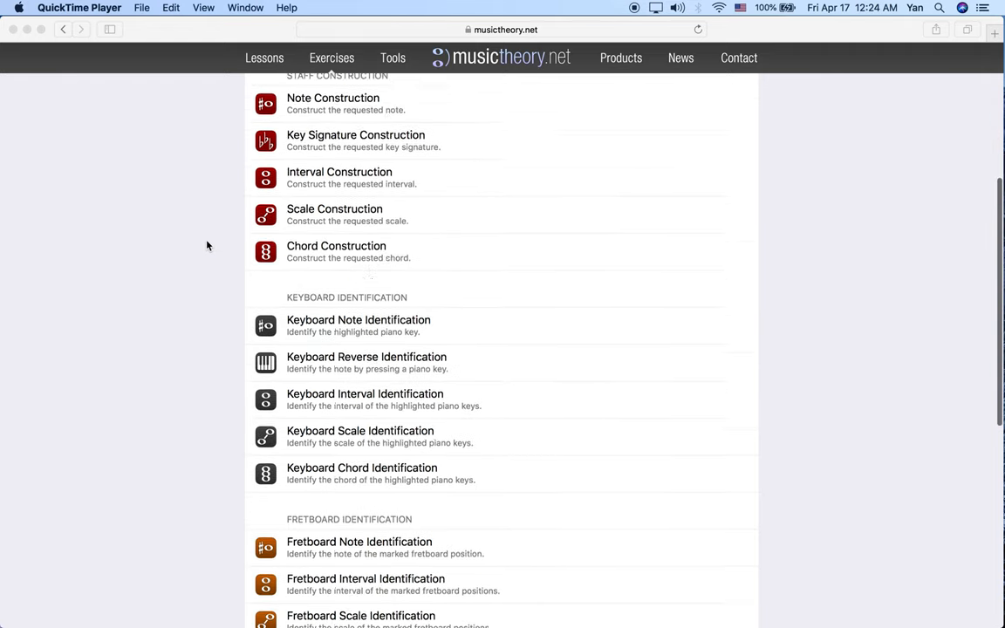
scroll("down", 3)
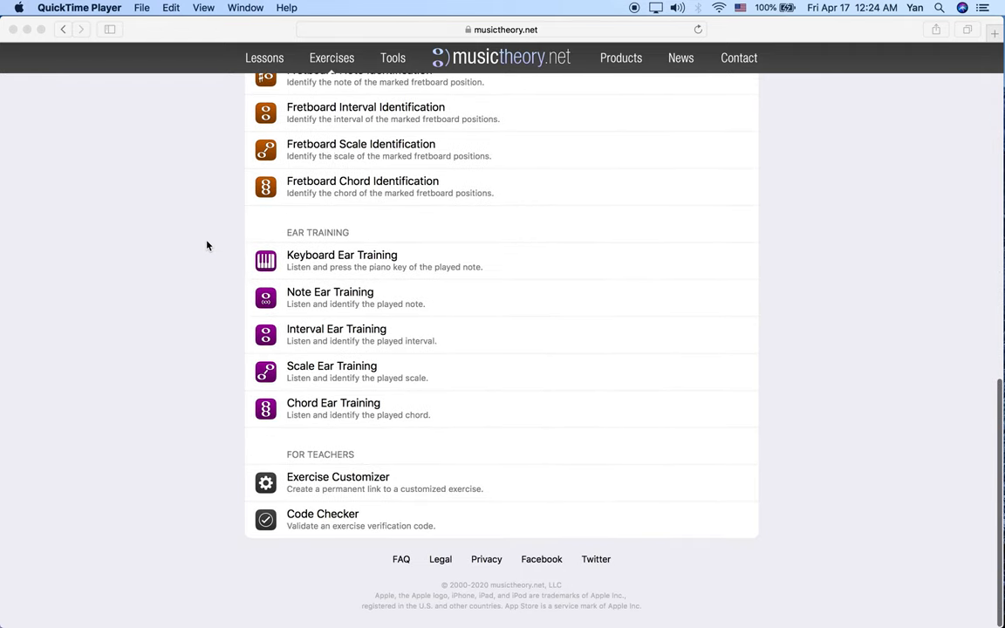
mouse_move(220, 266)
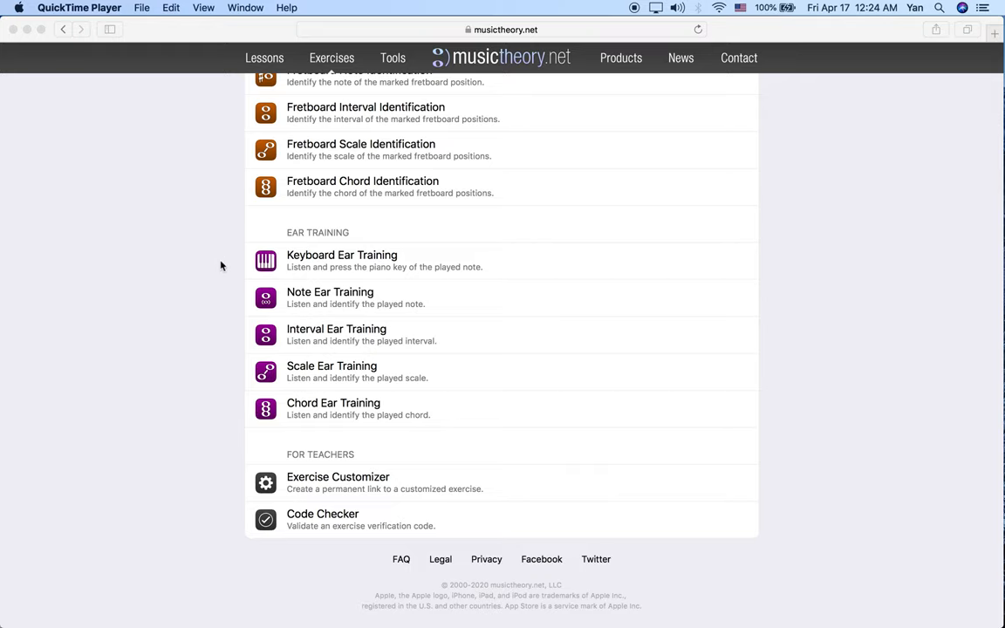
mouse_move(224, 266)
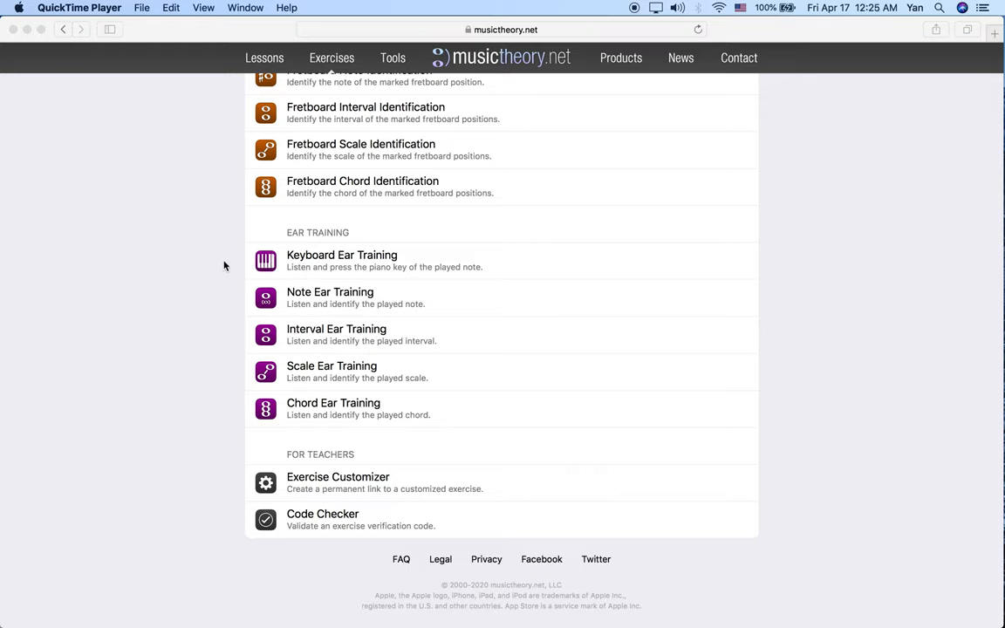
mouse_move(227, 277)
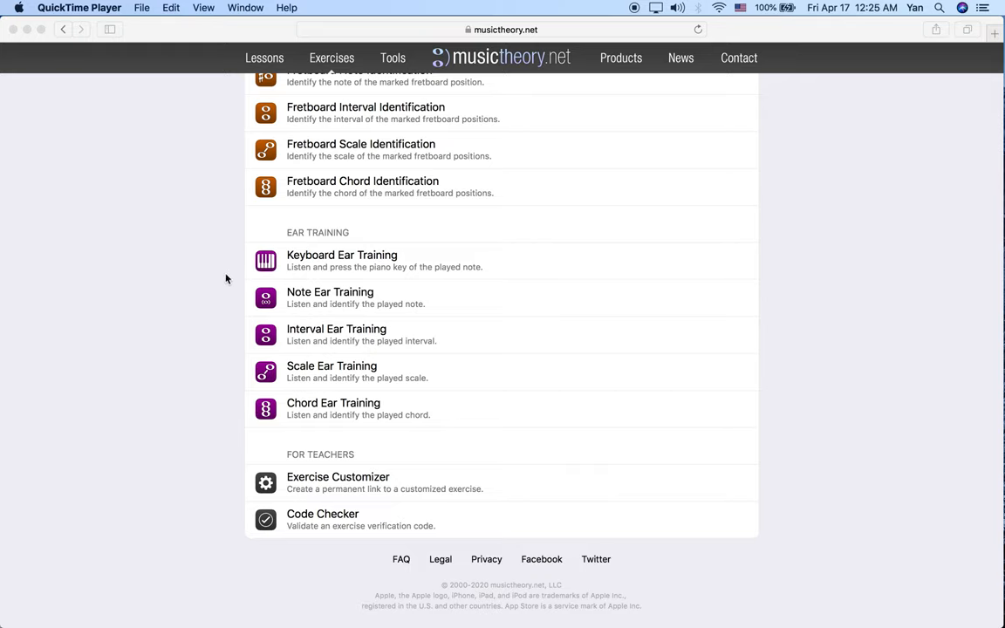
mouse_move(233, 262)
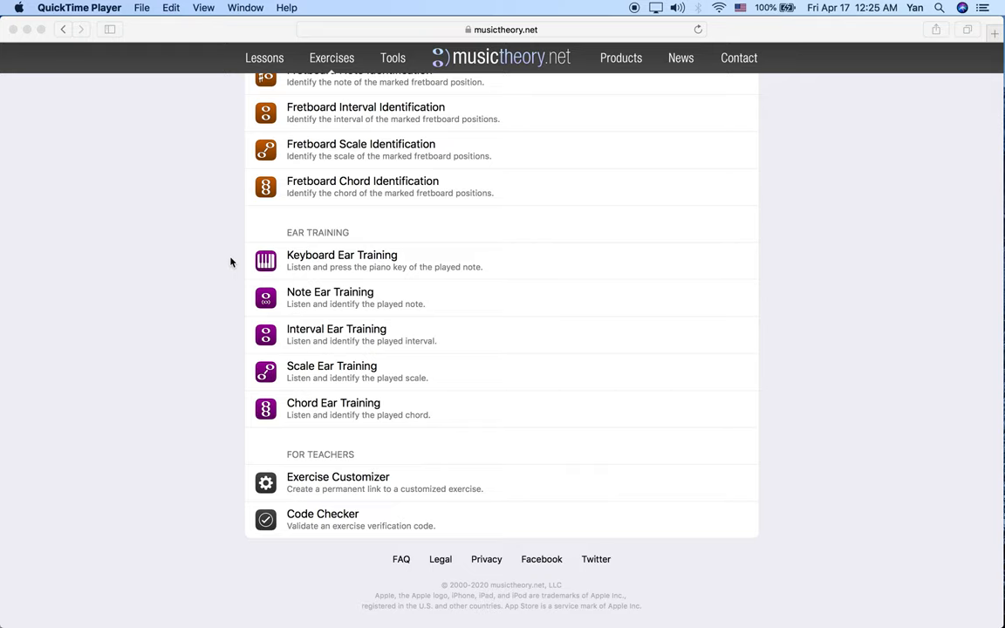
mouse_move(225, 262)
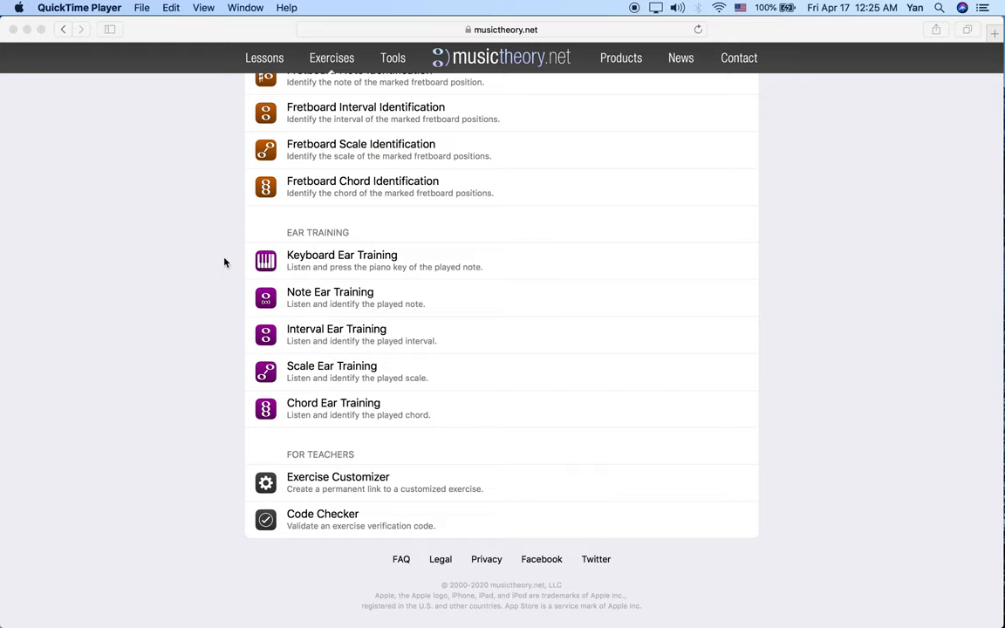
mouse_move(506, 83)
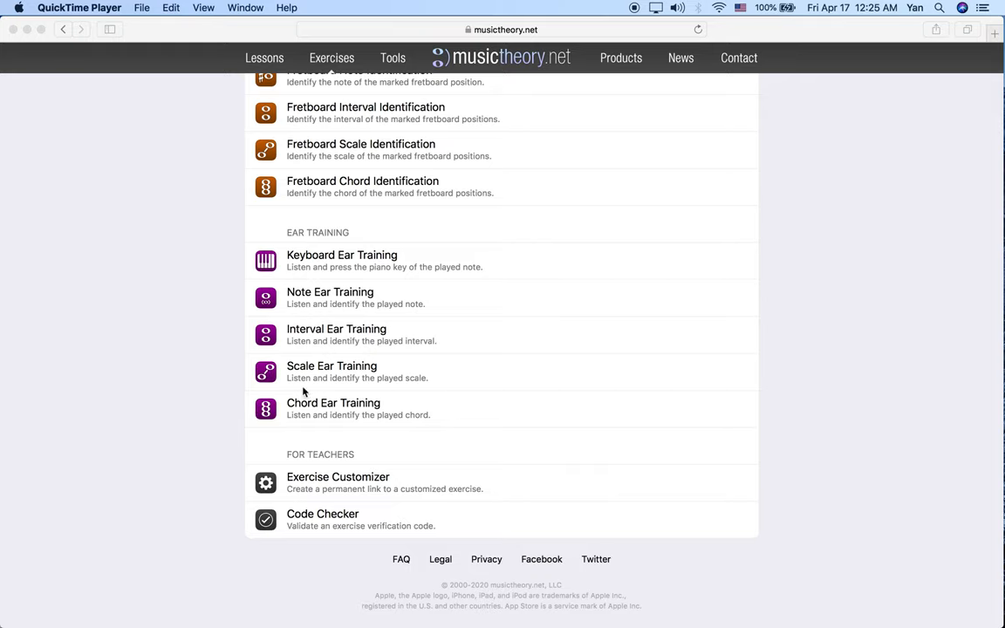
mouse_move(331, 236)
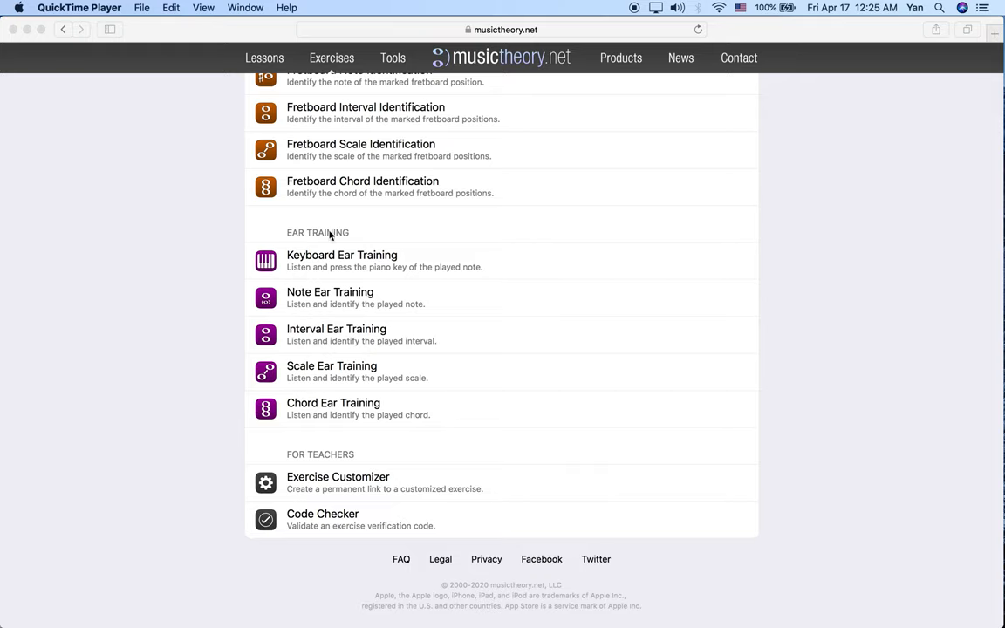
mouse_move(320, 430)
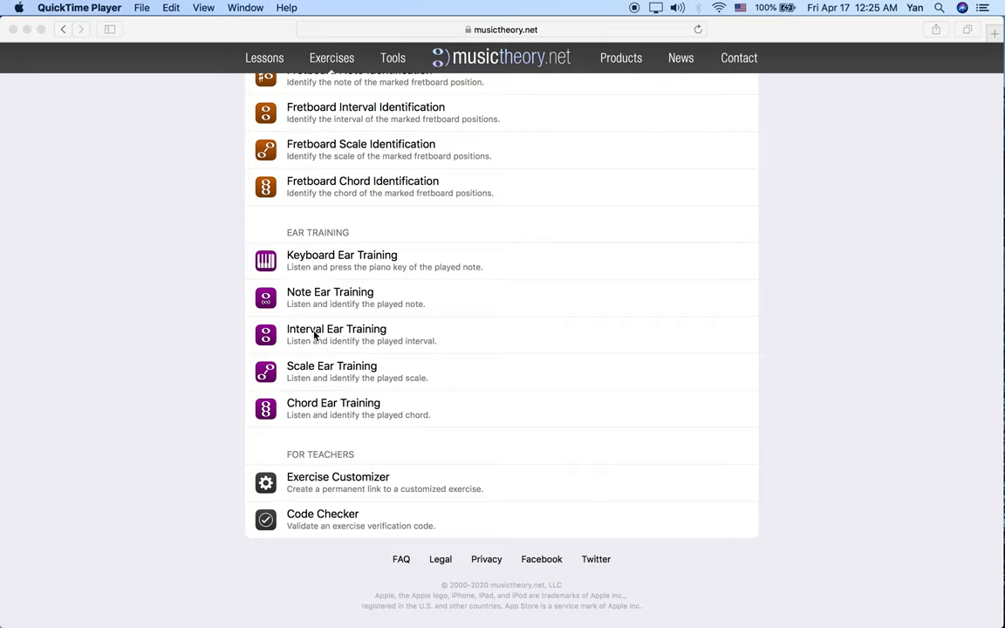
mouse_move(378, 337)
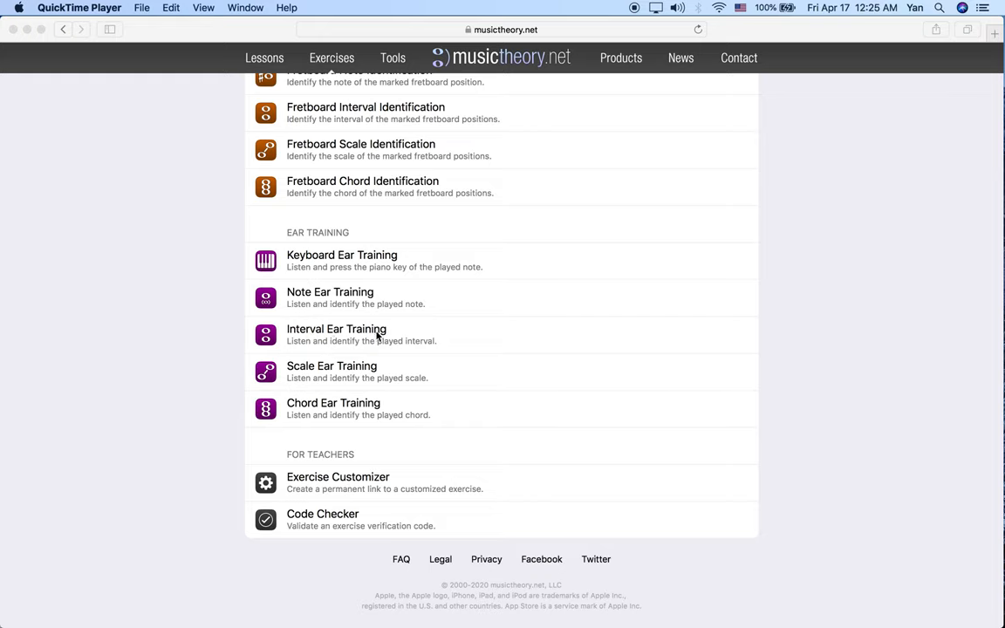
mouse_move(349, 411)
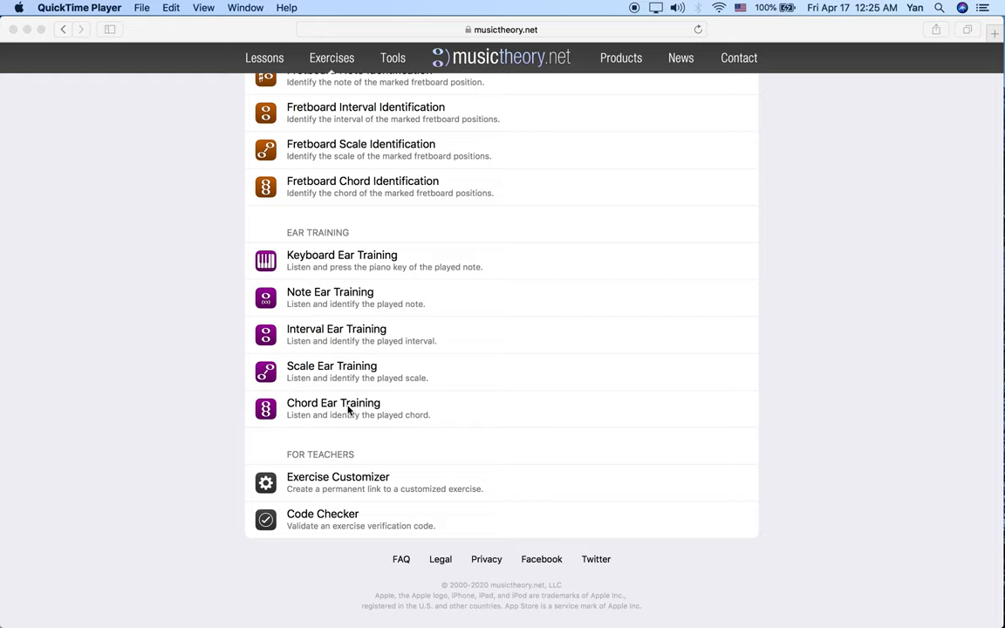
mouse_move(317, 335)
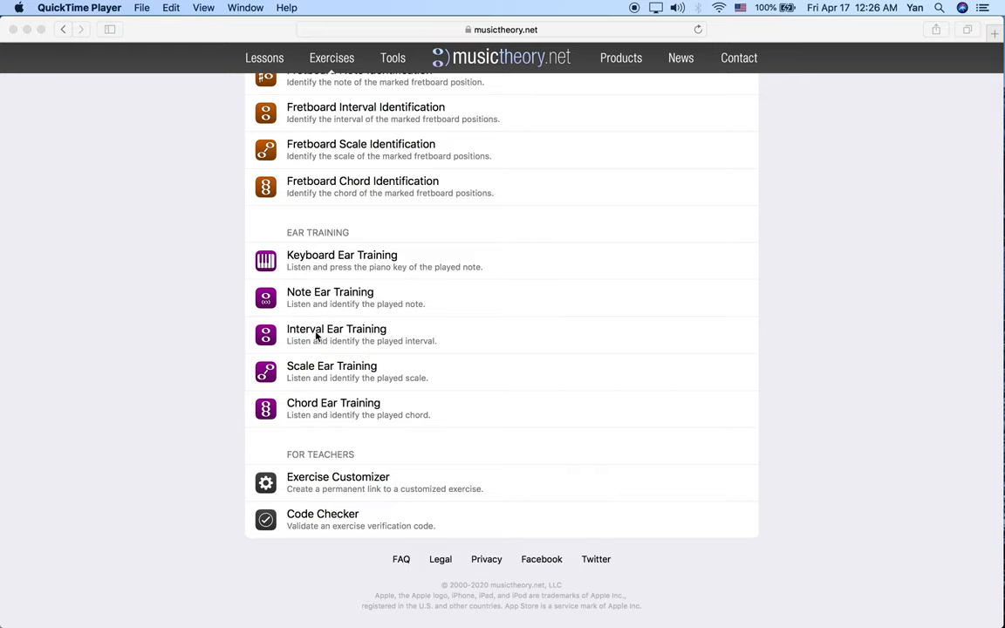
mouse_move(316, 336)
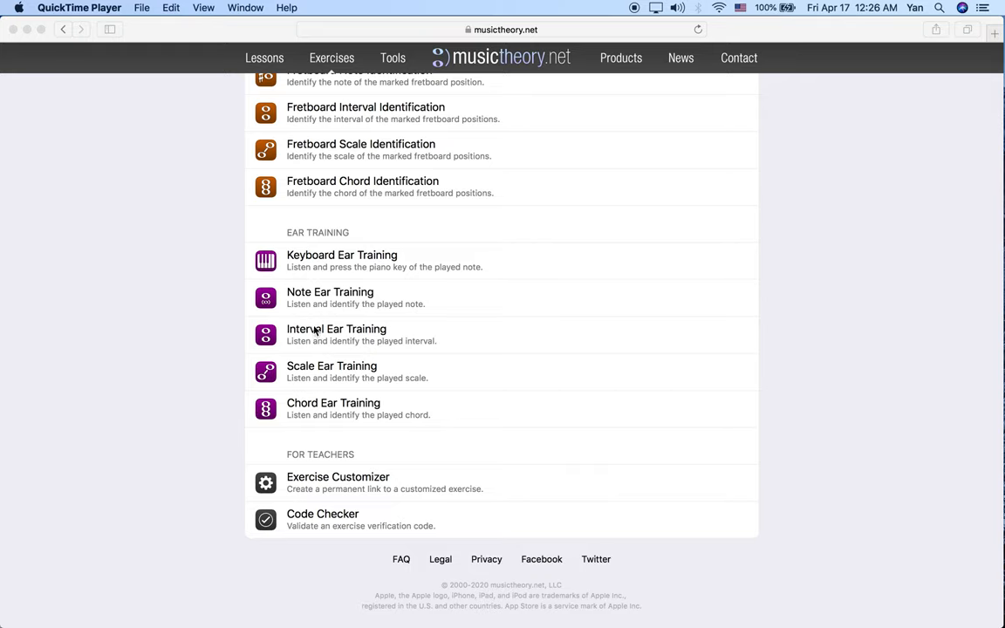
mouse_move(318, 334)
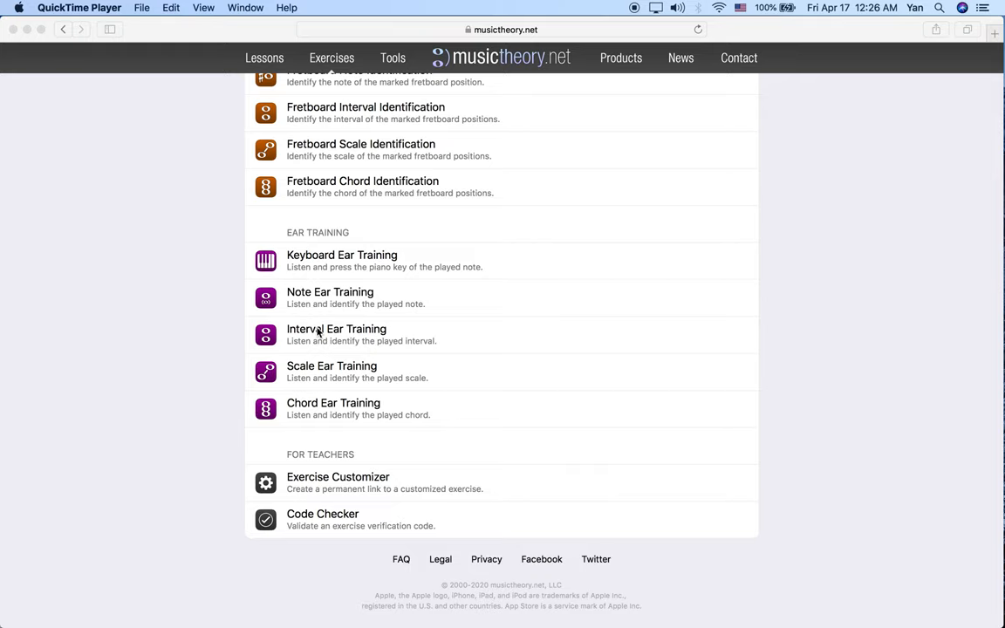
mouse_move(307, 408)
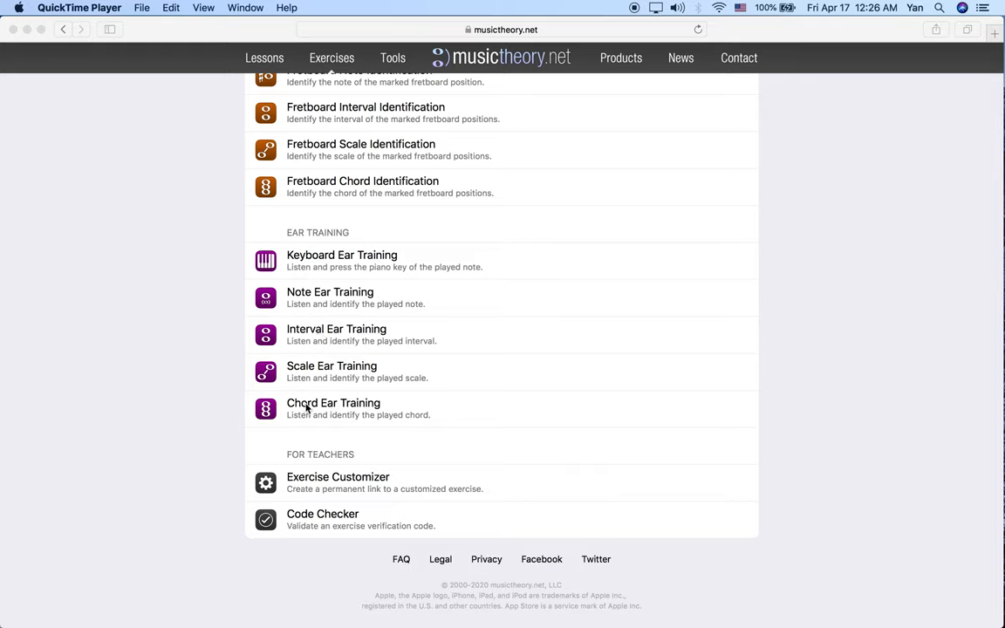
mouse_move(319, 334)
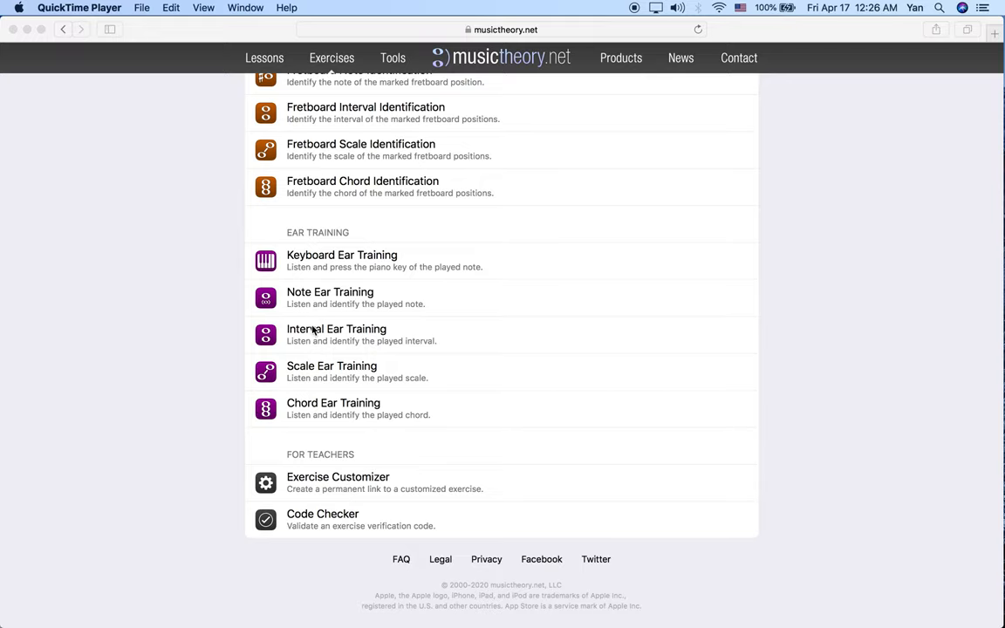
Launch Interval Ear Training and review its enabled intervals, Unison through Octave, in settings
left_click(337, 328)
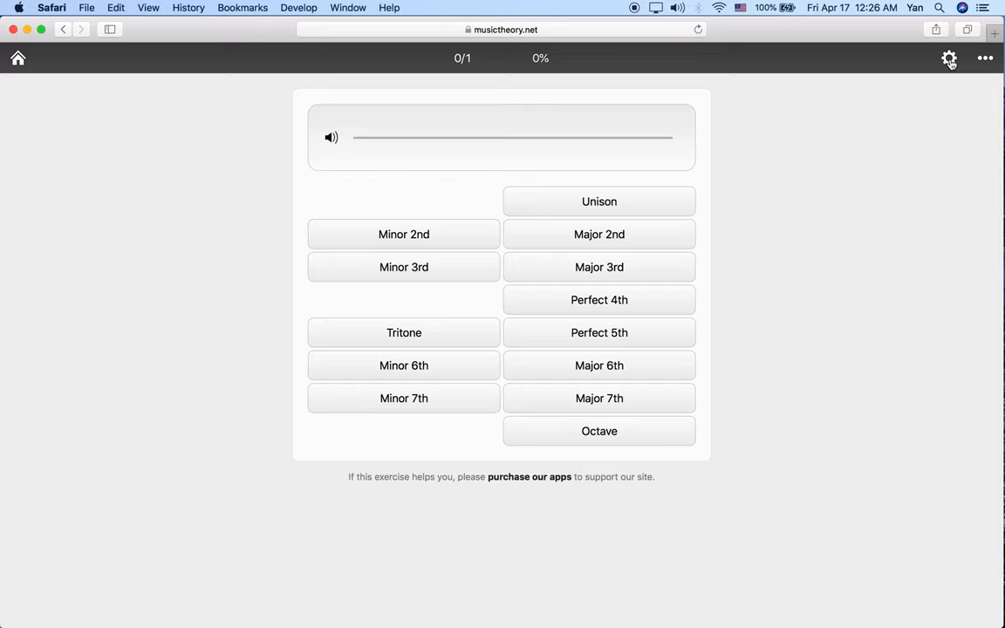
mouse_move(951, 65)
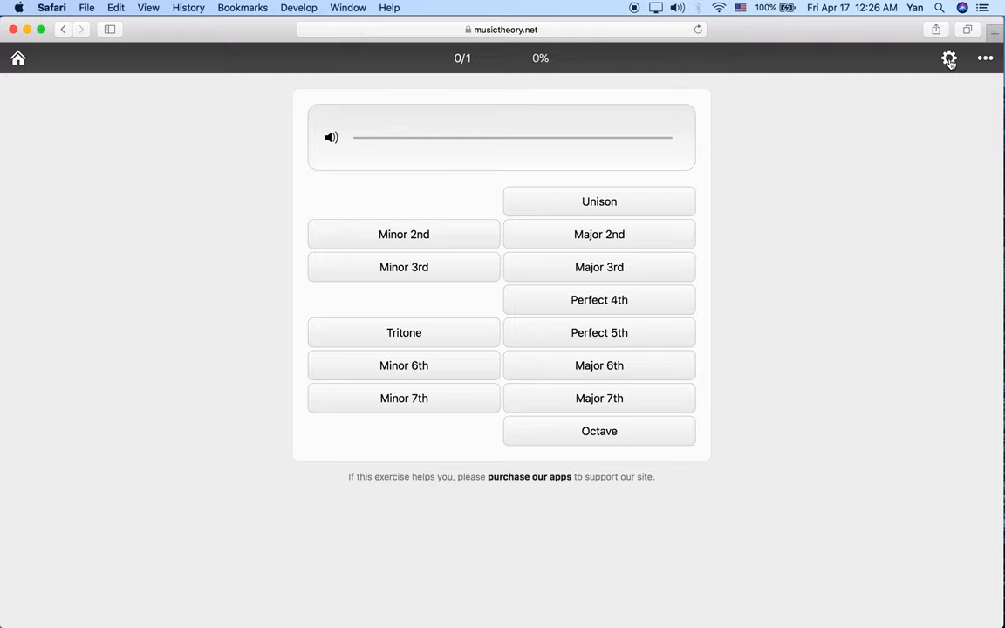
left_click(948, 59)
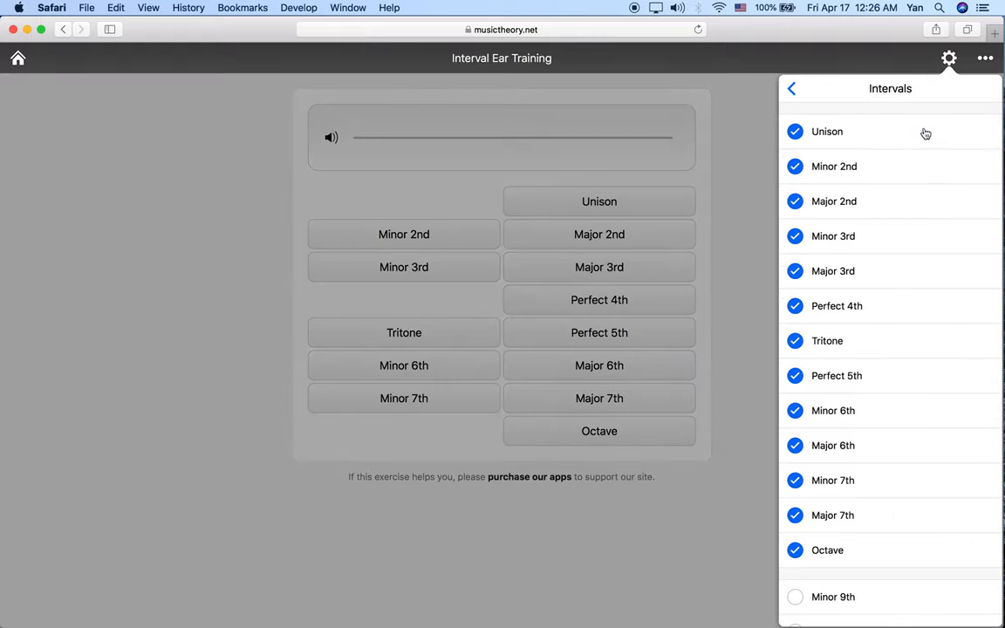
scroll("down", 3)
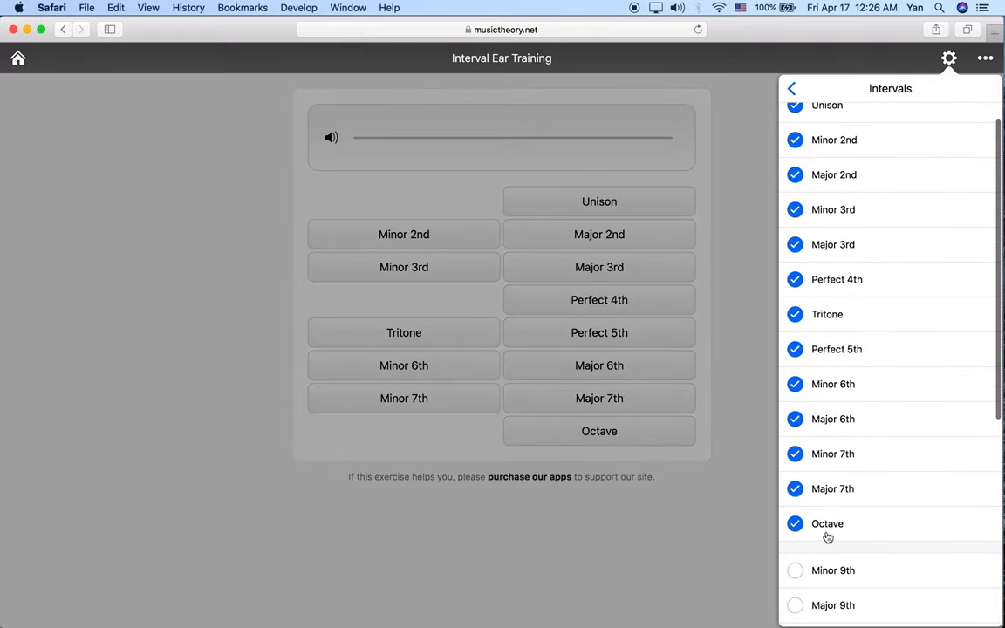
scroll("down", 3)
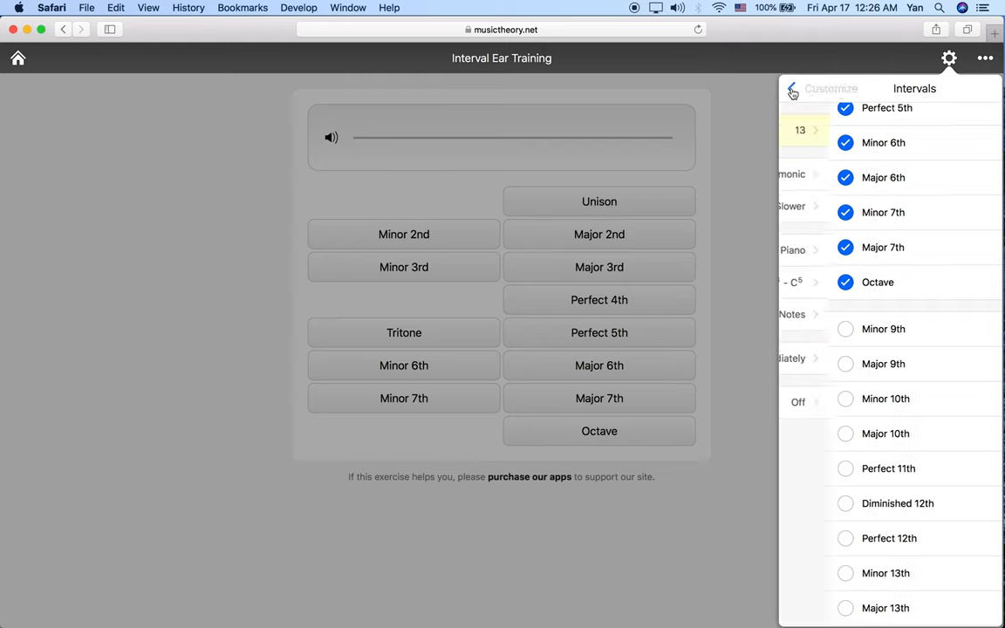
Set Play Mode to Asc. Harmonic and return to the Customize summary
left_click(792, 90)
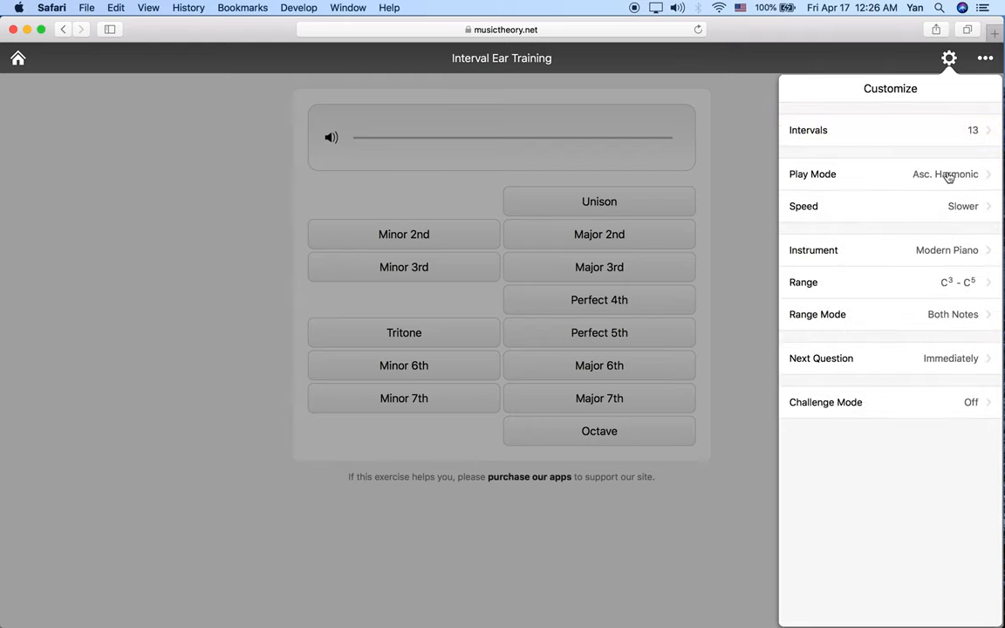
mouse_move(971, 134)
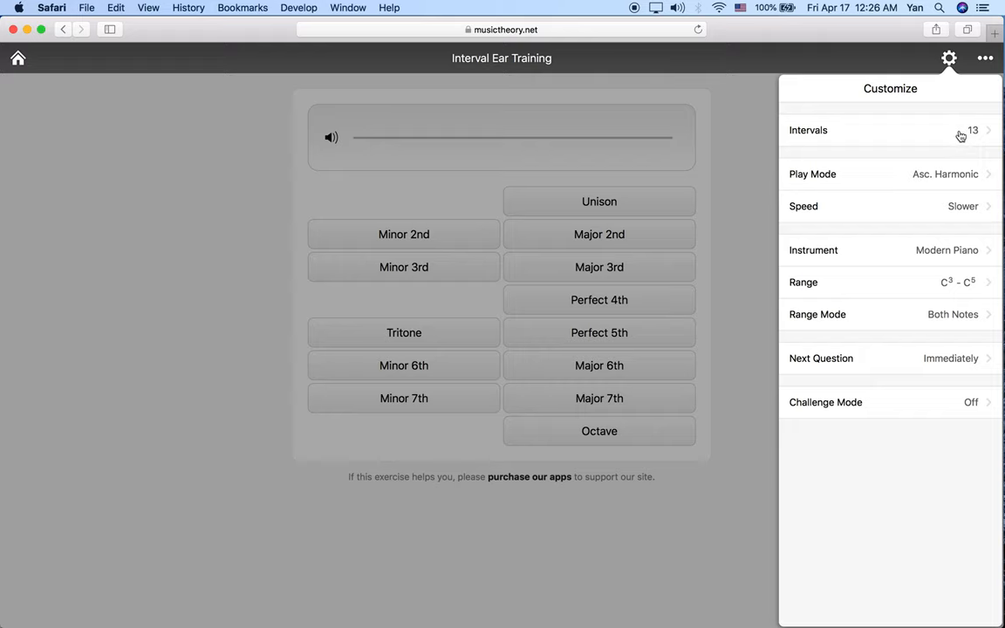
mouse_move(961, 138)
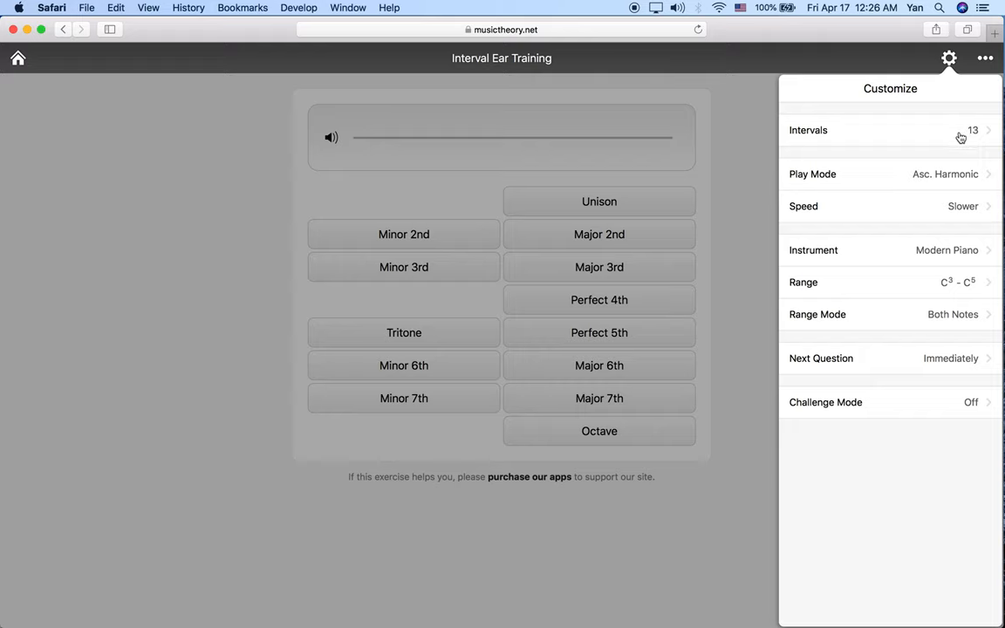
mouse_move(943, 174)
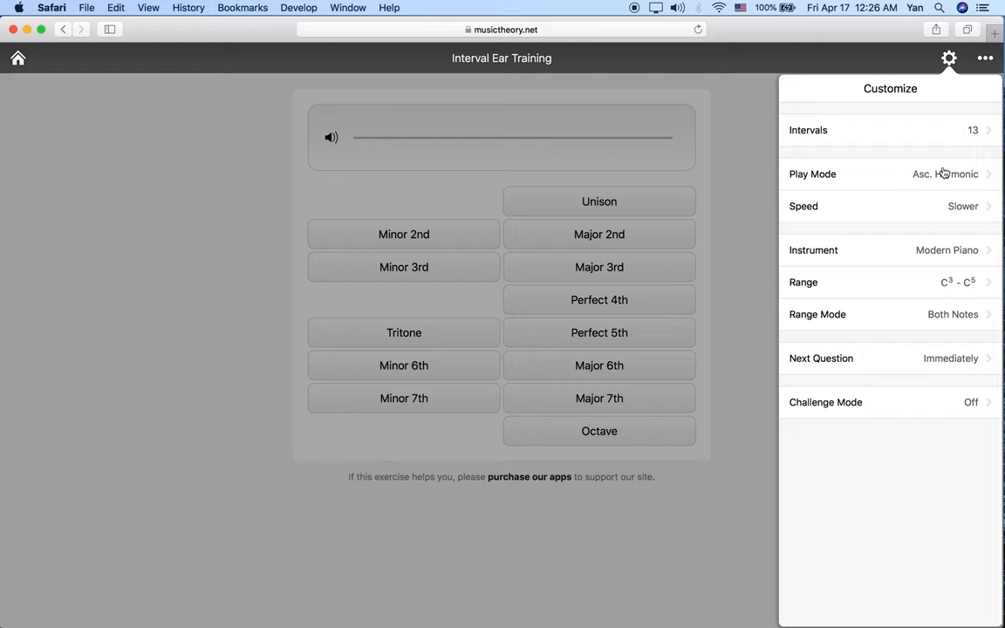
left_click(890, 174)
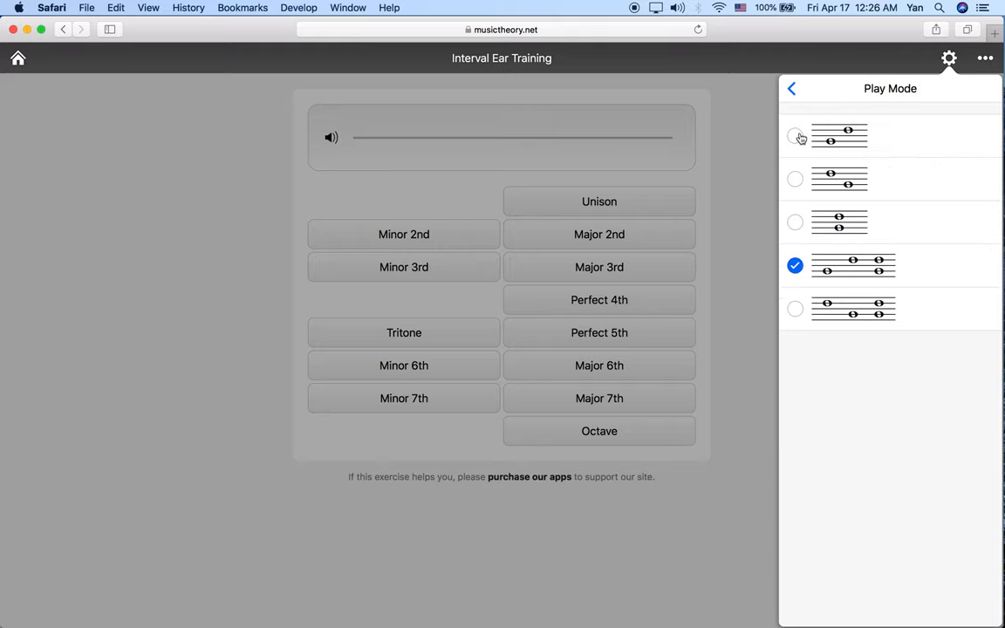
mouse_move(828, 281)
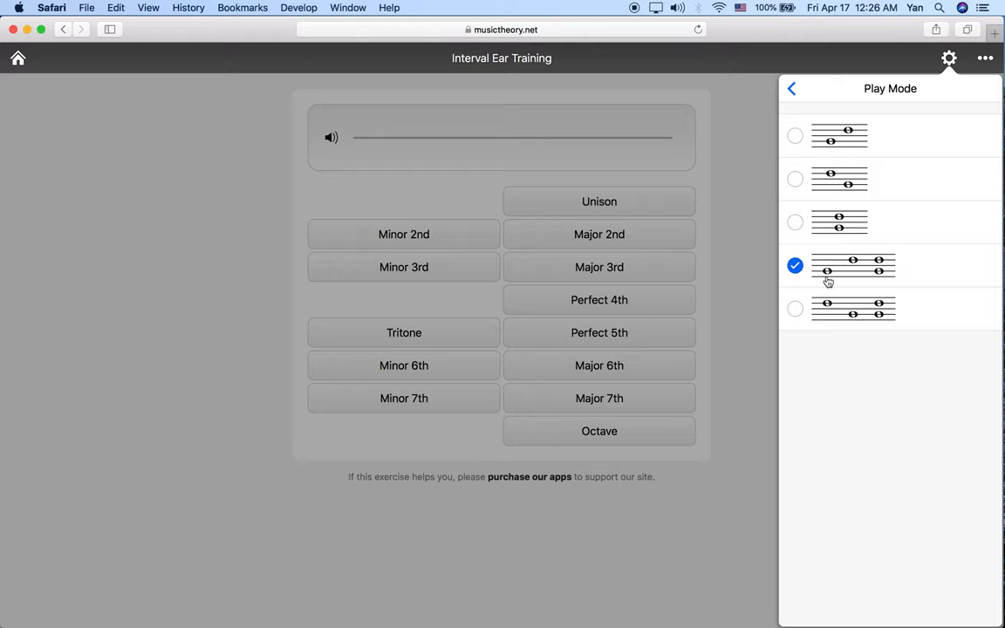
mouse_move(879, 271)
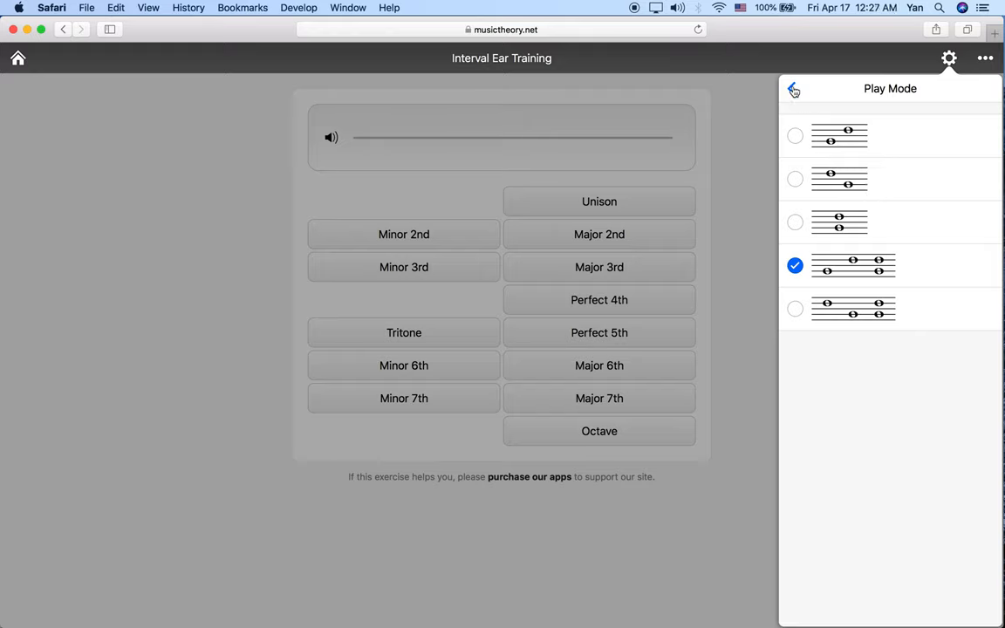
left_click(792, 89)
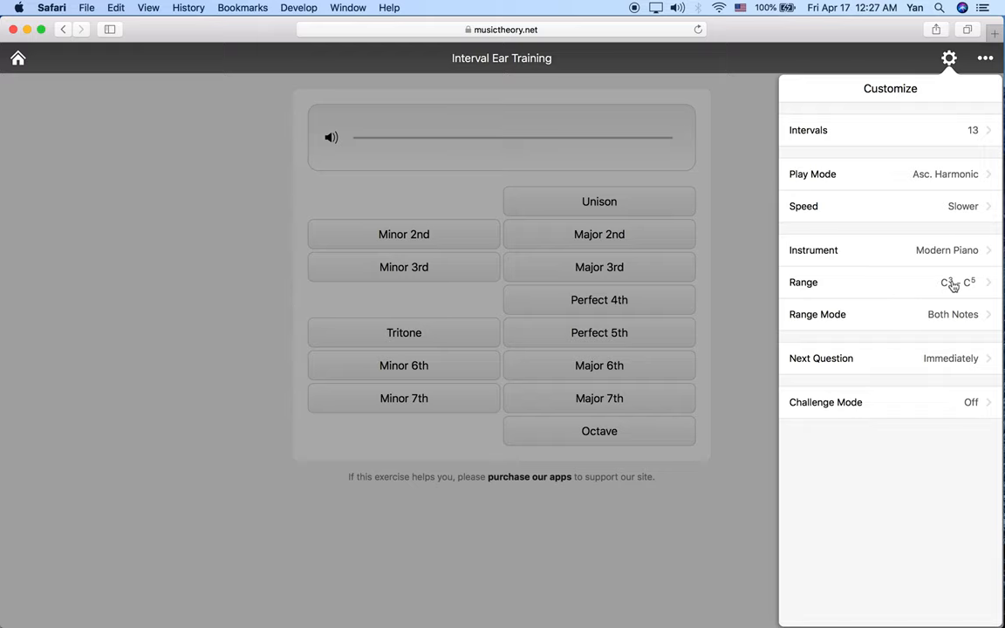
mouse_move(891, 294)
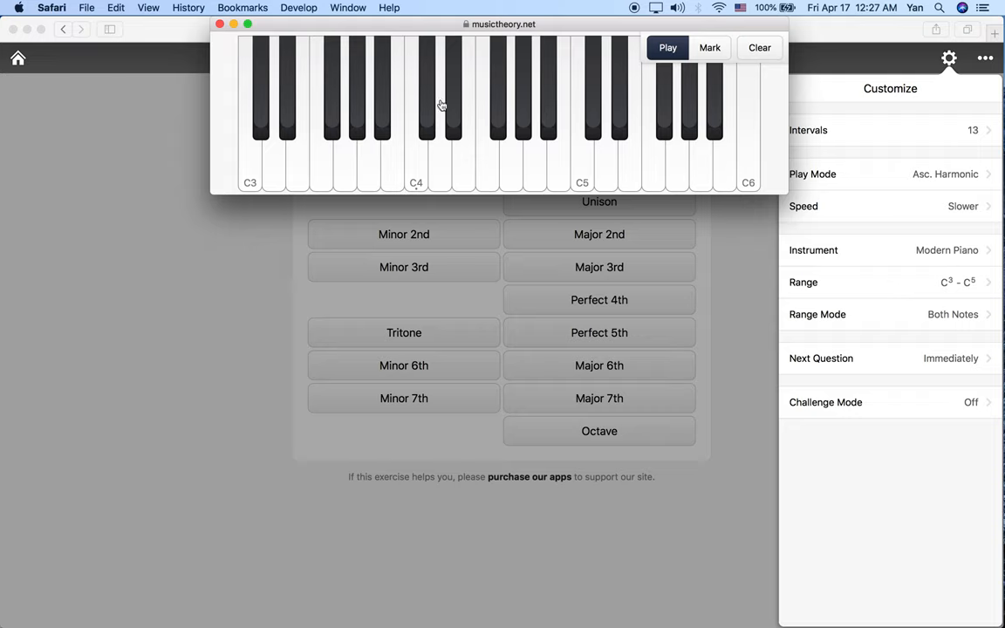
mouse_move(413, 87)
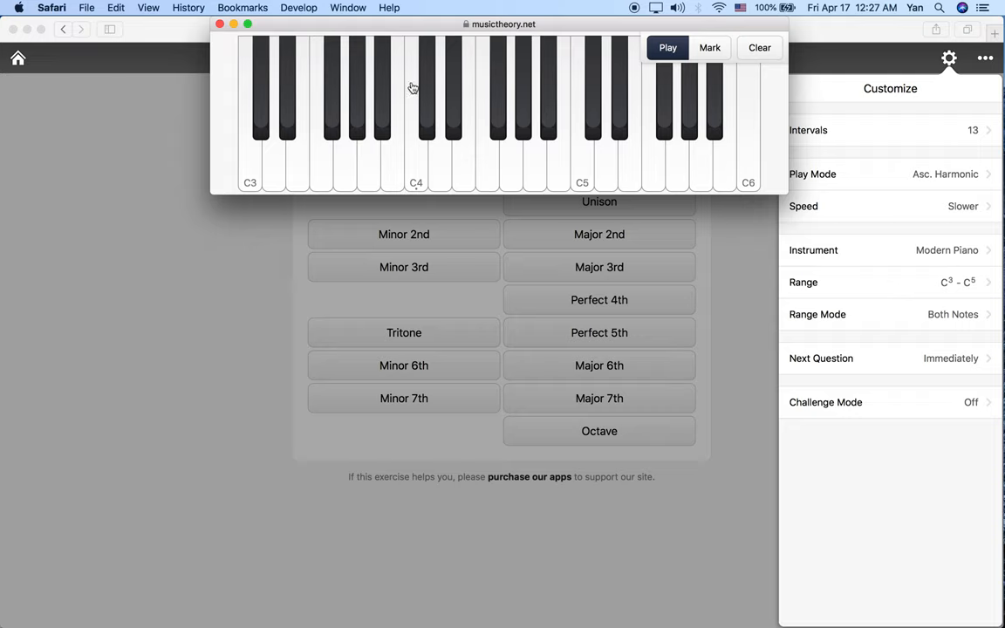
mouse_move(410, 95)
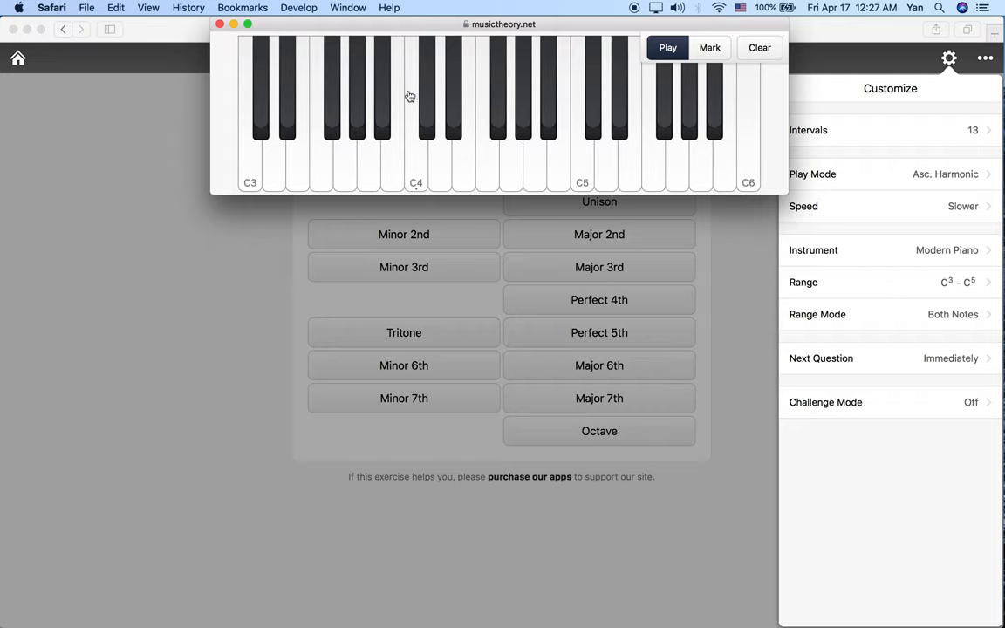
mouse_move(233, 166)
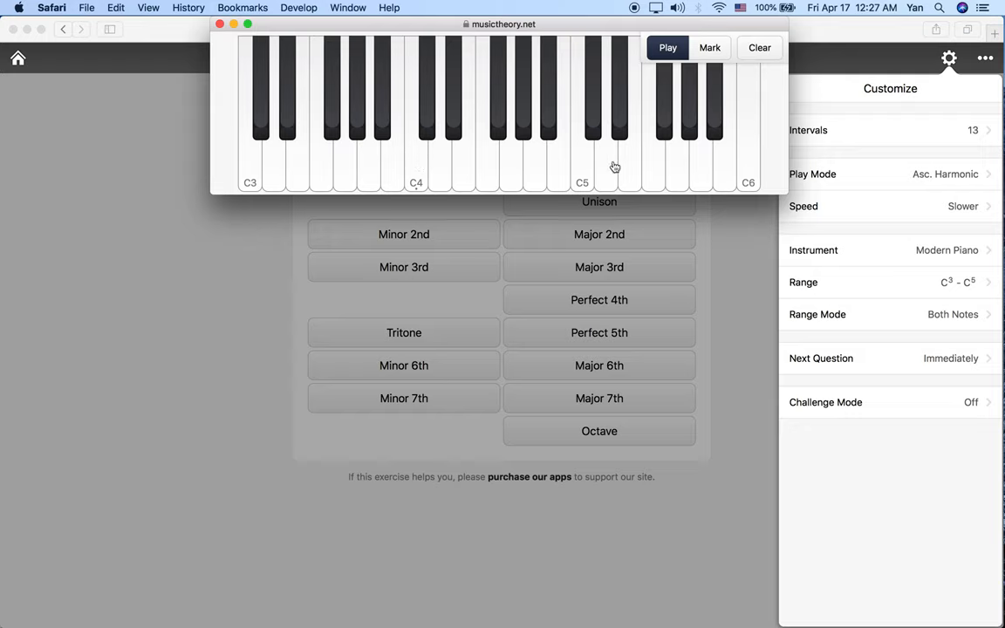
mouse_move(582, 170)
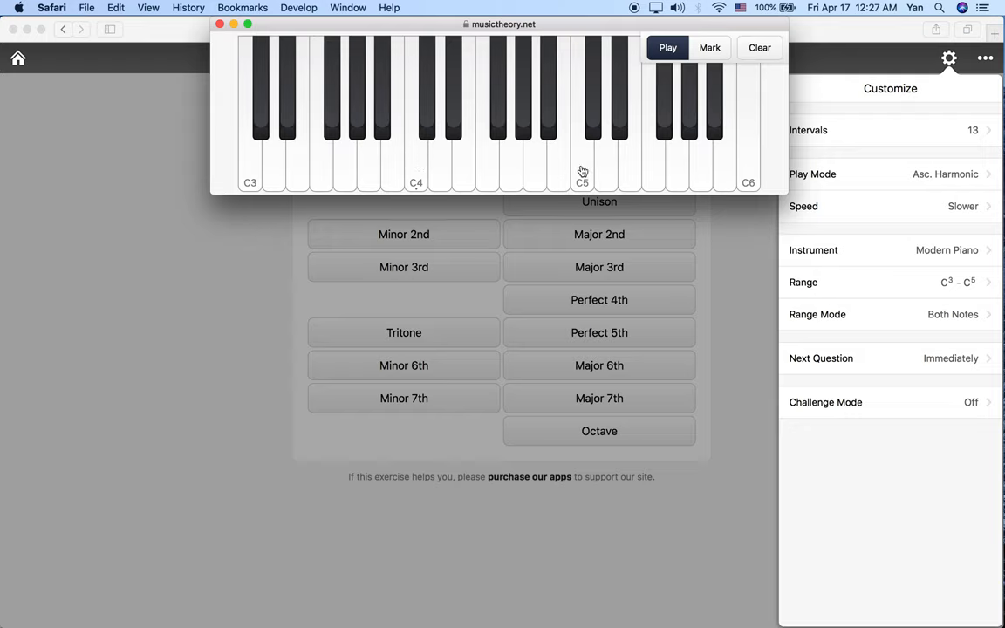
mouse_move(418, 166)
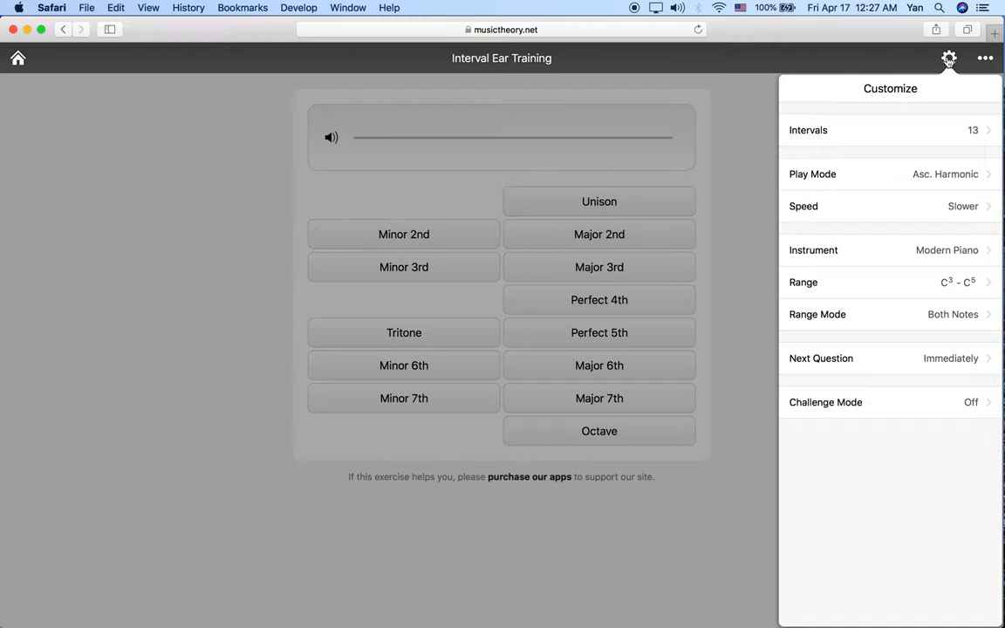
mouse_move(950, 63)
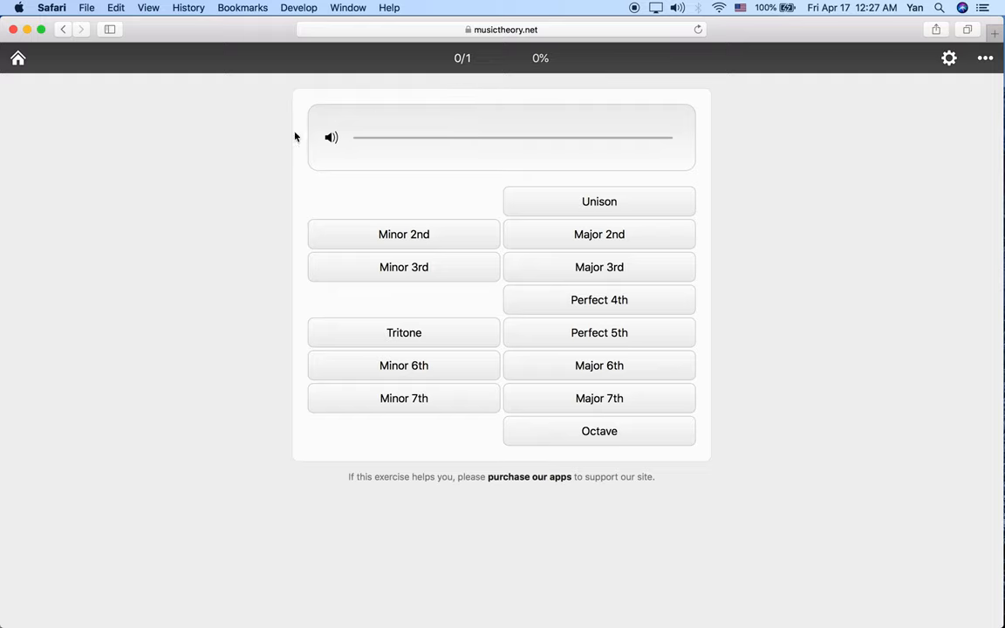
mouse_move(286, 180)
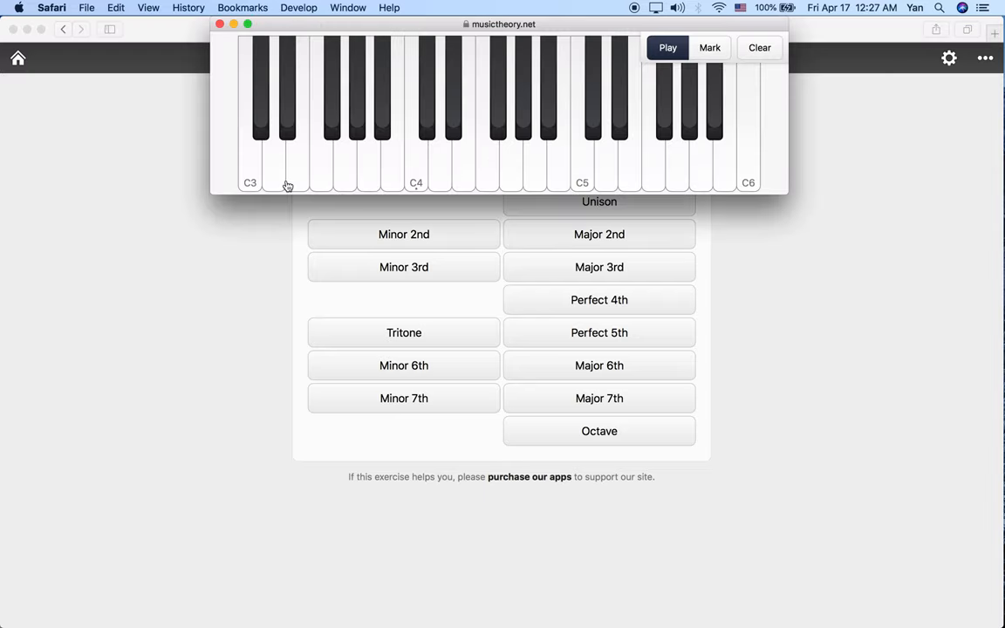
mouse_move(418, 167)
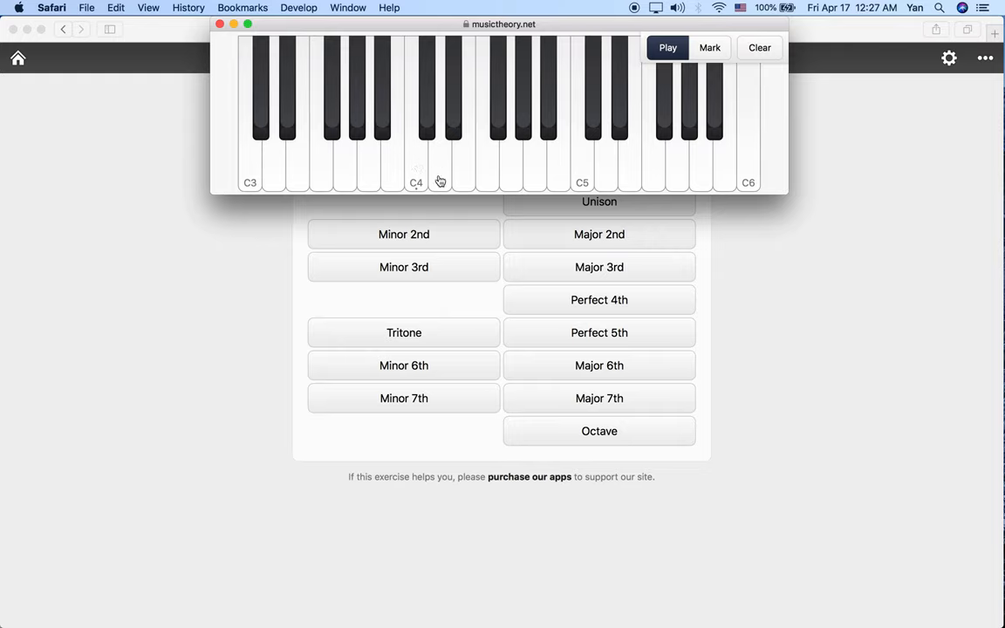
mouse_move(420, 161)
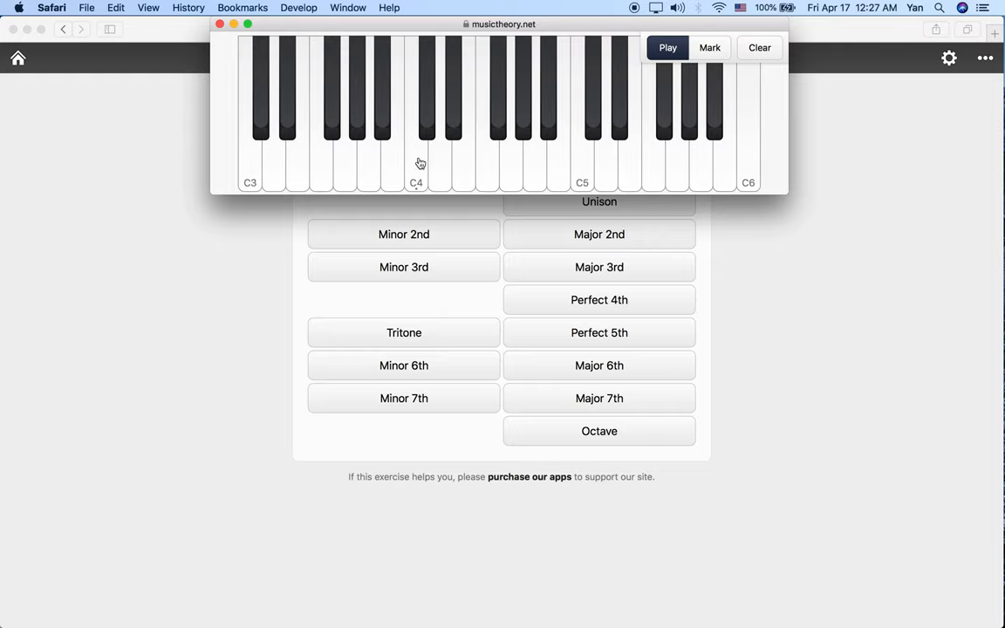
mouse_move(420, 163)
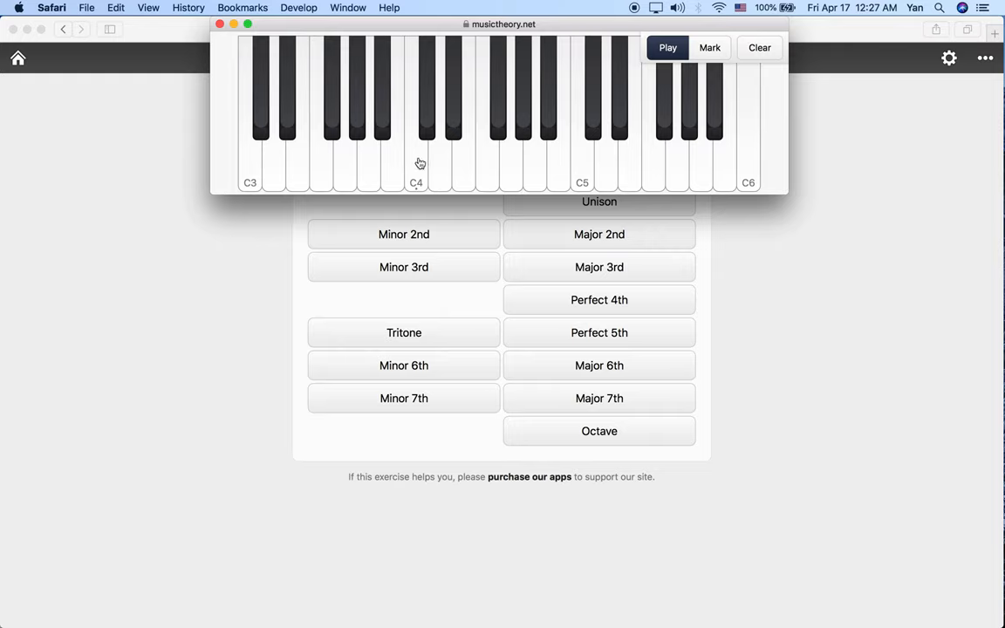
mouse_move(513, 167)
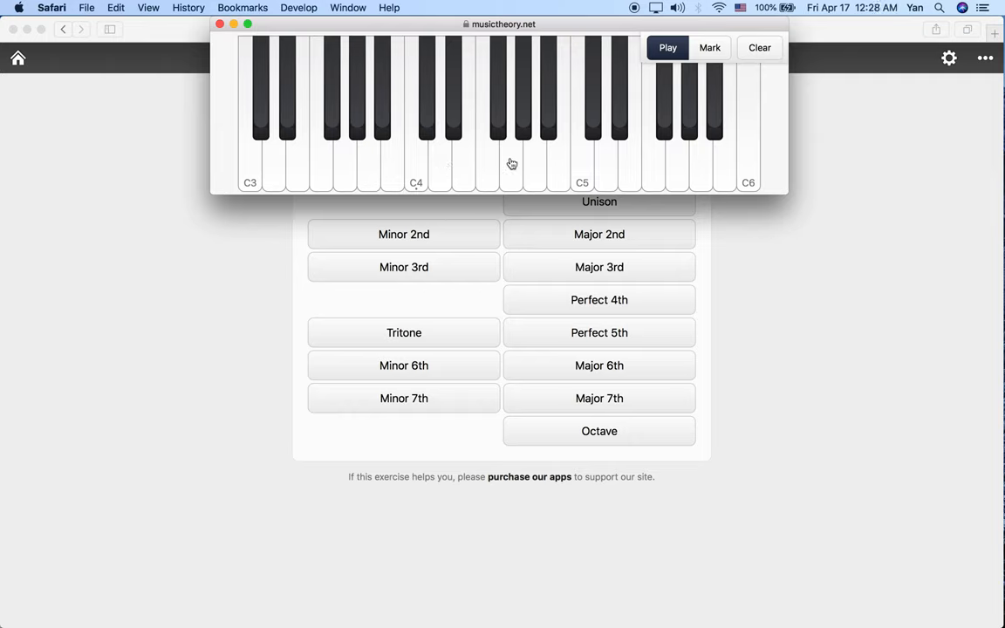
mouse_move(426, 164)
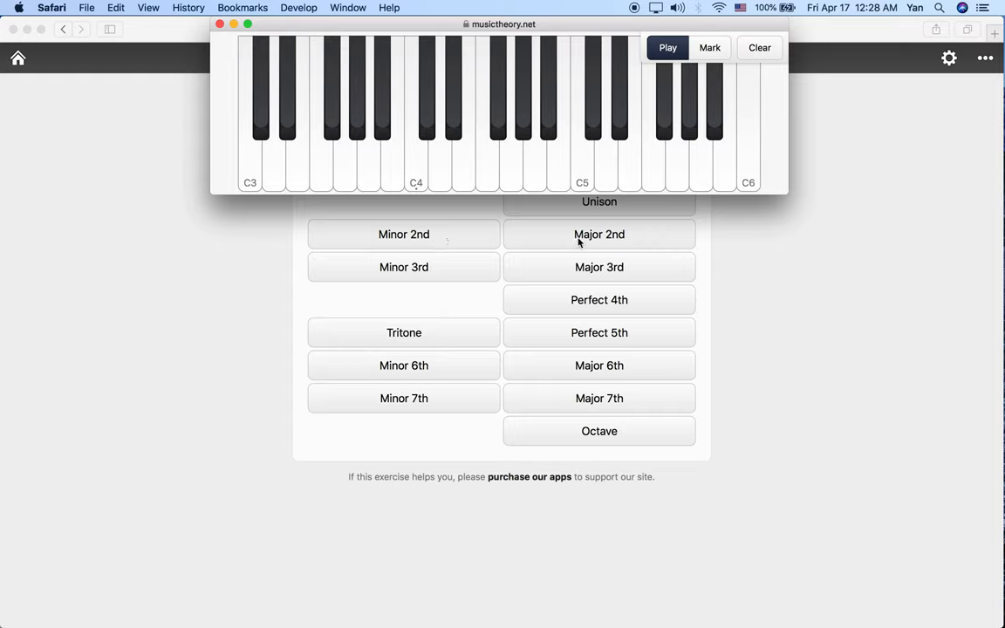
mouse_move(513, 336)
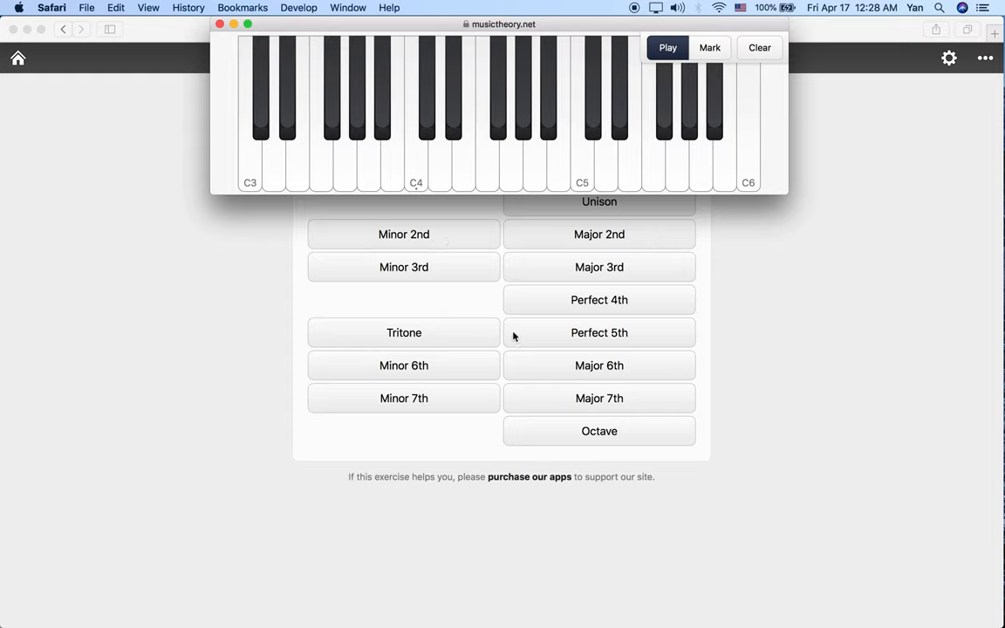
mouse_move(563, 443)
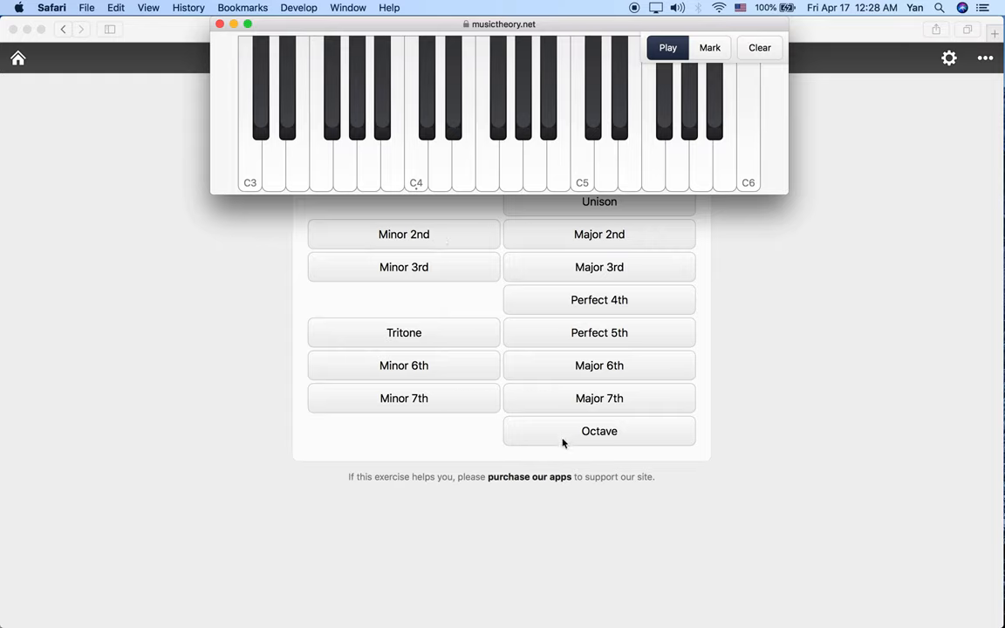
mouse_move(524, 196)
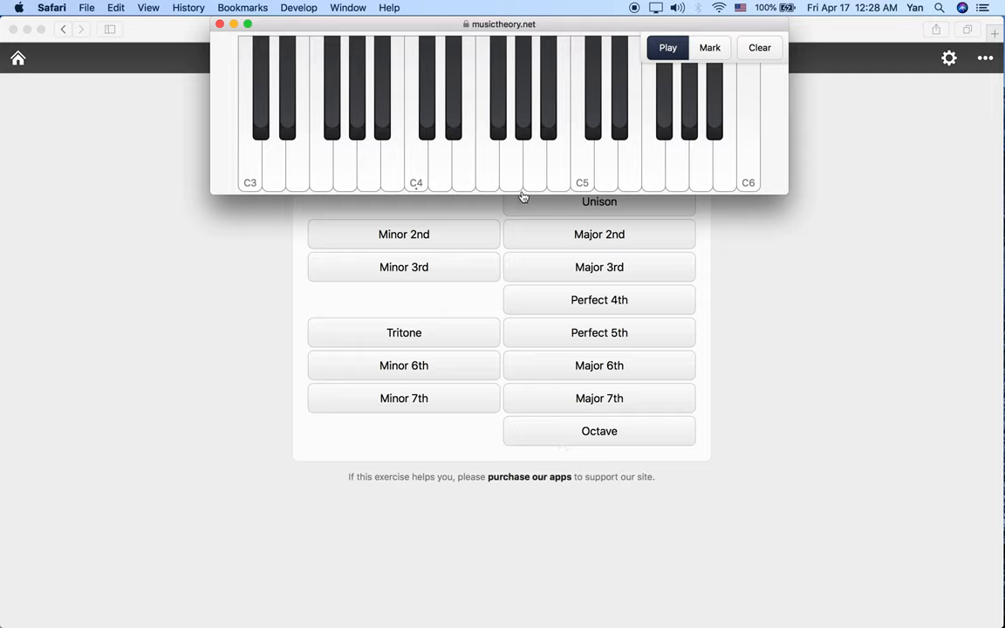
mouse_move(419, 160)
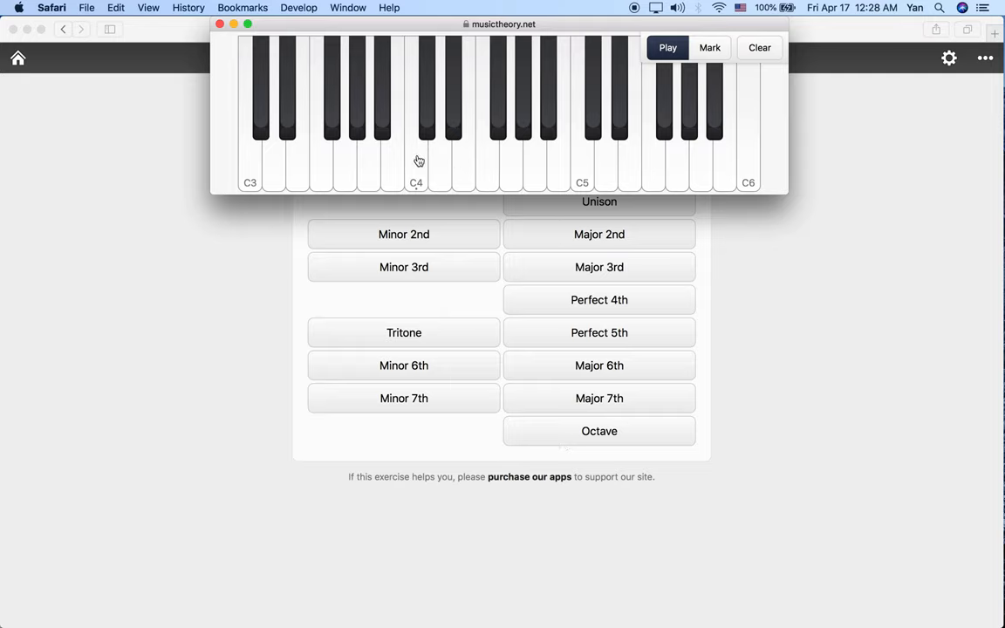
mouse_move(417, 163)
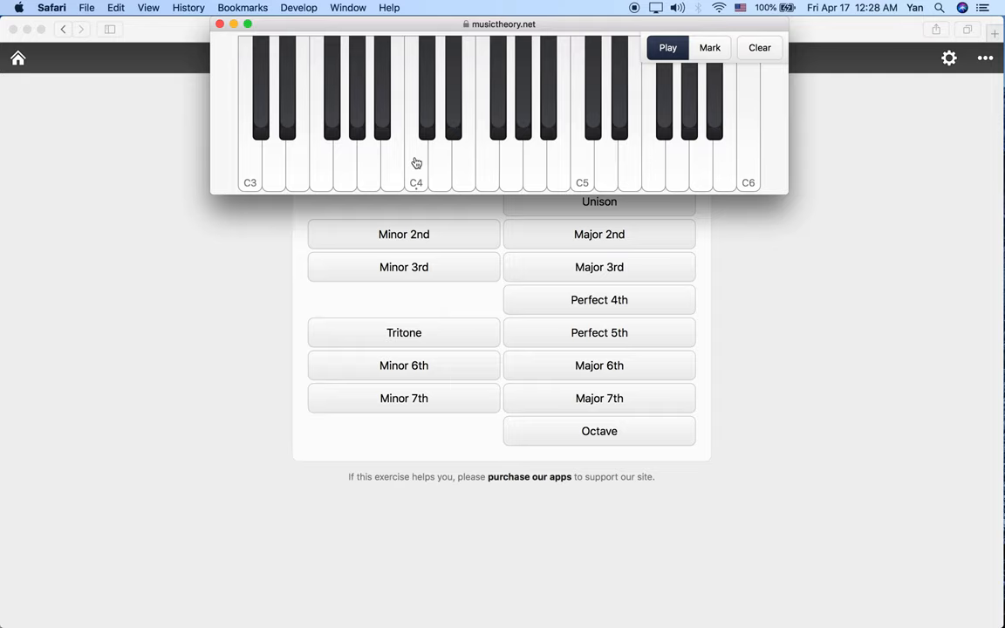
mouse_move(428, 120)
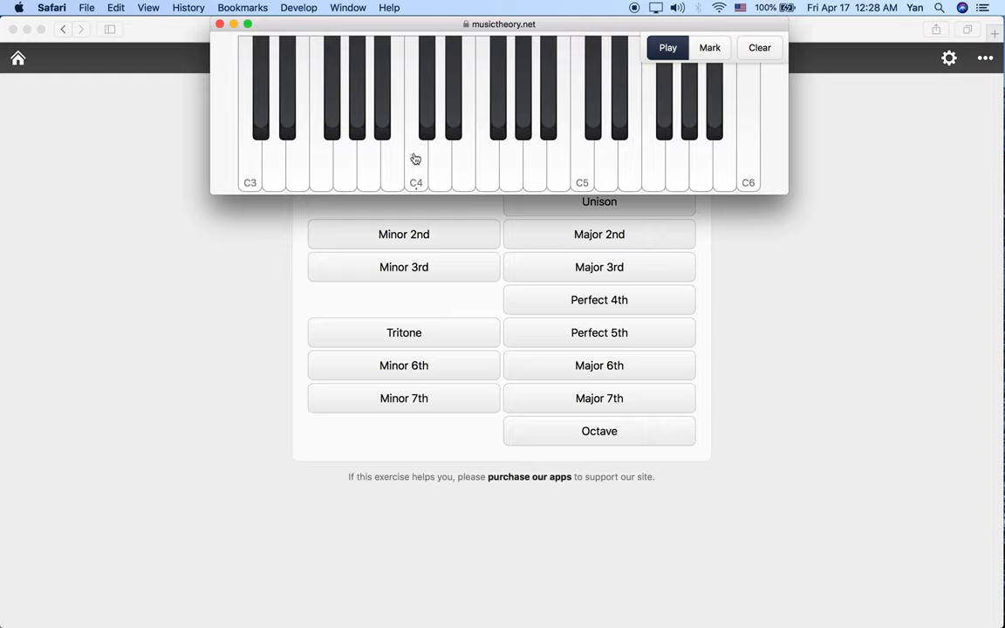
mouse_move(440, 175)
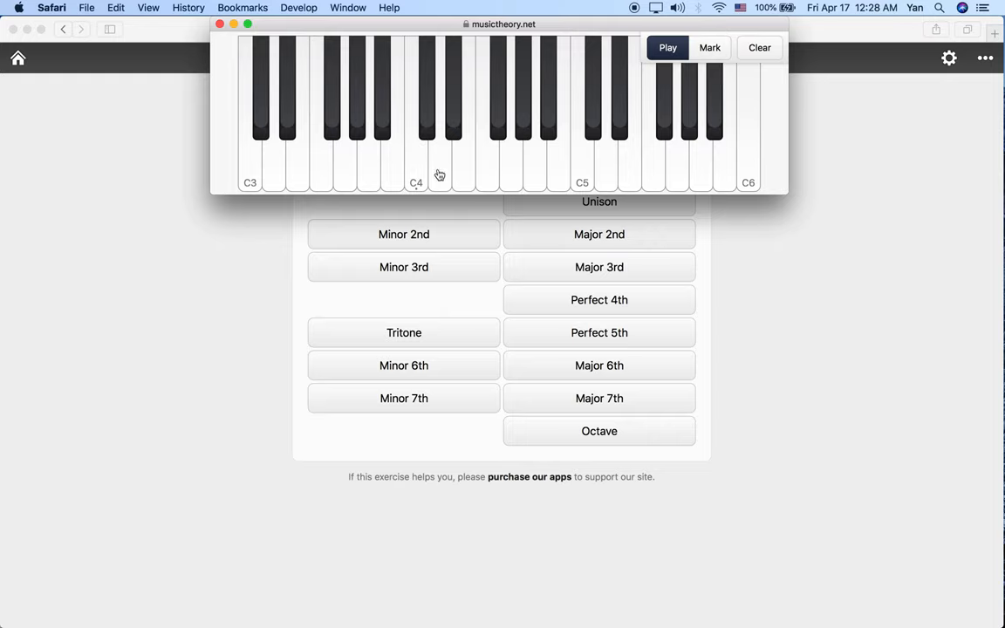
left_click(428, 130)
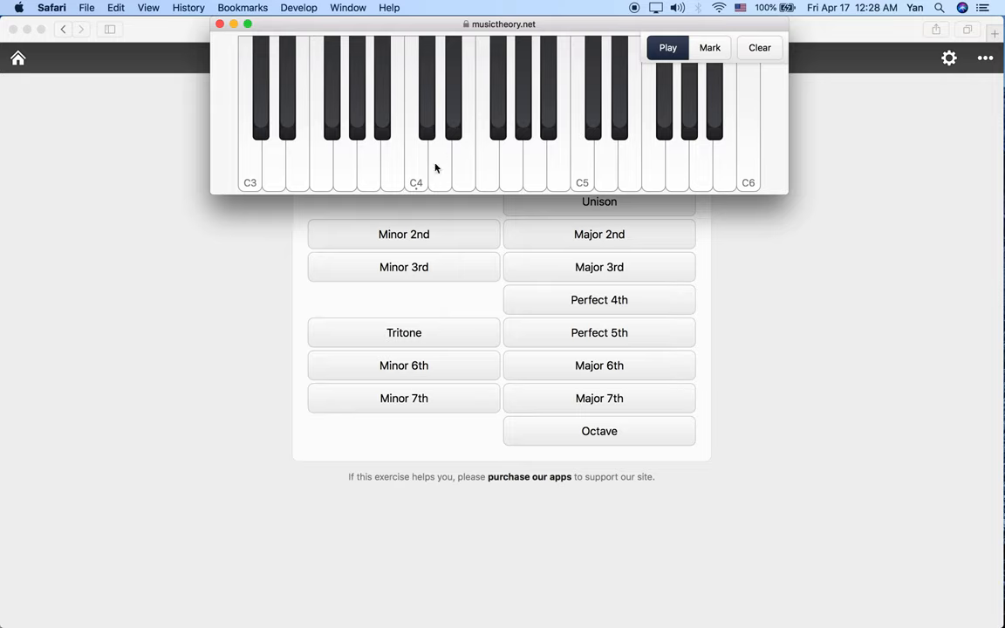
mouse_move(551, 234)
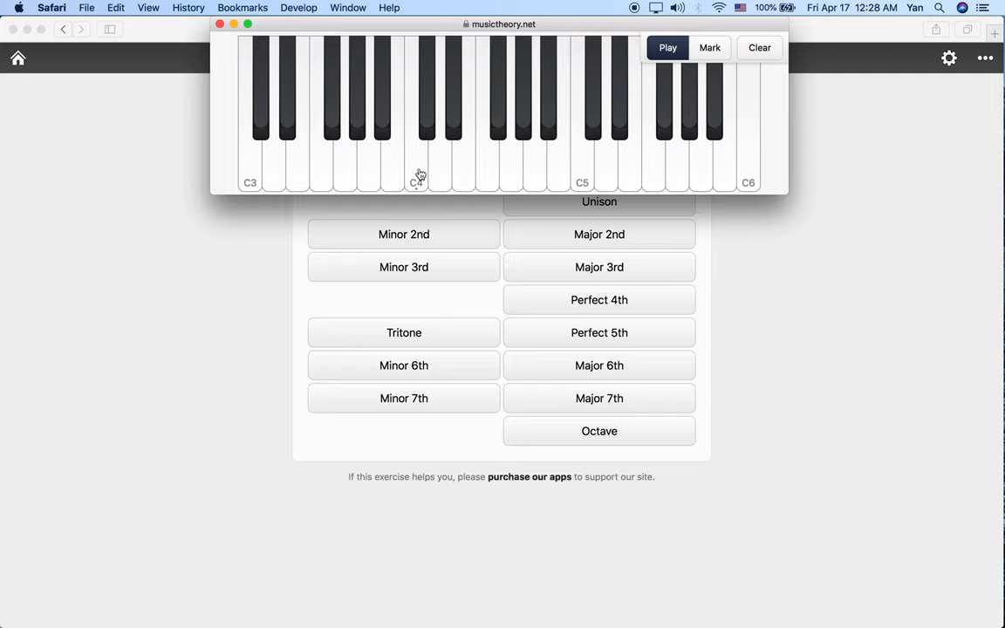
mouse_move(442, 179)
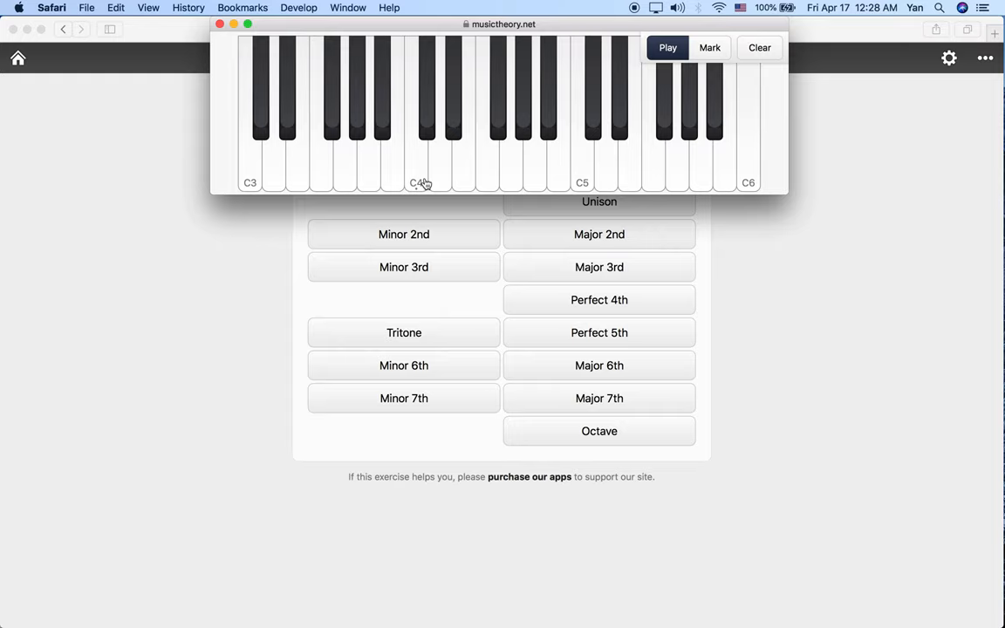
mouse_move(419, 171)
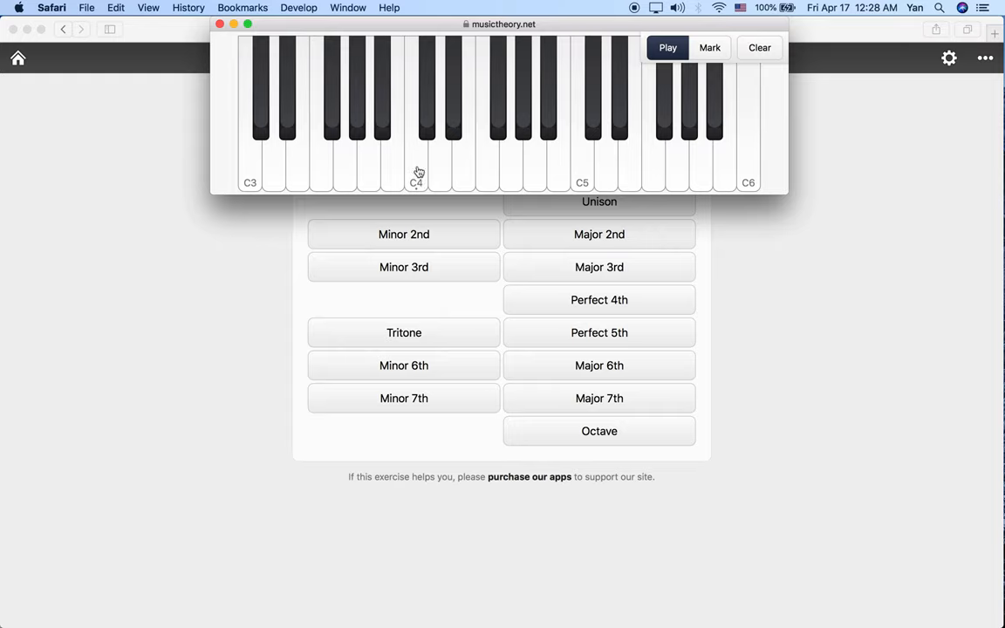
mouse_move(441, 144)
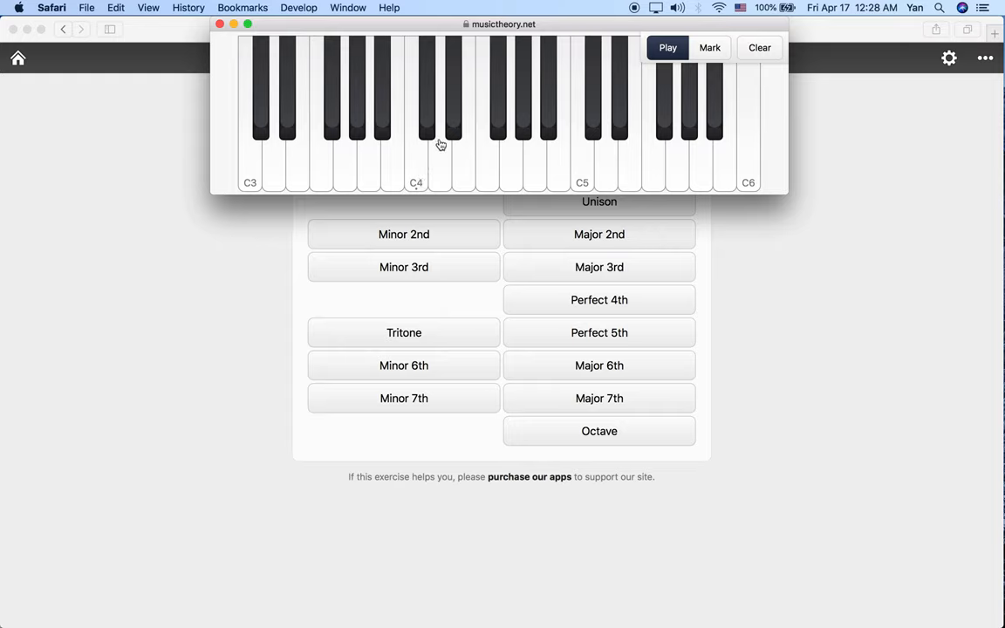
mouse_move(452, 132)
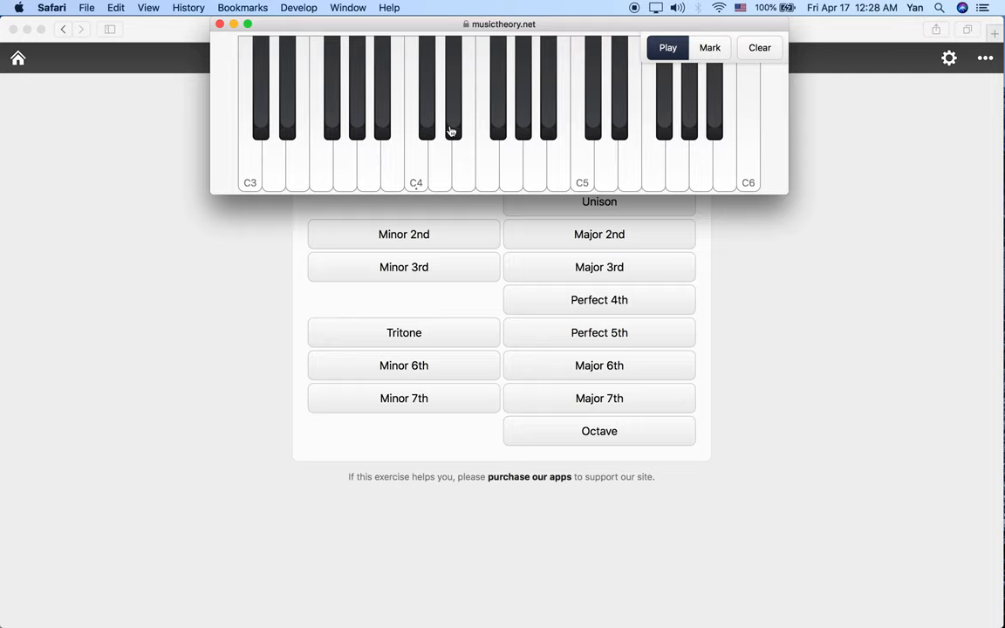
mouse_move(543, 269)
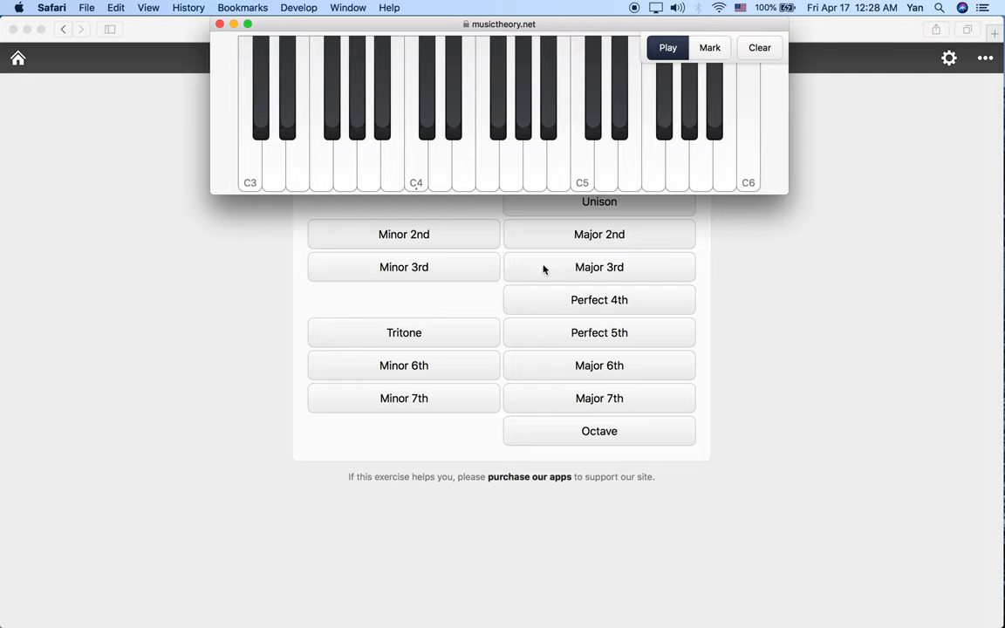
mouse_move(415, 166)
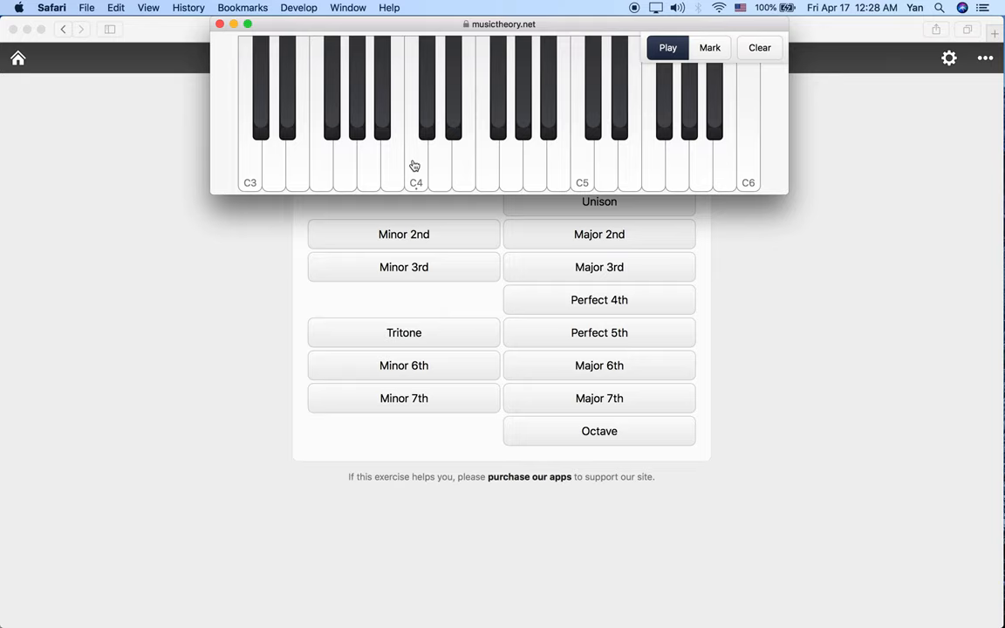
mouse_move(452, 121)
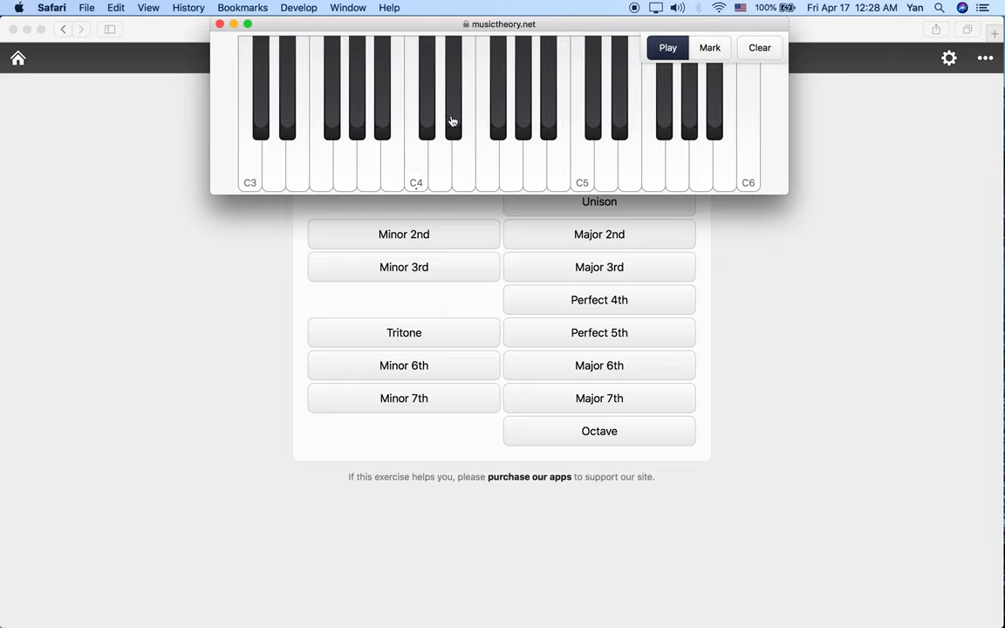
mouse_move(469, 150)
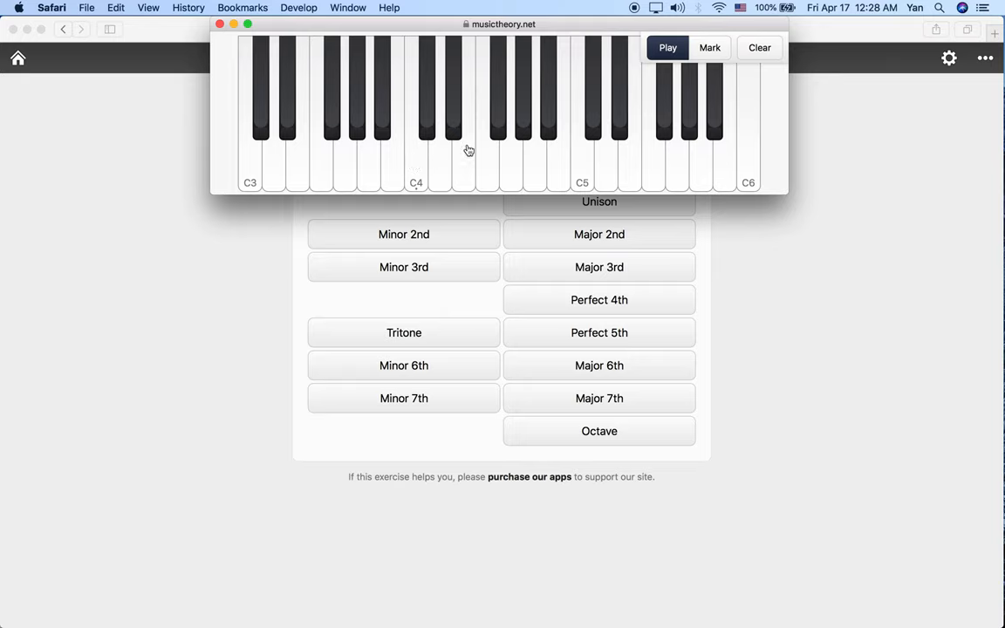
mouse_move(411, 168)
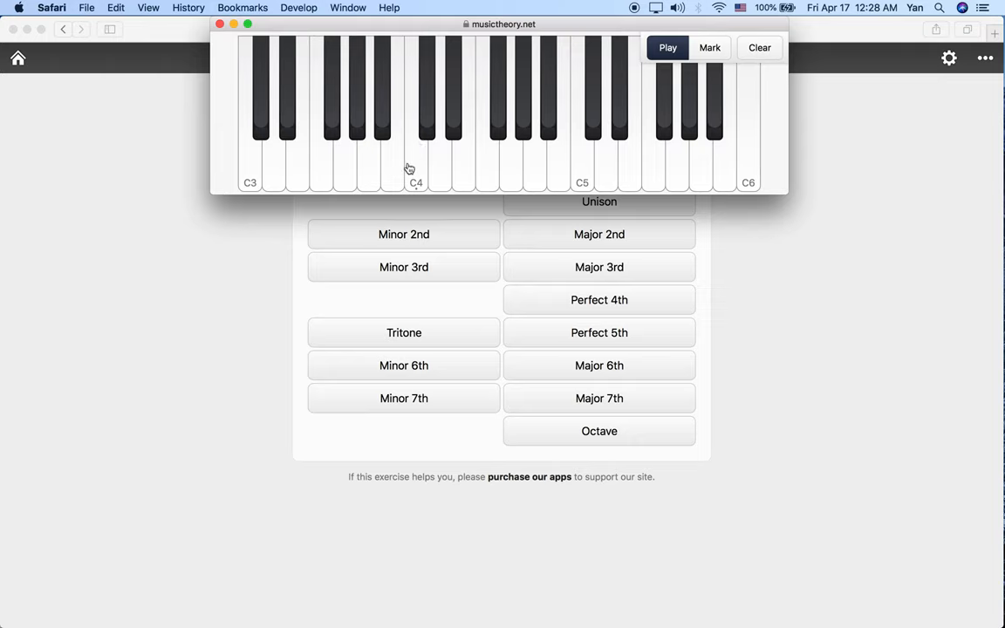
mouse_move(416, 168)
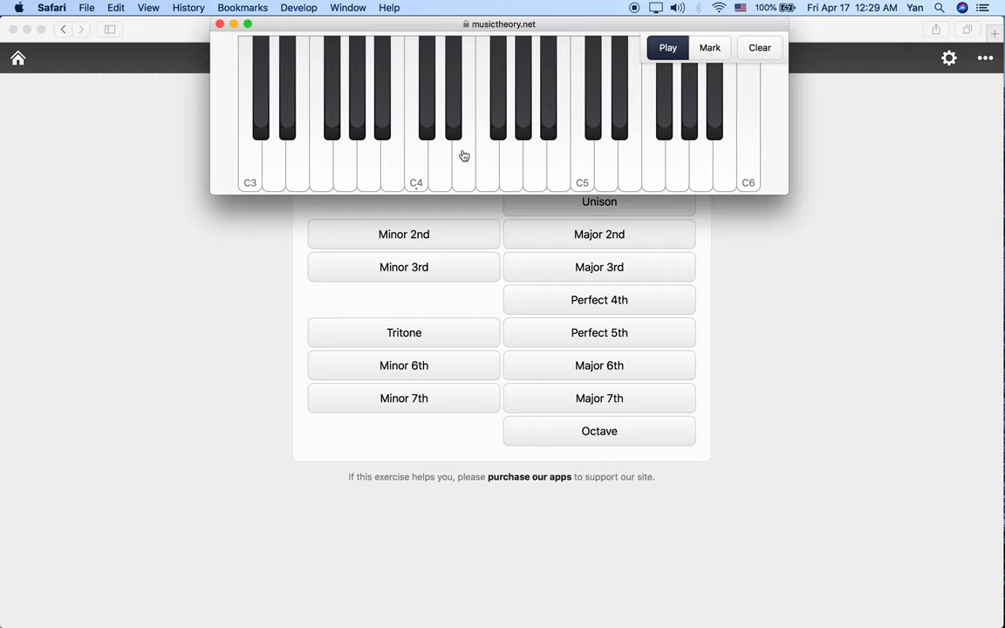
mouse_move(485, 167)
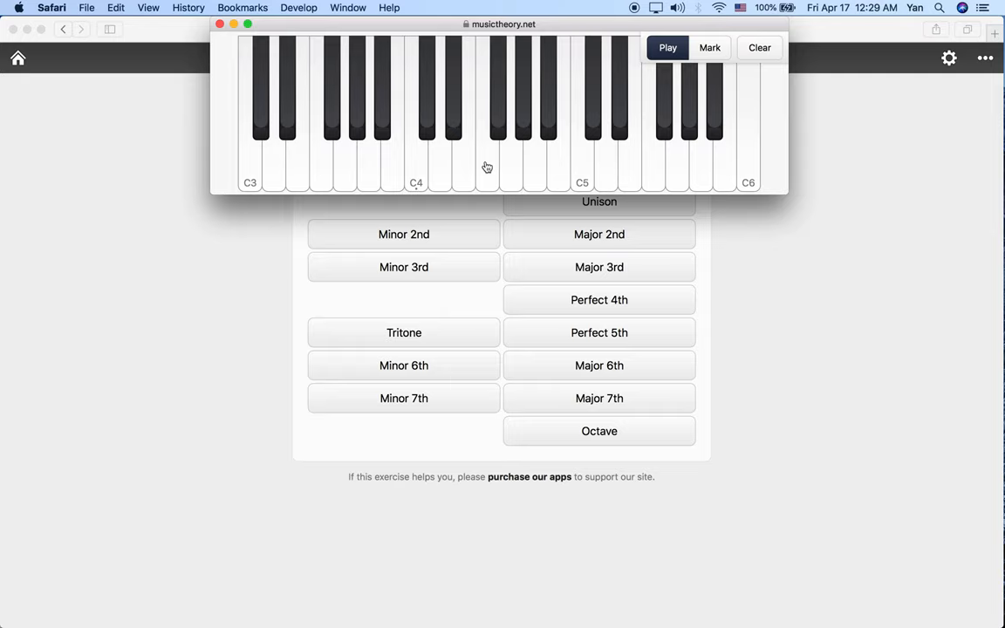
mouse_move(417, 167)
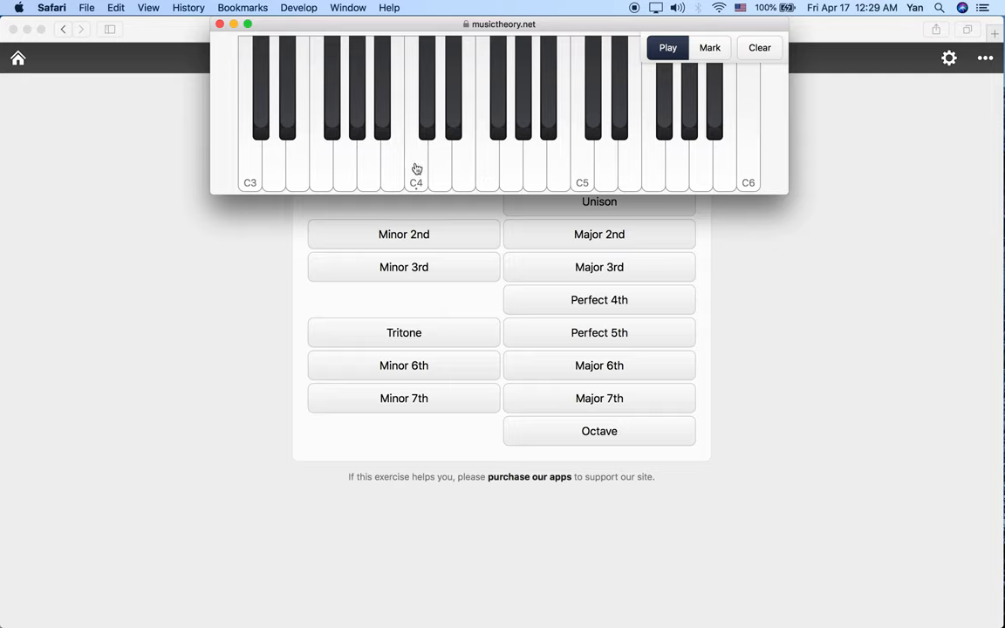
mouse_move(421, 137)
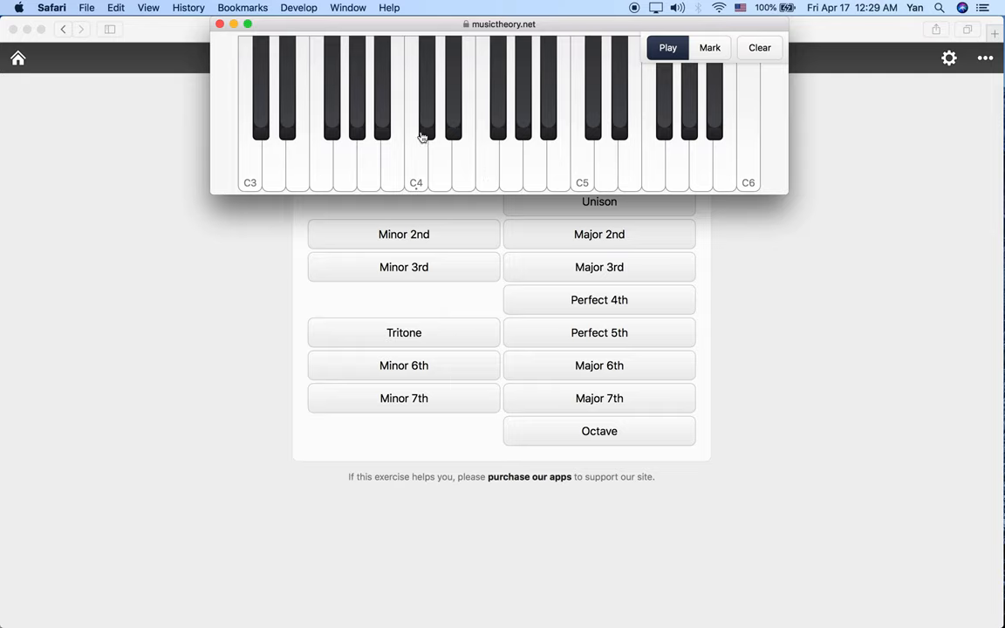
mouse_move(460, 125)
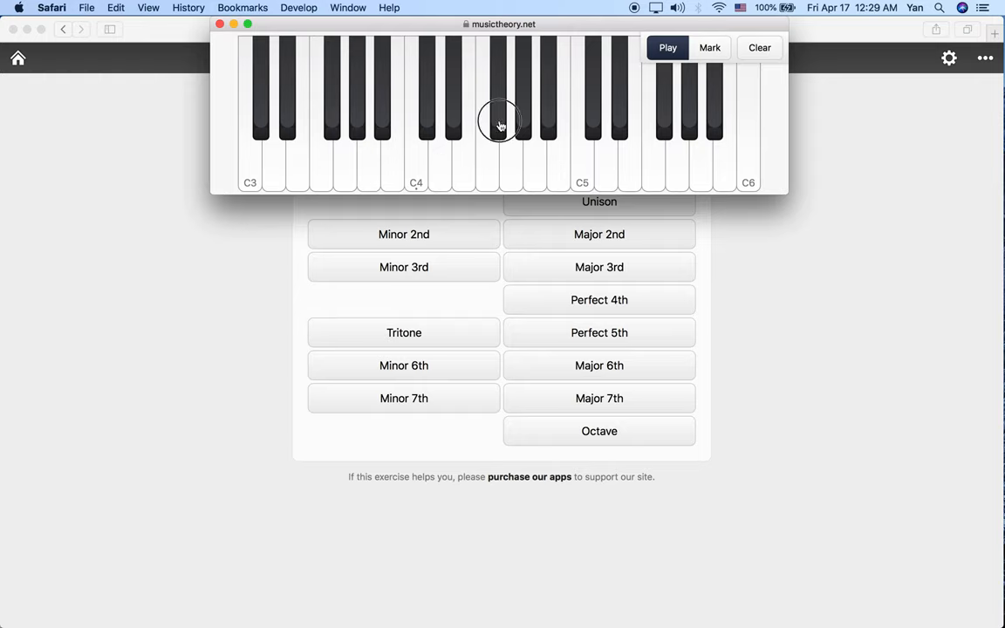
mouse_move(496, 131)
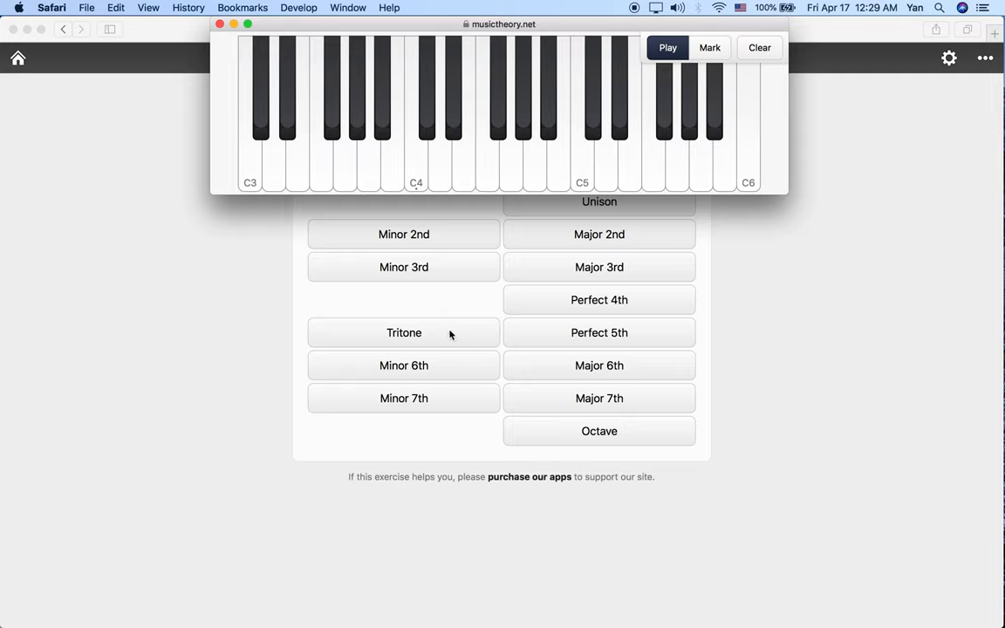
mouse_move(418, 170)
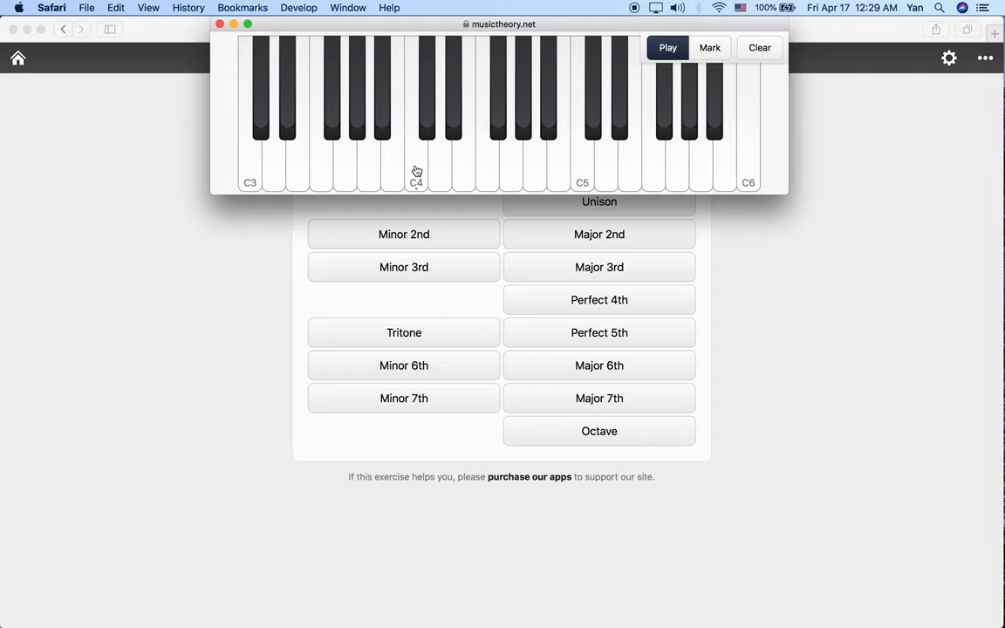
mouse_move(414, 172)
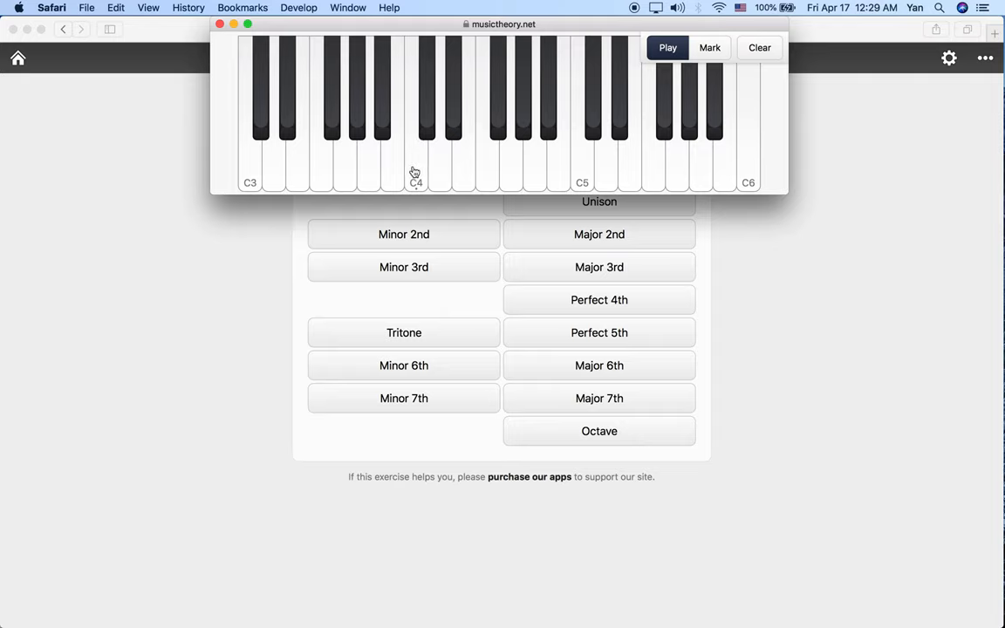
mouse_move(483, 137)
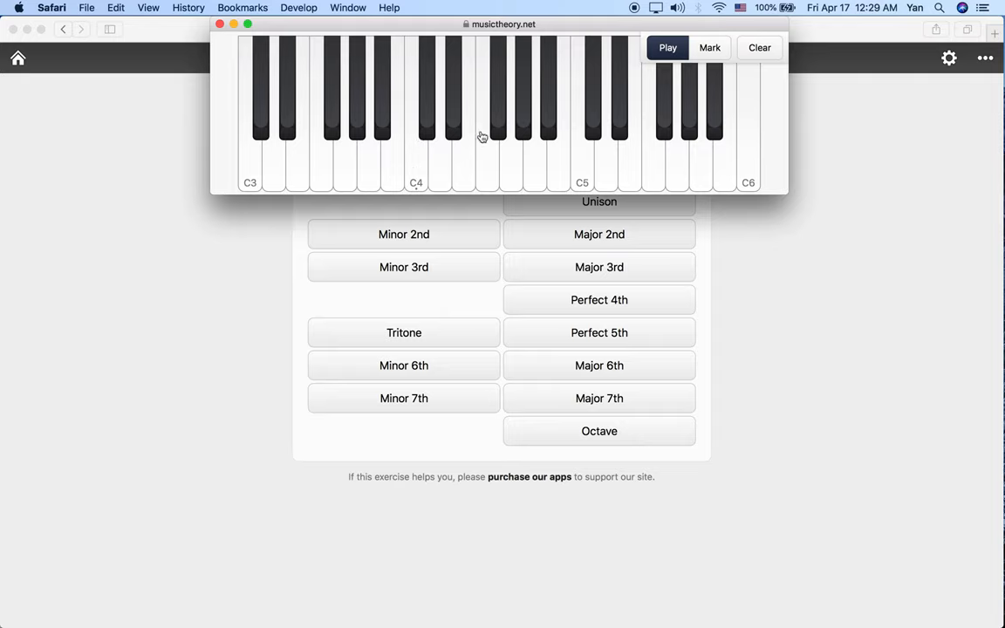
left_click(498, 120)
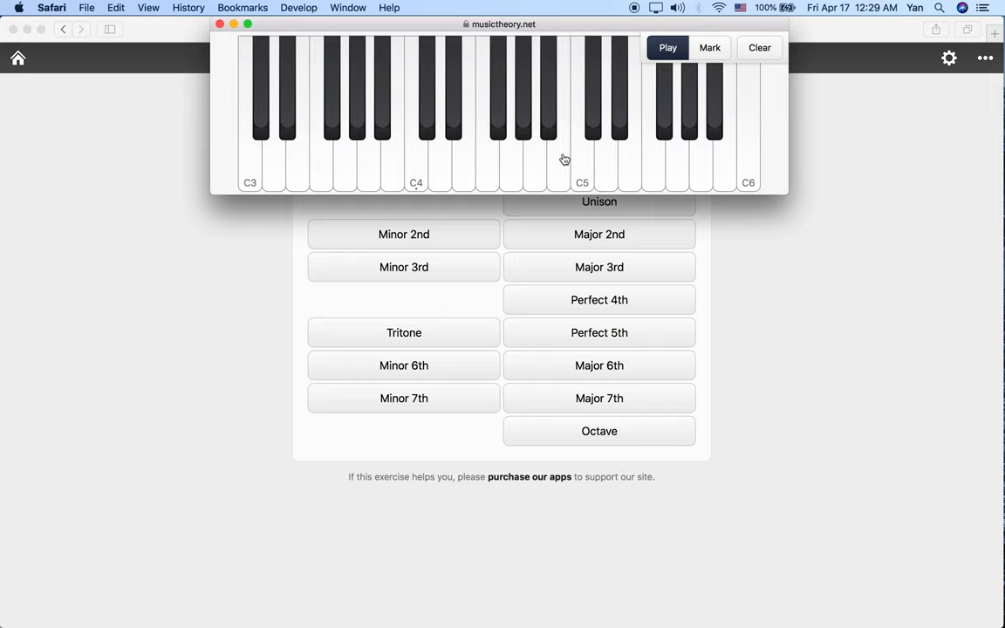
mouse_move(542, 156)
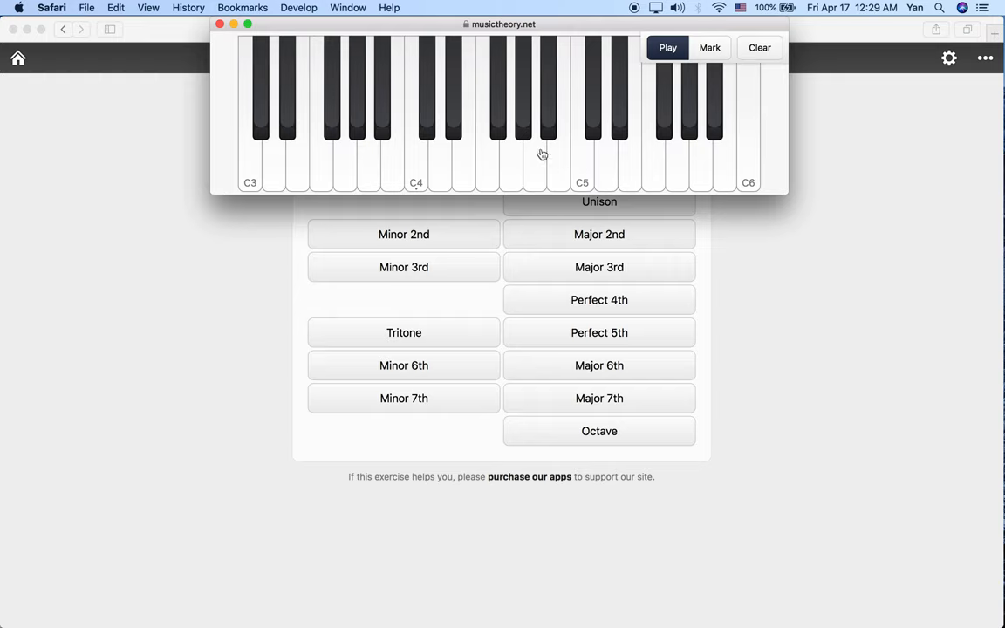
mouse_move(497, 121)
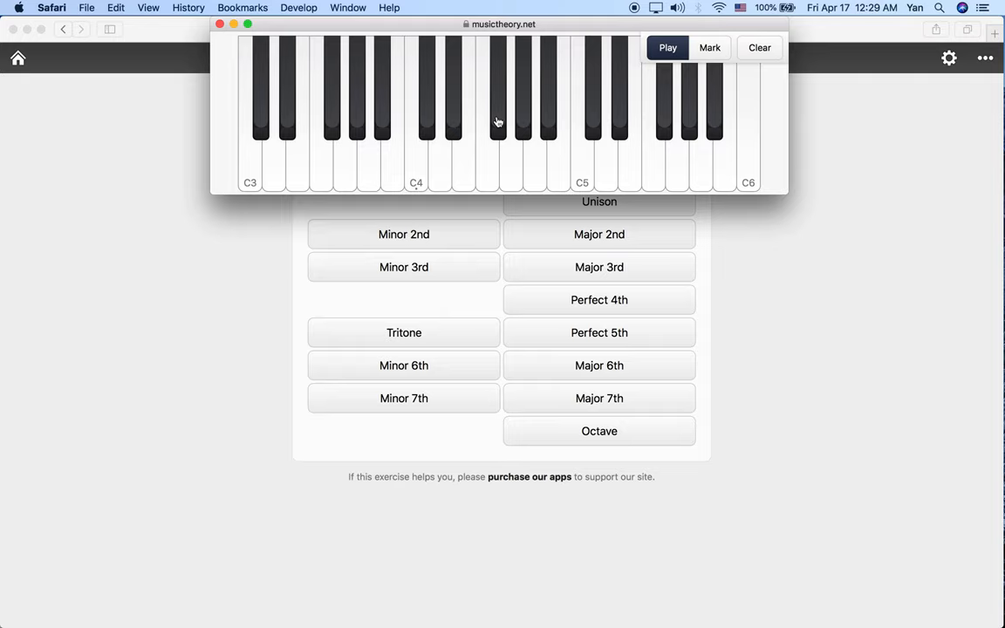
mouse_move(430, 292)
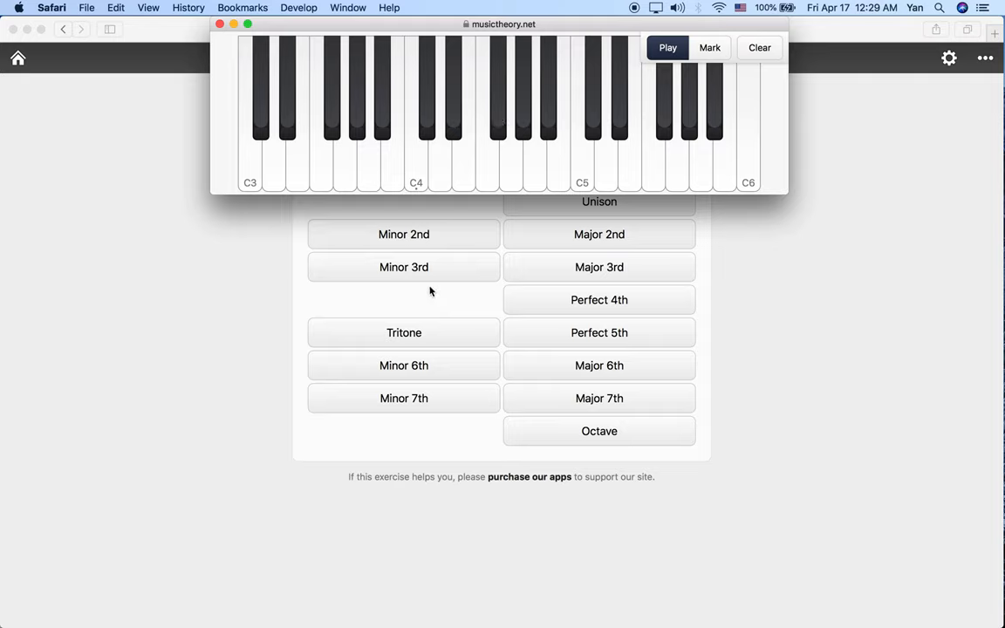
mouse_move(416, 178)
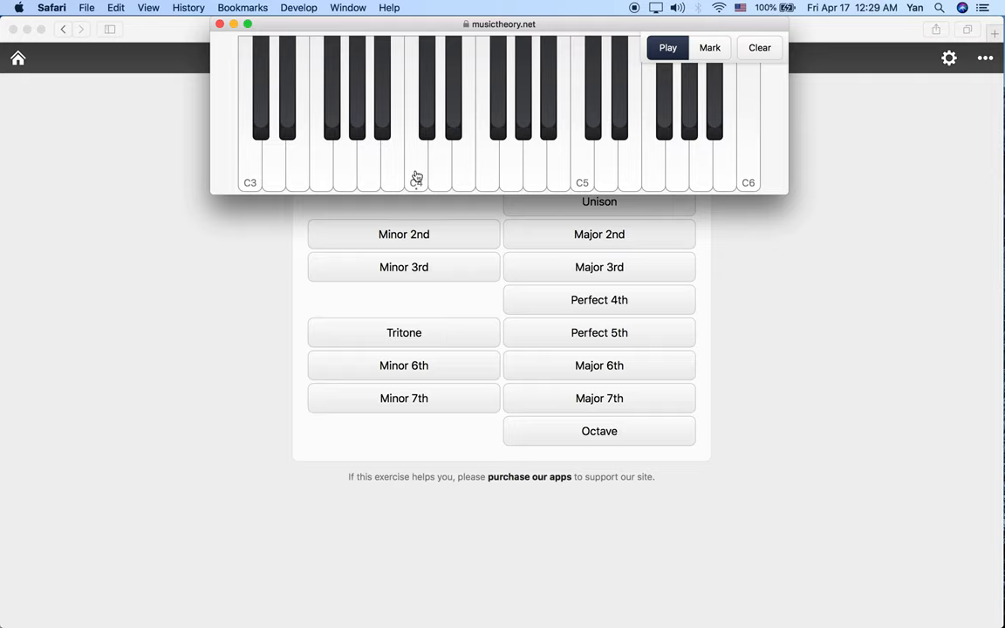
mouse_move(428, 115)
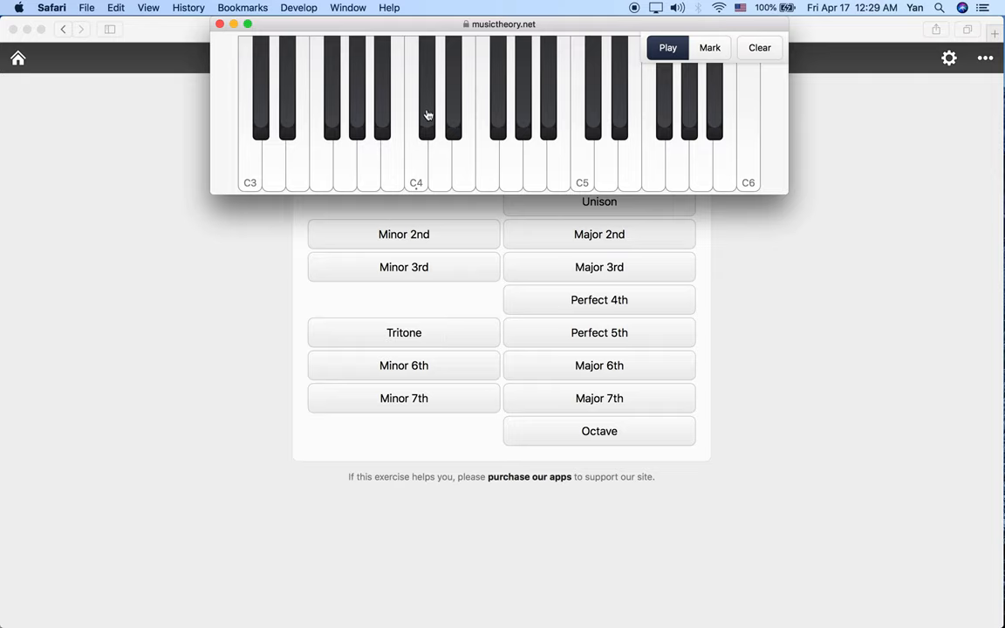
mouse_move(467, 171)
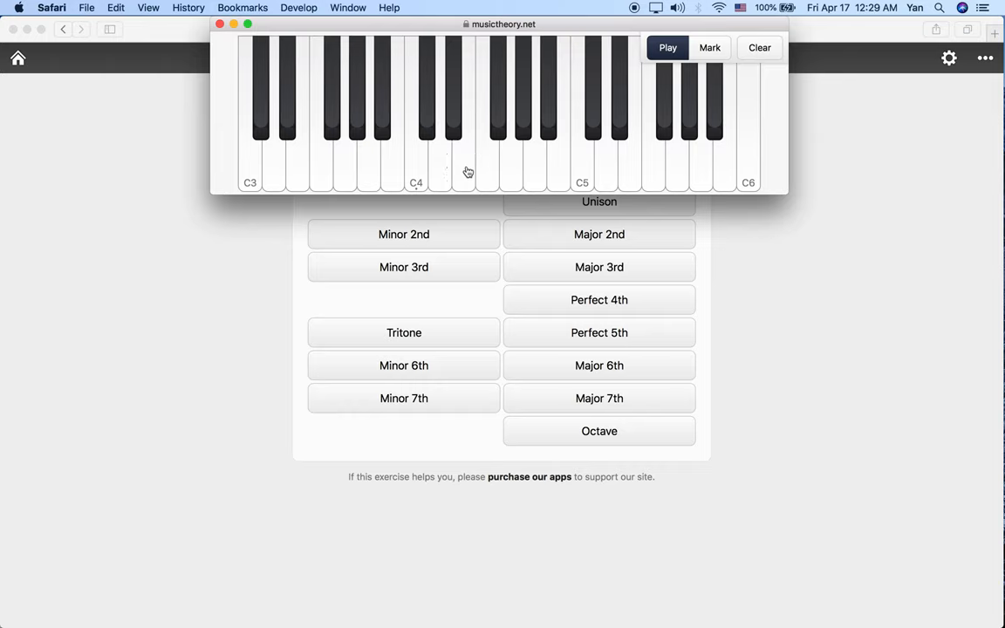
mouse_move(510, 171)
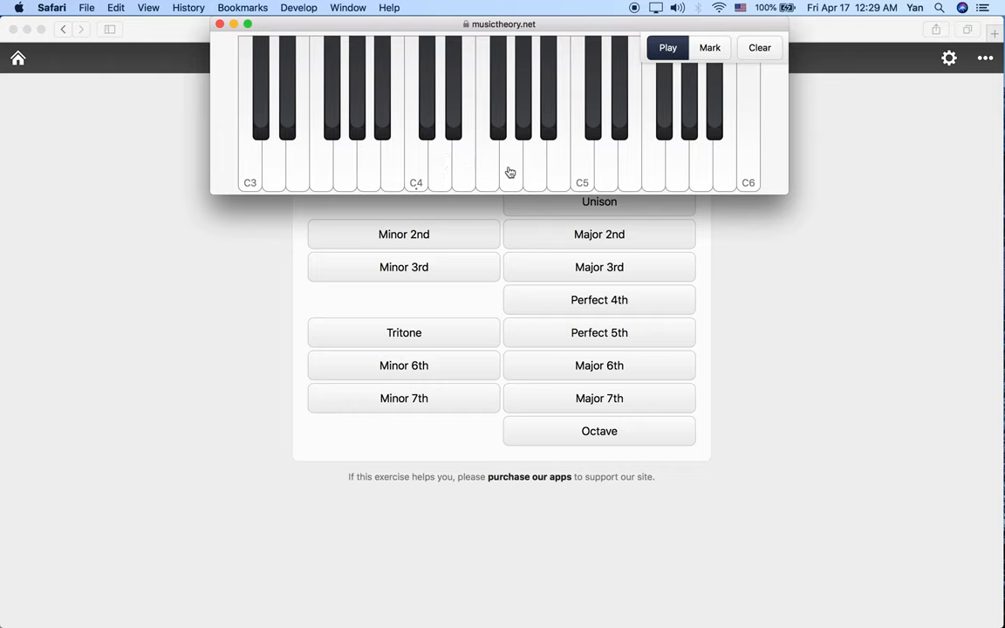
mouse_move(416, 163)
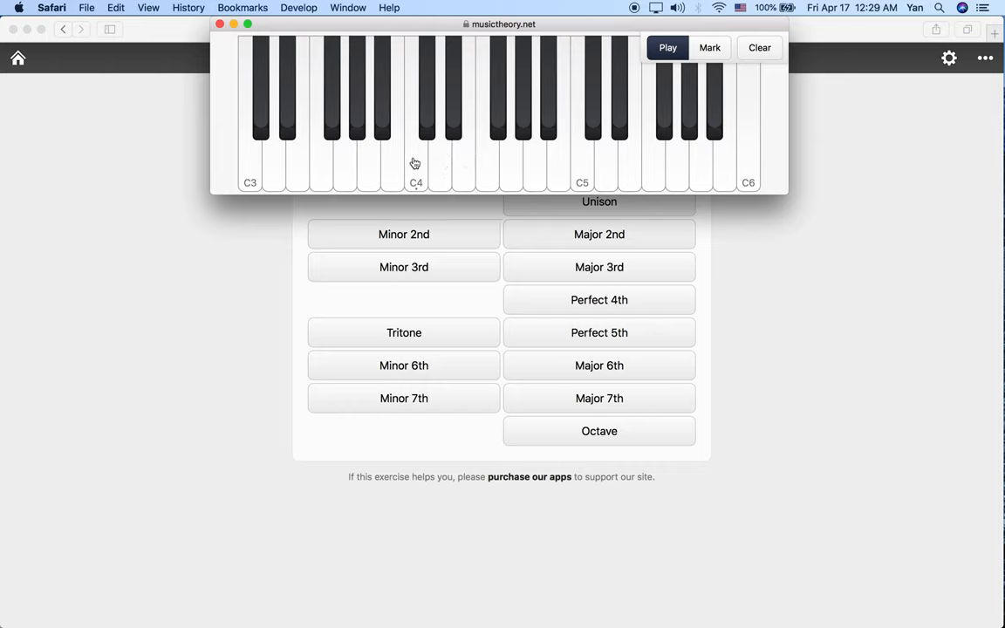
mouse_move(510, 164)
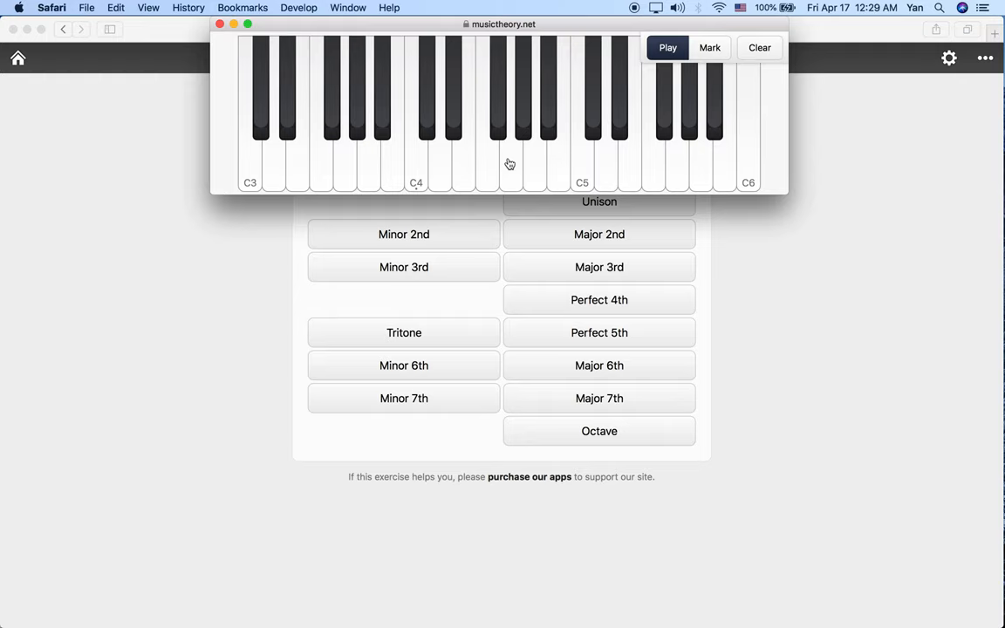
mouse_move(420, 163)
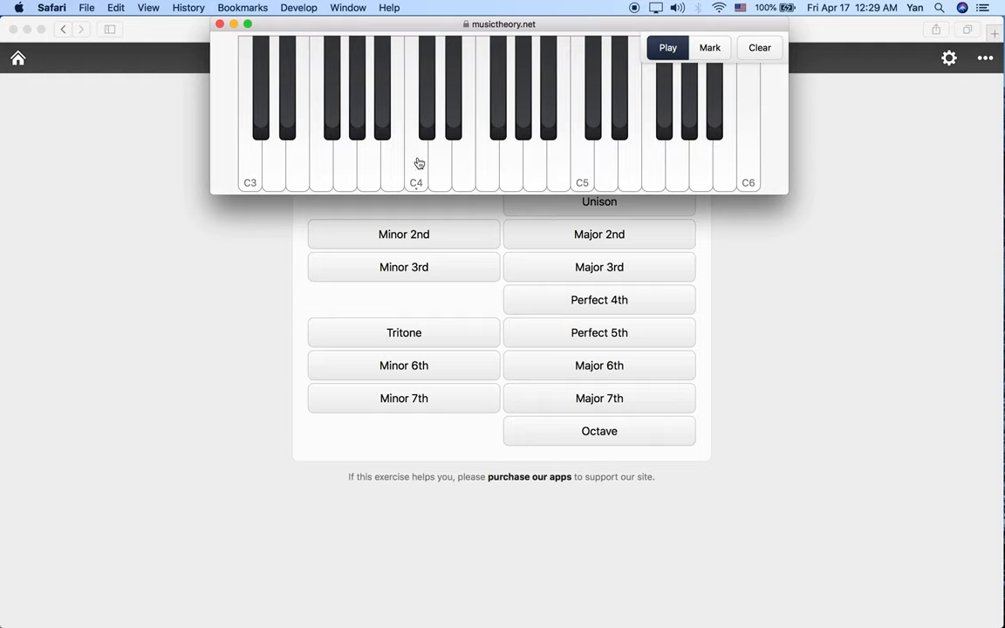
mouse_move(454, 122)
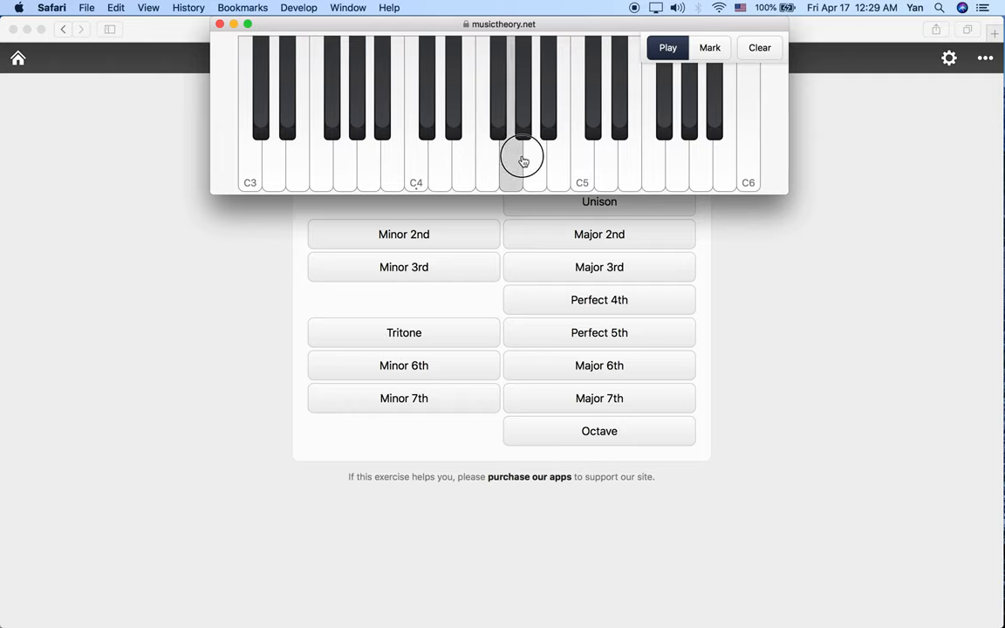
Play a note on the piano keyboard to match the heard interval
left_click(512, 157)
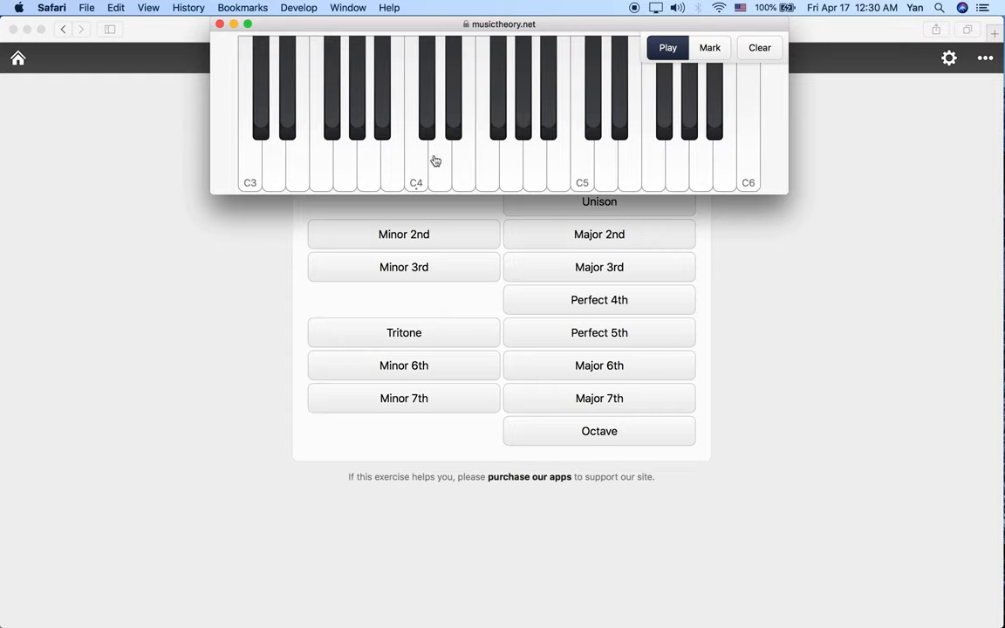
mouse_move(500, 122)
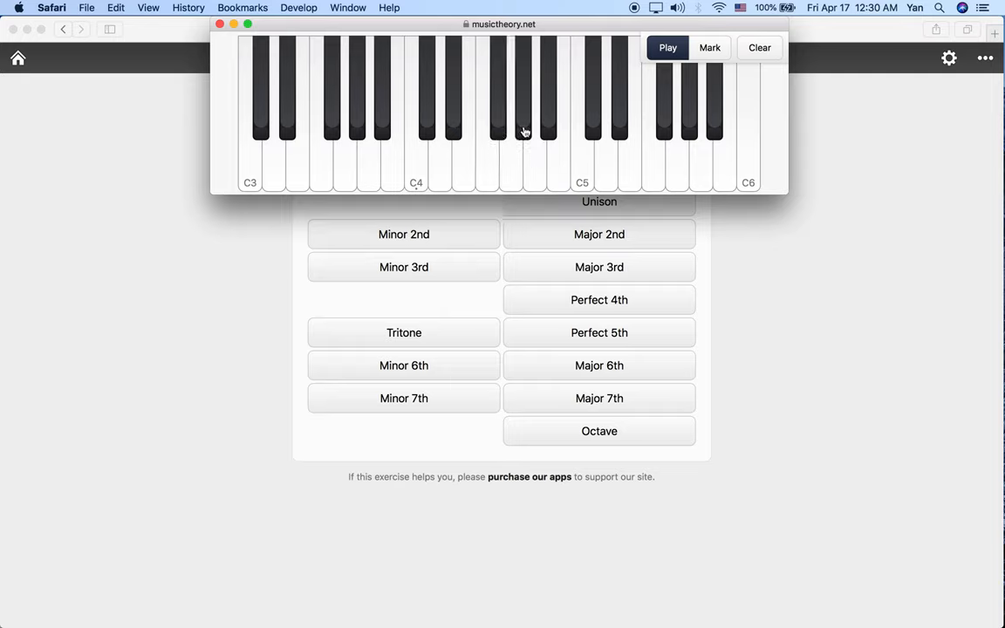
mouse_move(535, 170)
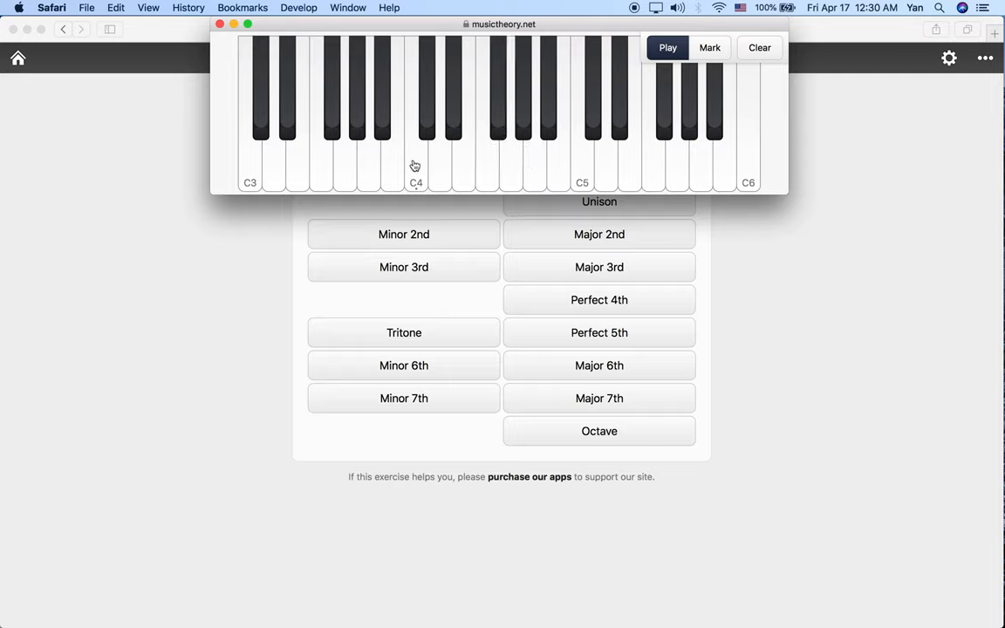
mouse_move(400, 177)
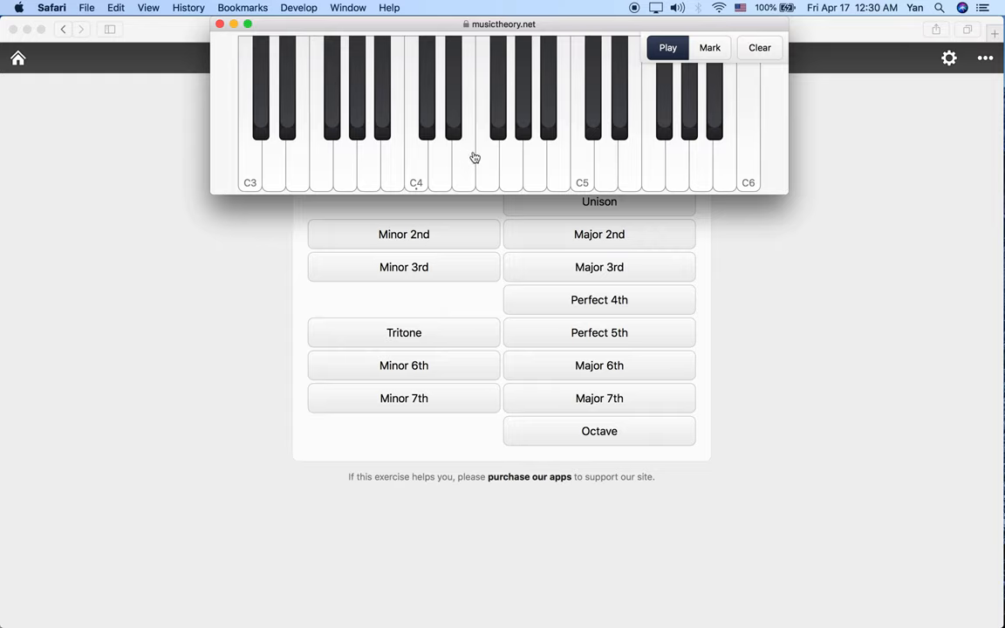
mouse_move(525, 130)
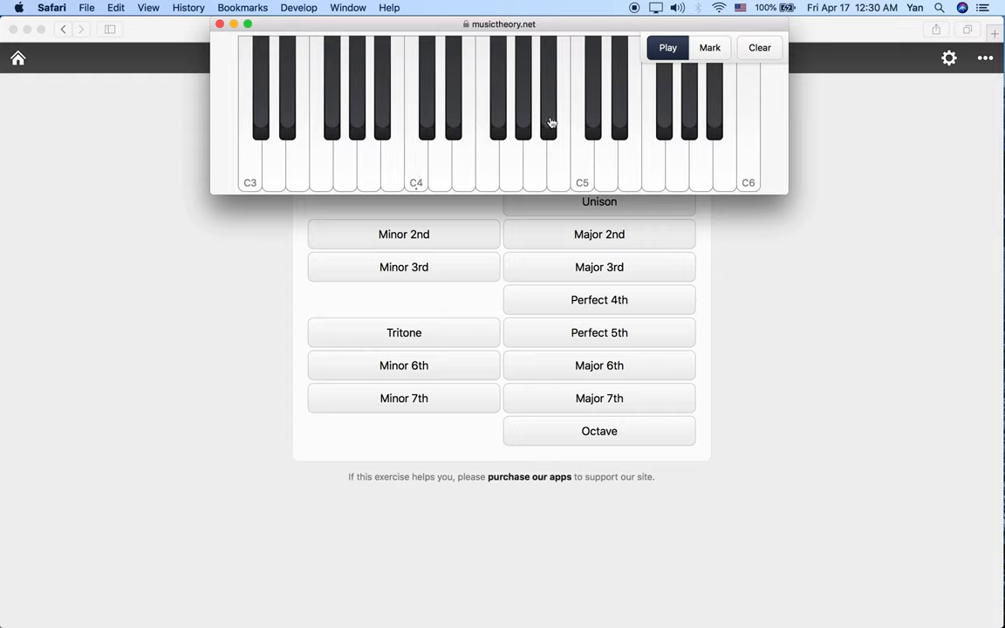
mouse_move(428, 169)
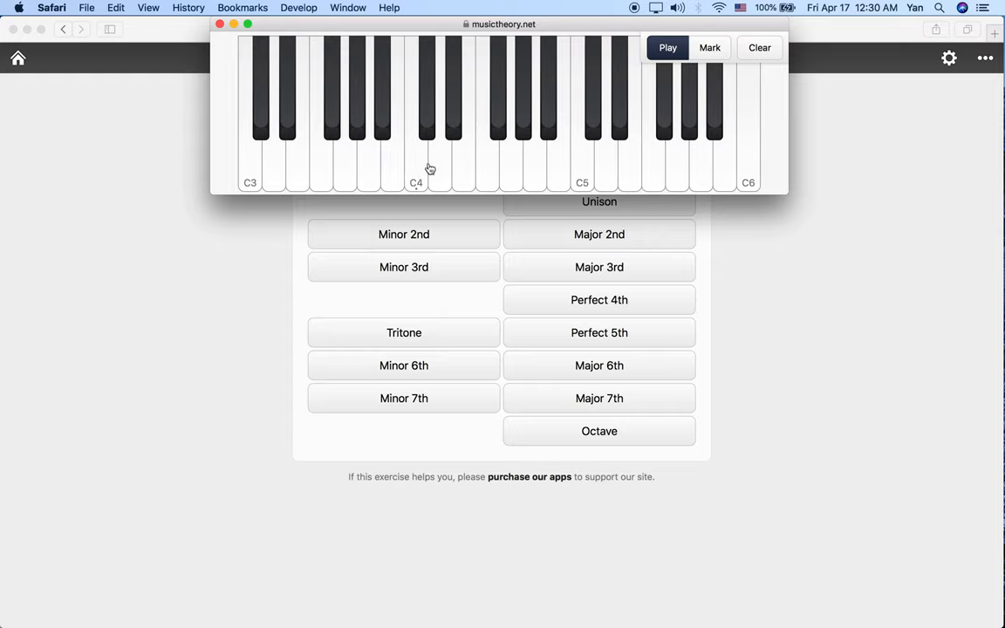
mouse_move(415, 178)
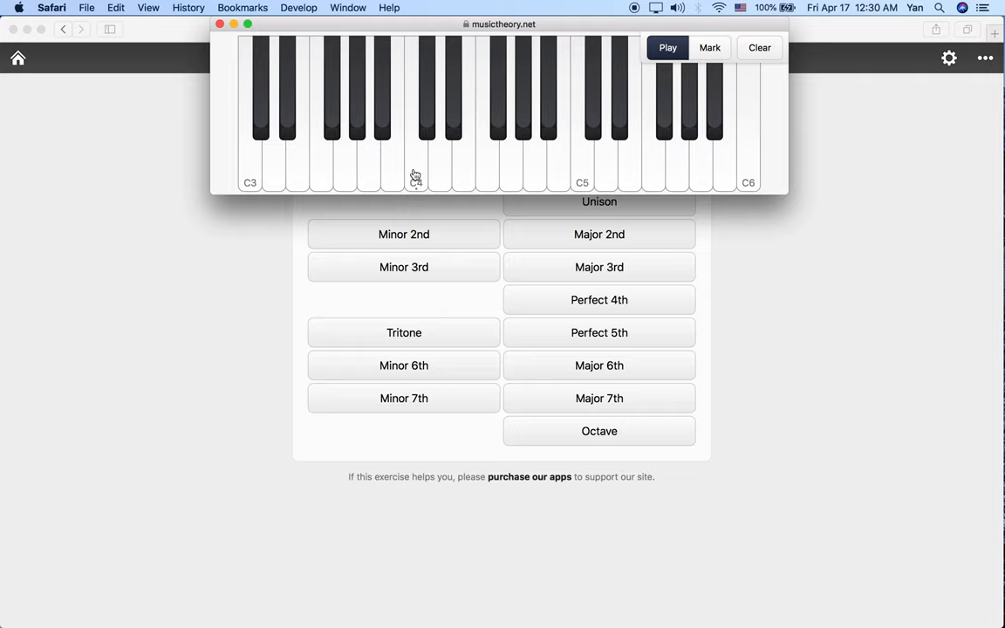
mouse_move(483, 161)
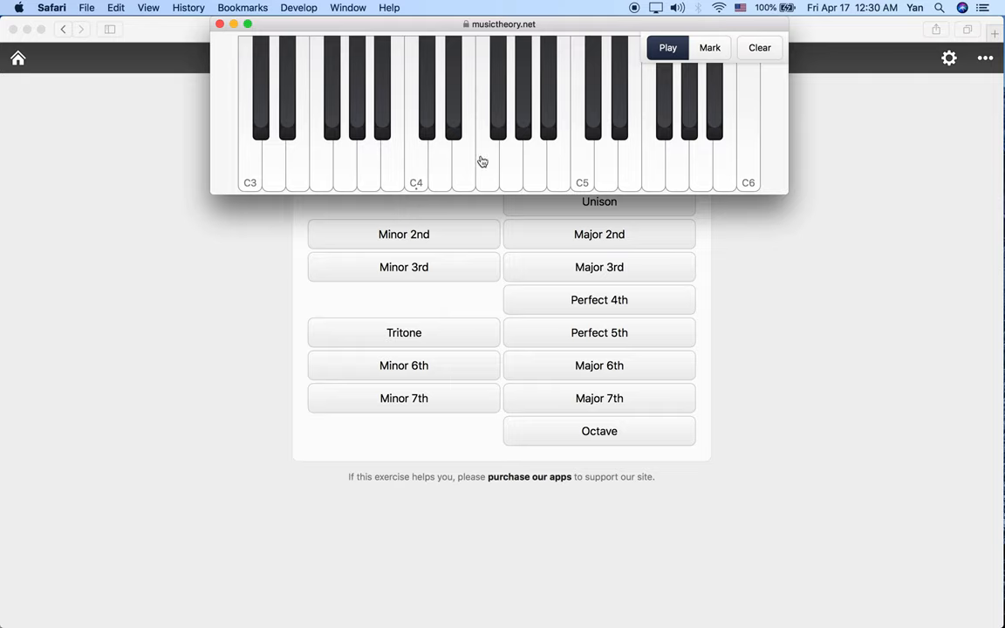
mouse_move(559, 161)
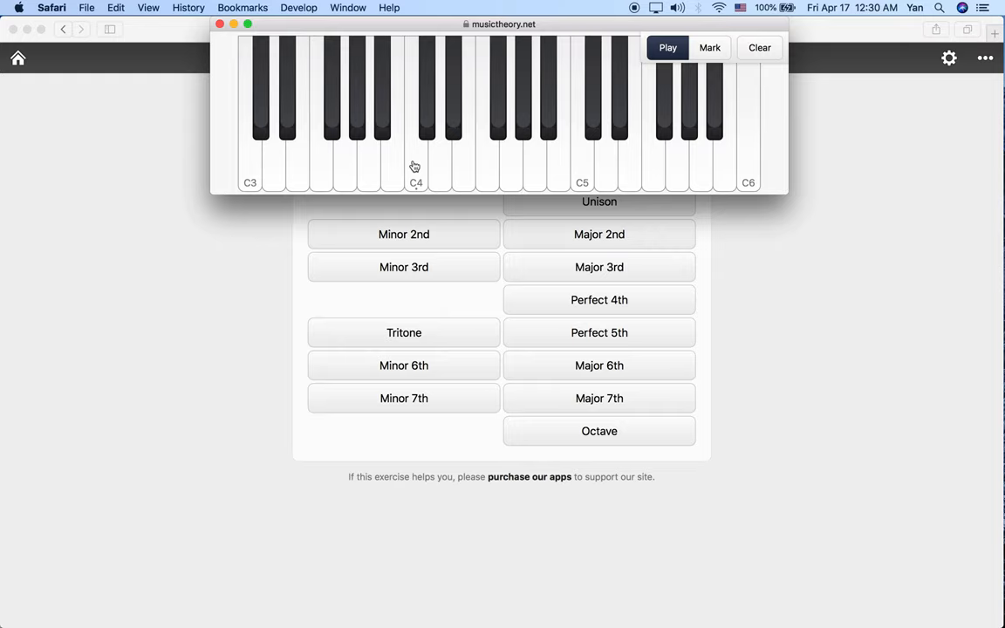
mouse_move(587, 161)
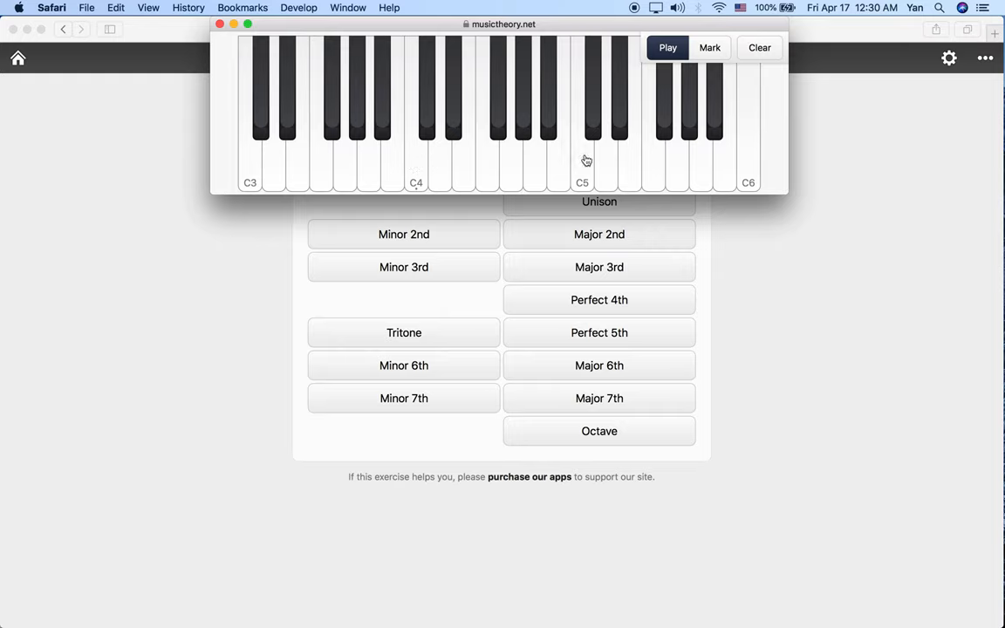
mouse_move(311, 221)
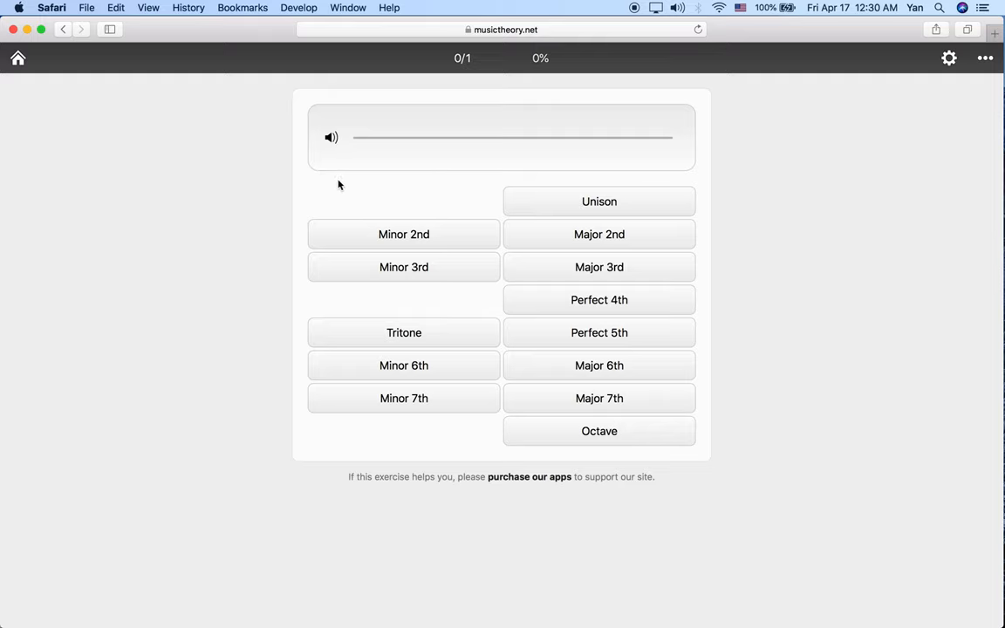
mouse_move(334, 181)
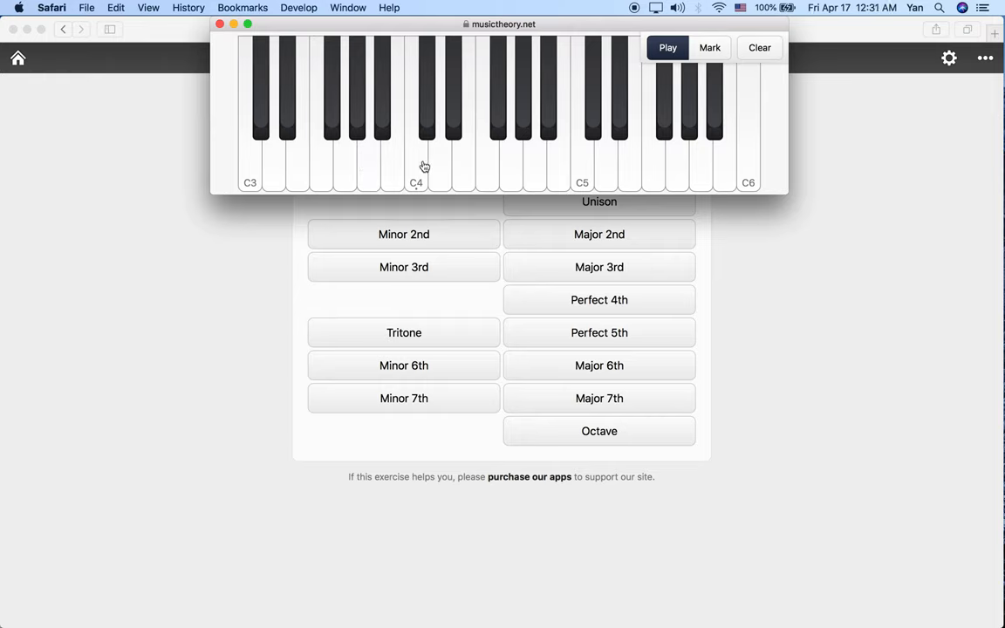
mouse_move(416, 178)
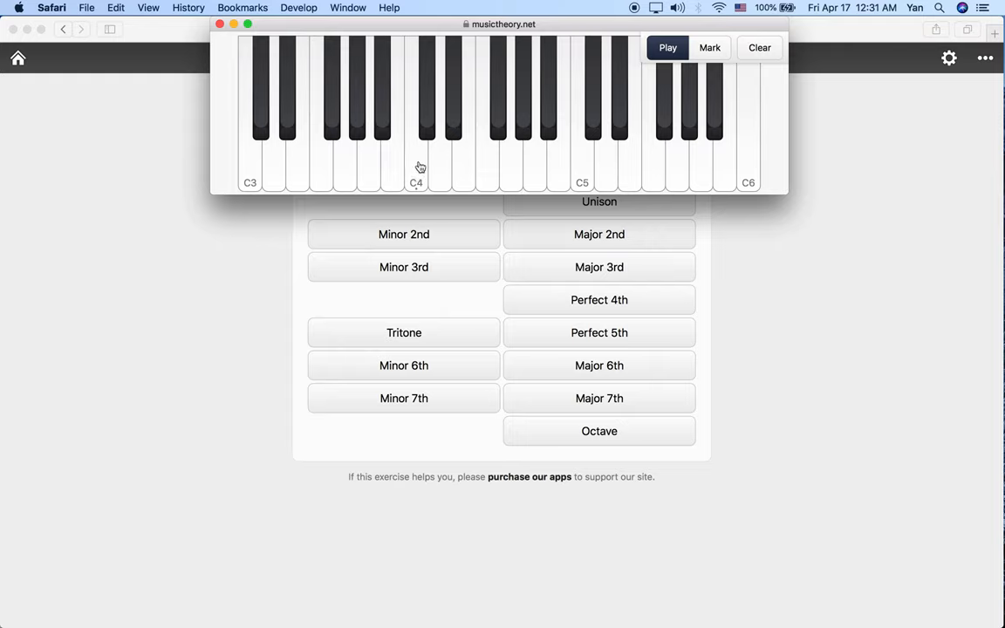
mouse_move(420, 167)
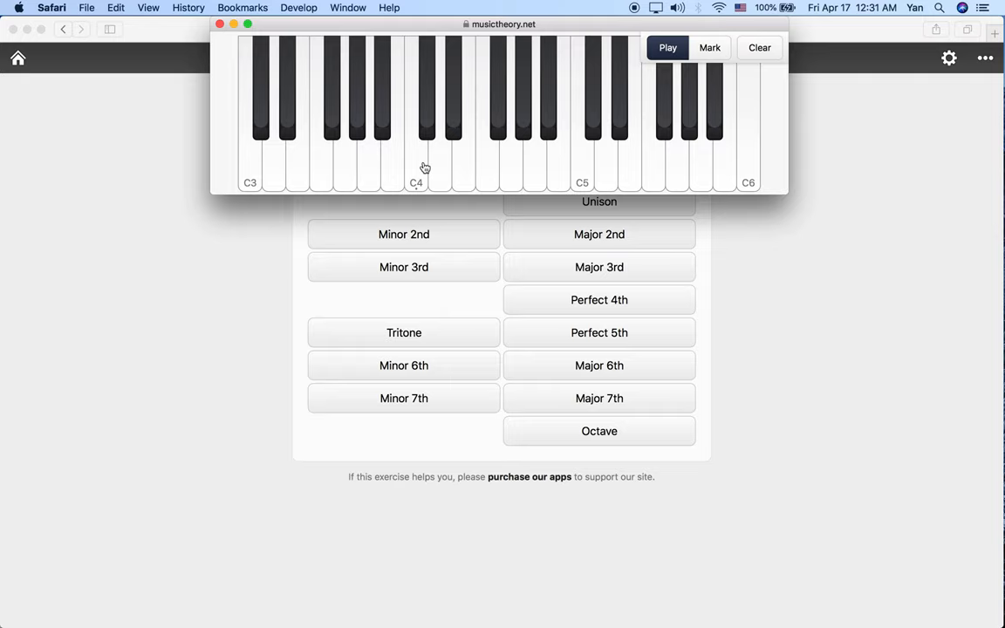
mouse_move(420, 167)
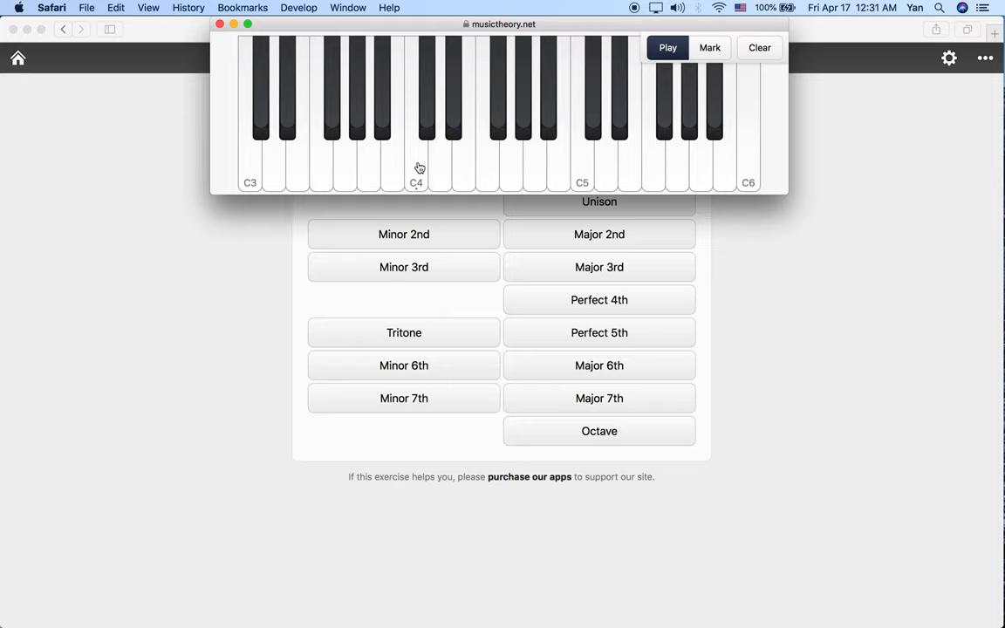
mouse_move(420, 160)
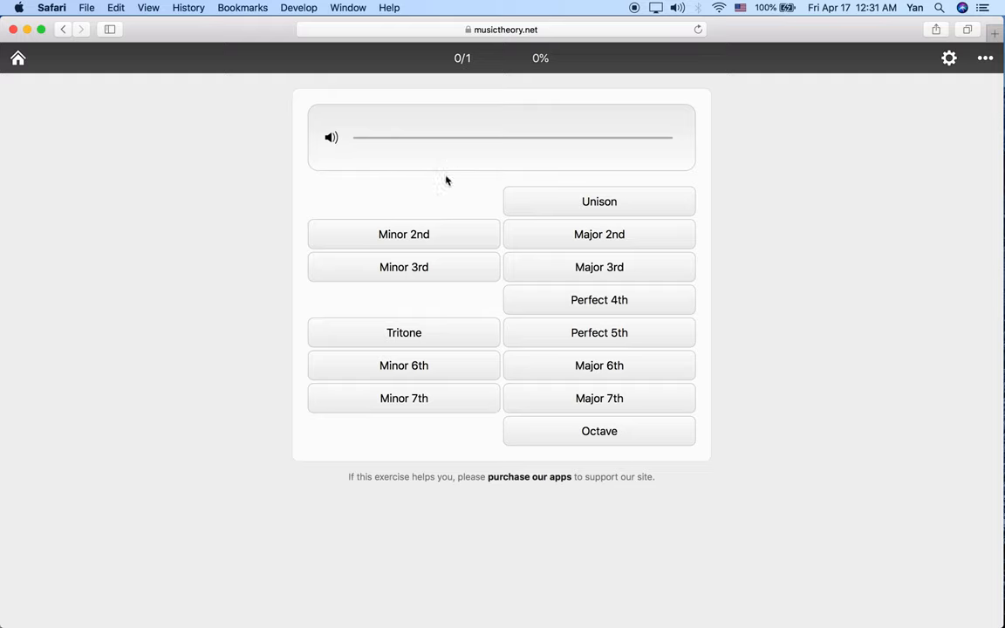
mouse_move(332, 139)
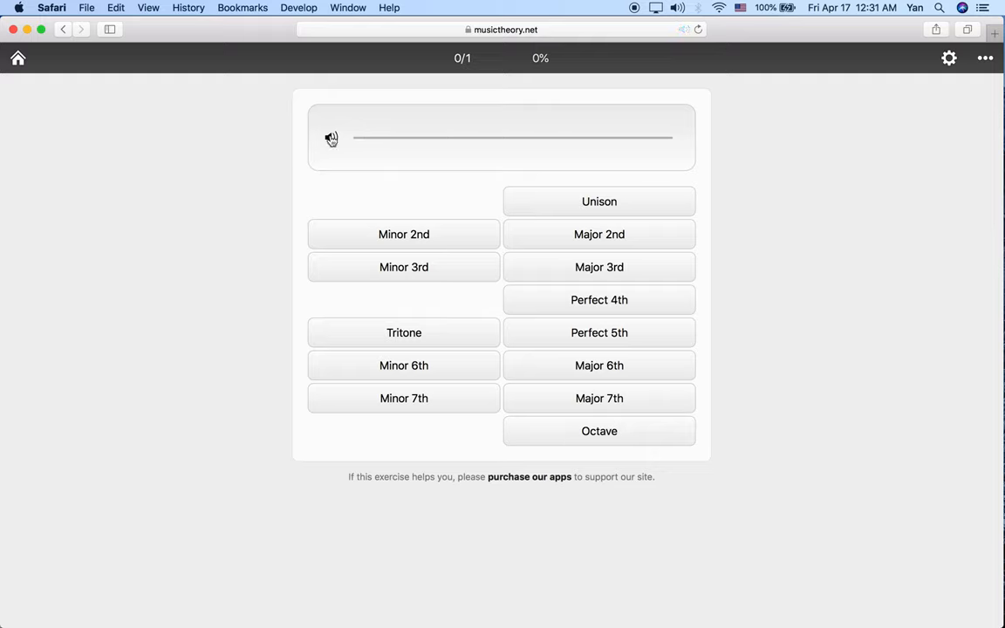
left_click(331, 137)
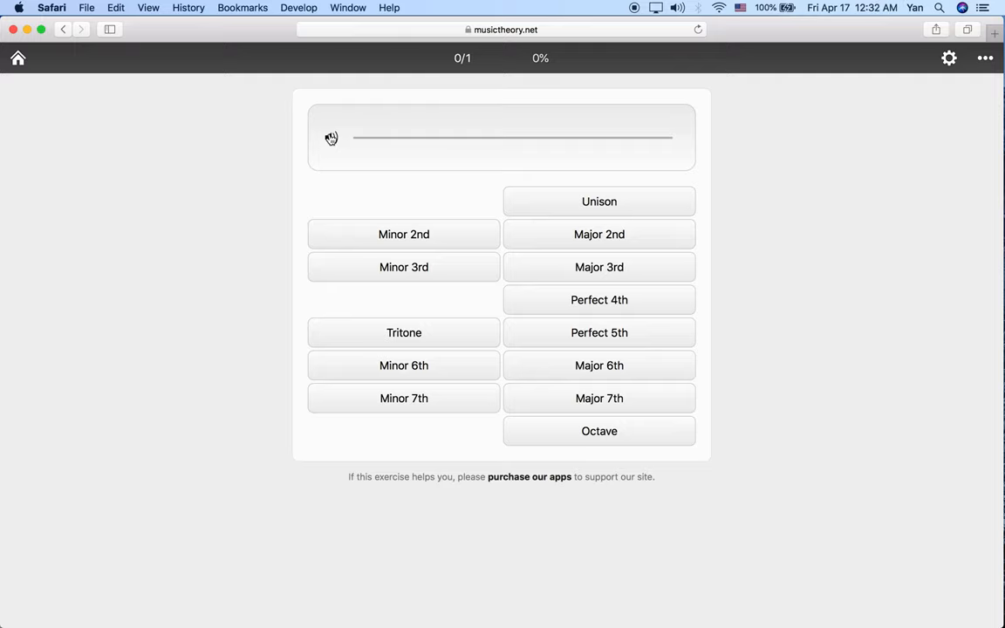
left_click(330, 138)
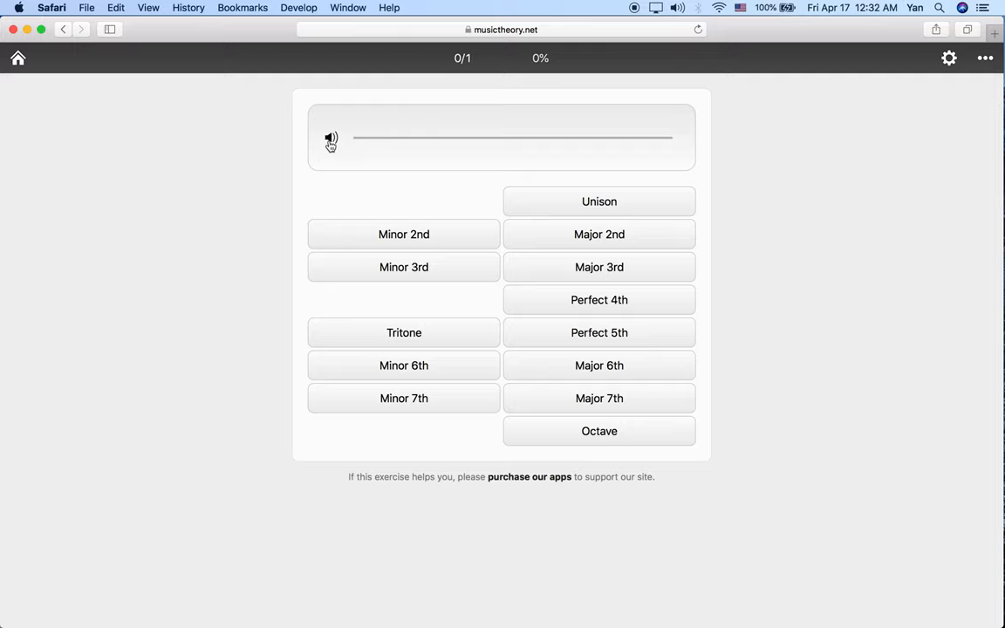
left_click(331, 138)
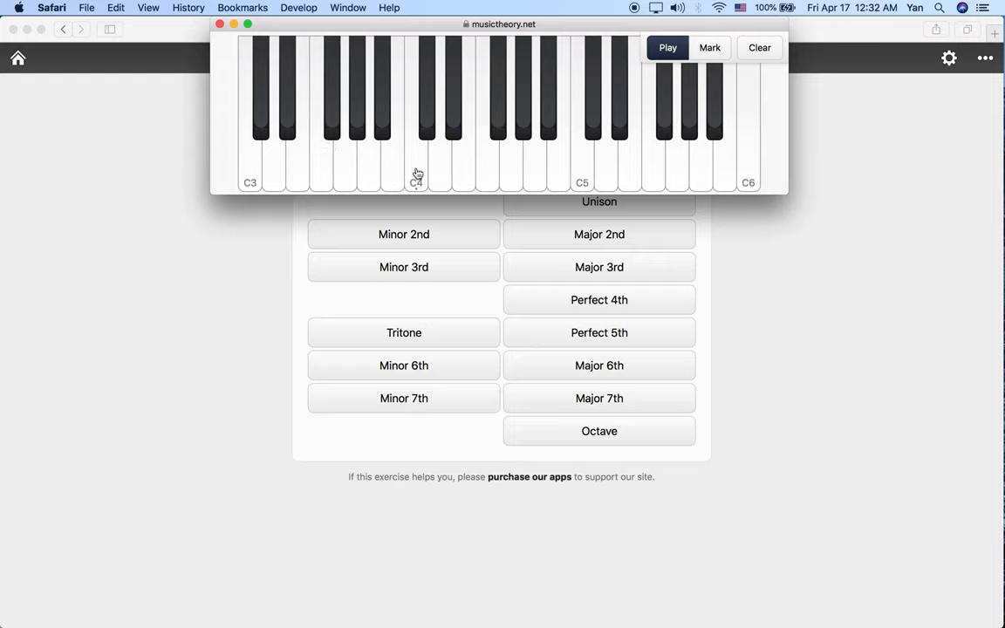
mouse_move(446, 171)
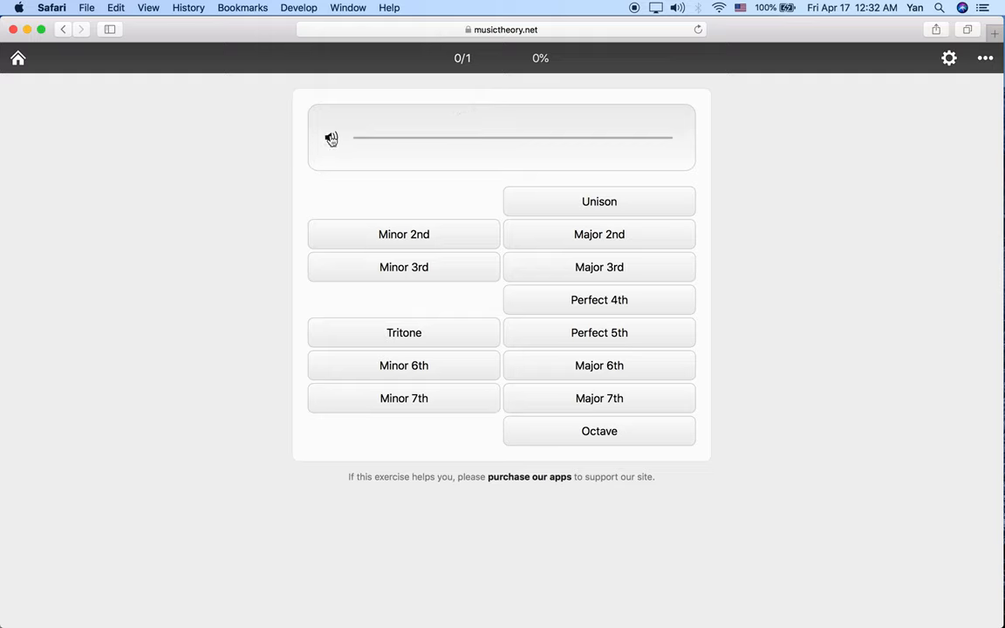
left_click(331, 139)
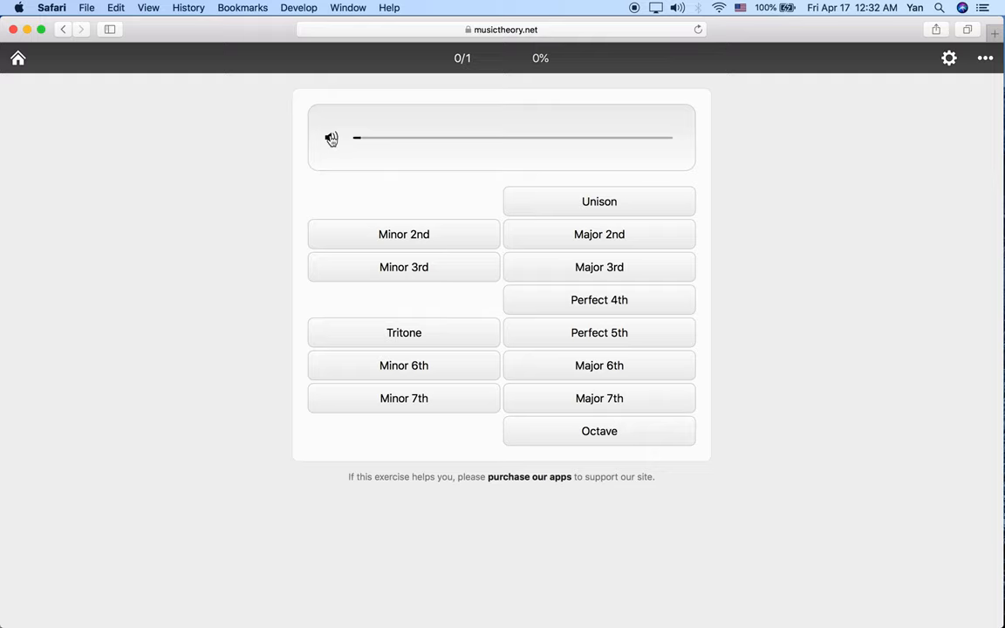
left_click(332, 138)
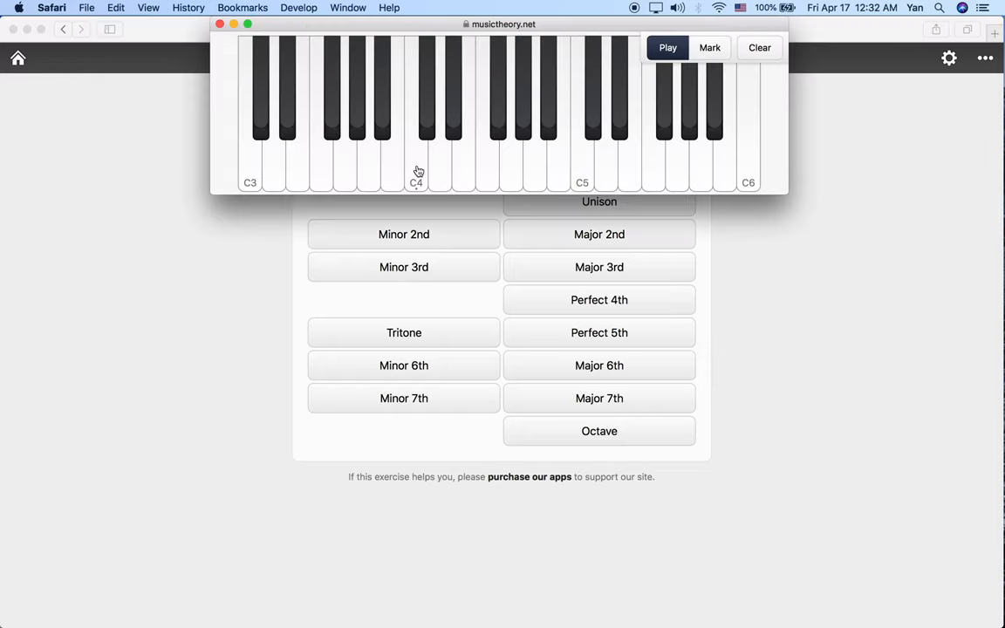
mouse_move(376, 166)
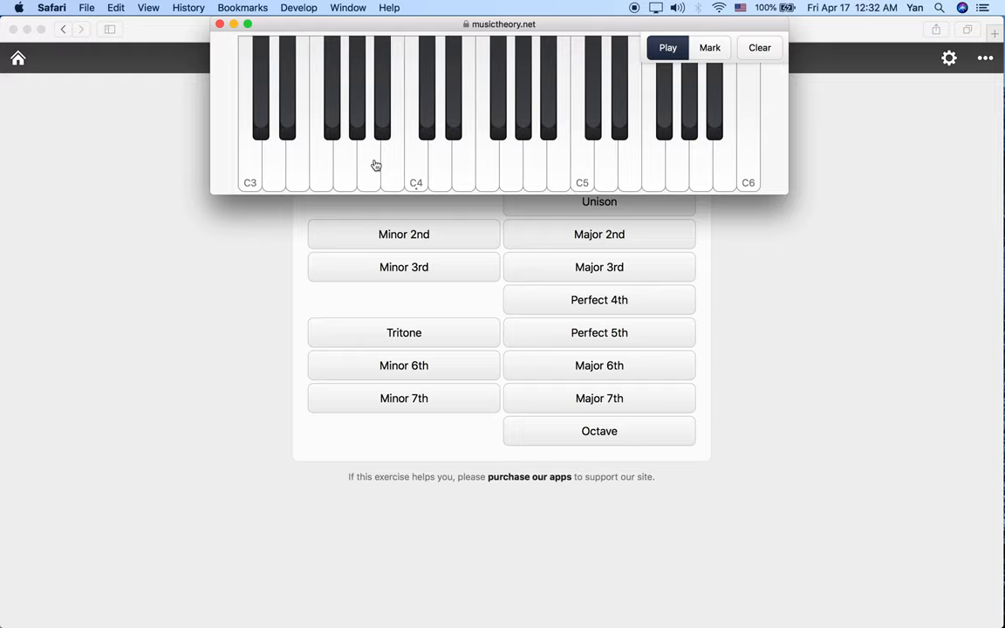
left_click(668, 47)
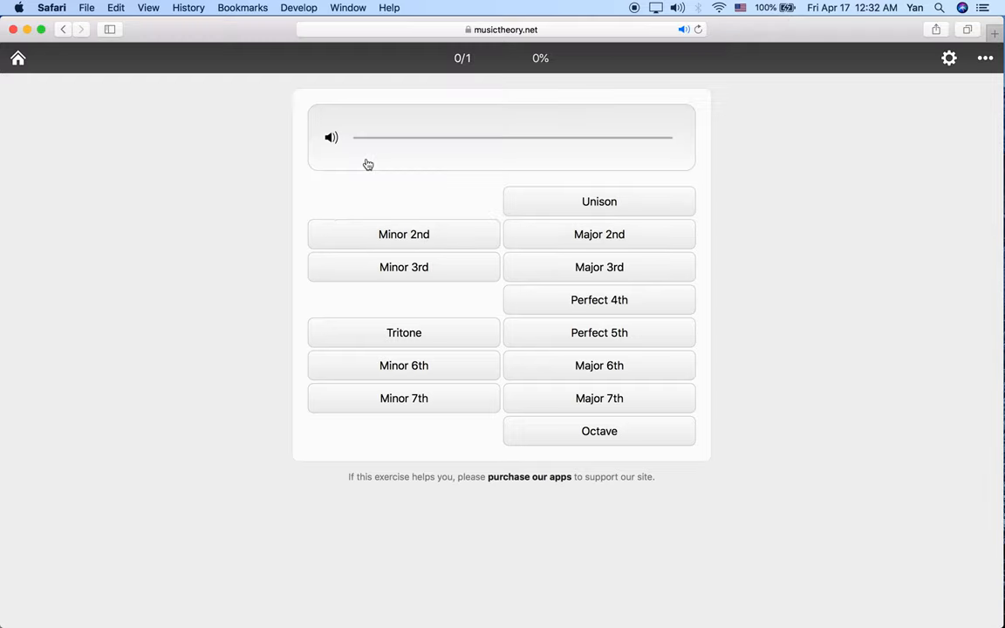
left_click(330, 137)
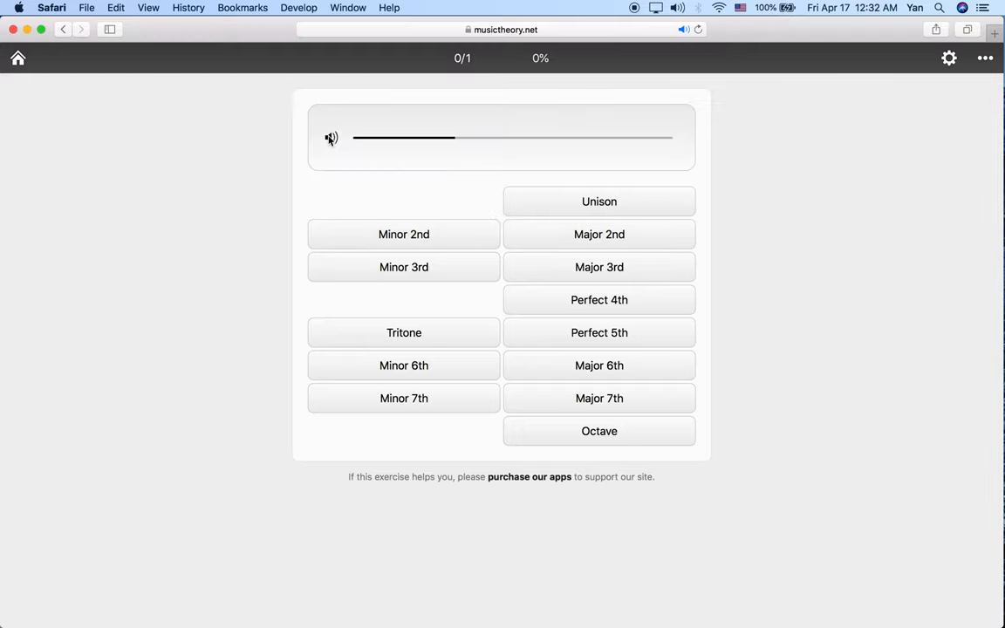
left_click(331, 138)
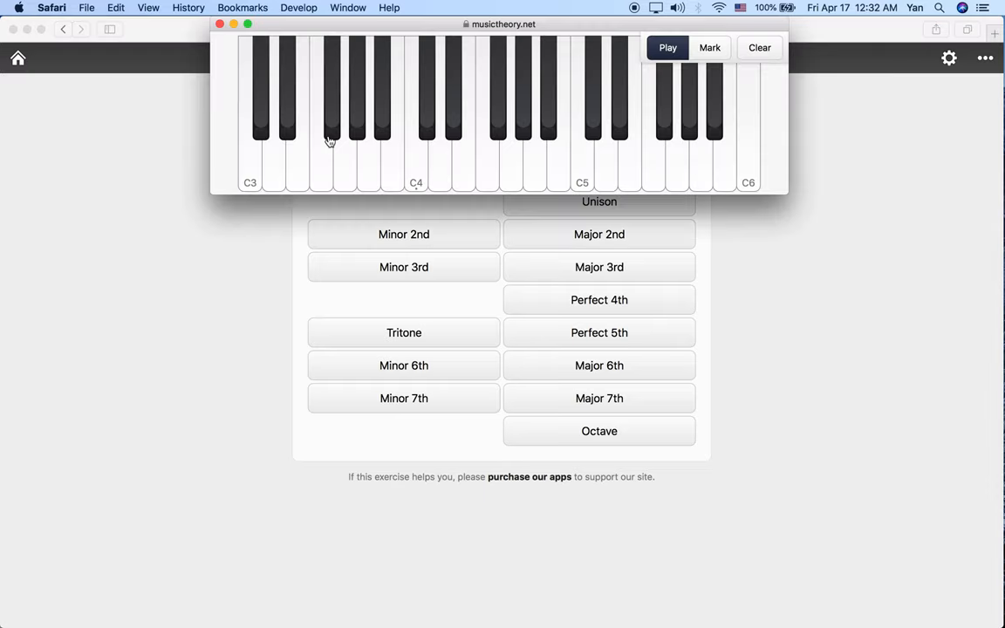
mouse_move(367, 169)
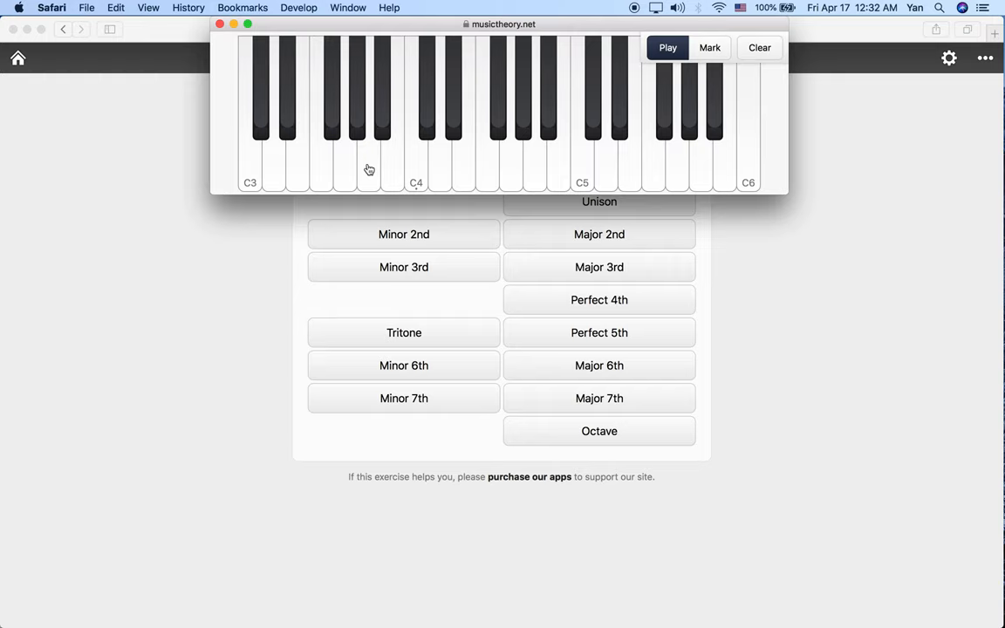
mouse_move(419, 171)
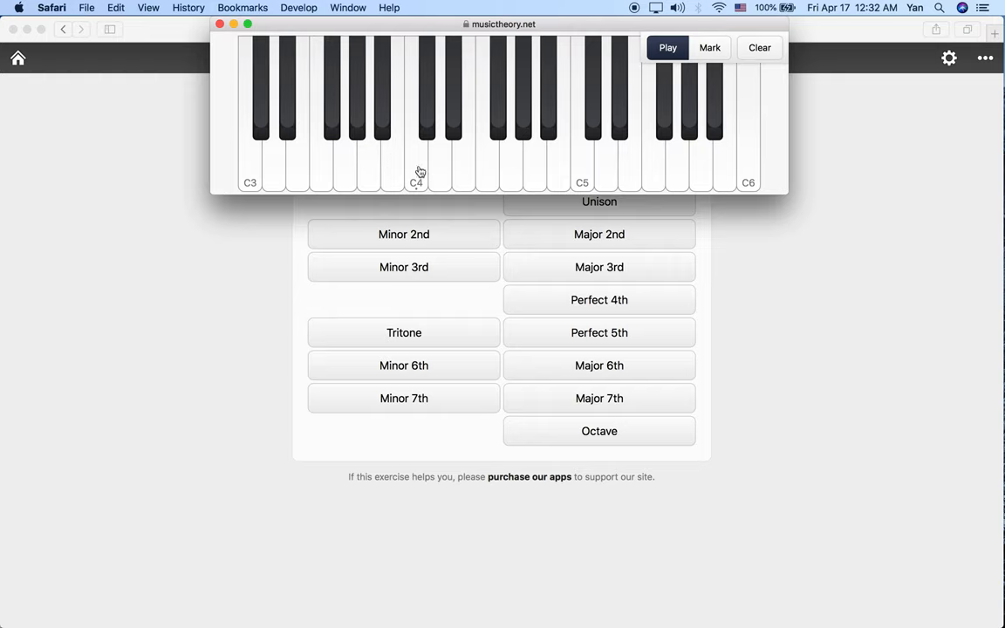
mouse_move(433, 129)
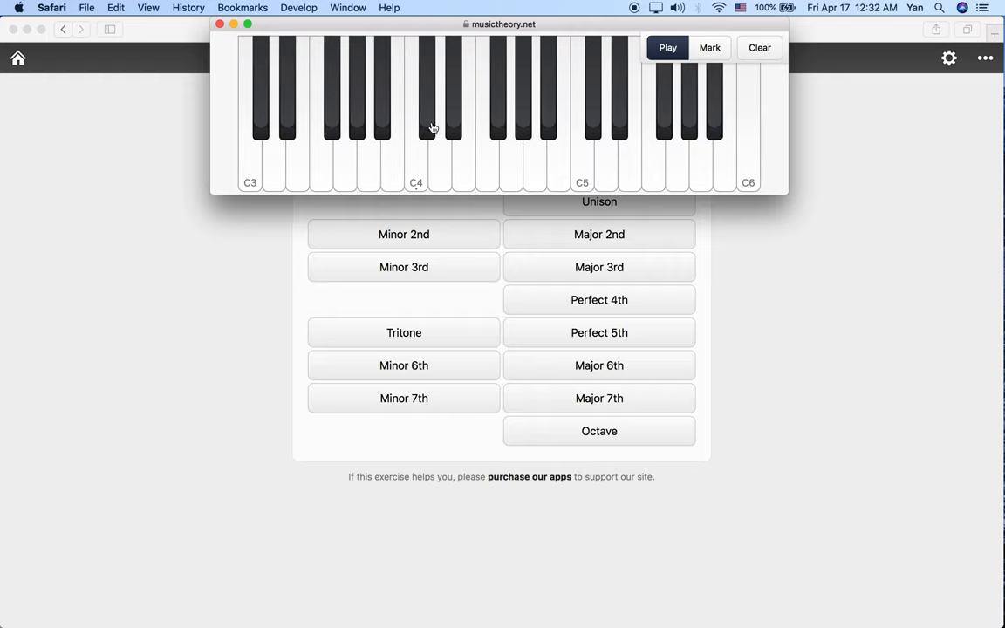
mouse_move(428, 122)
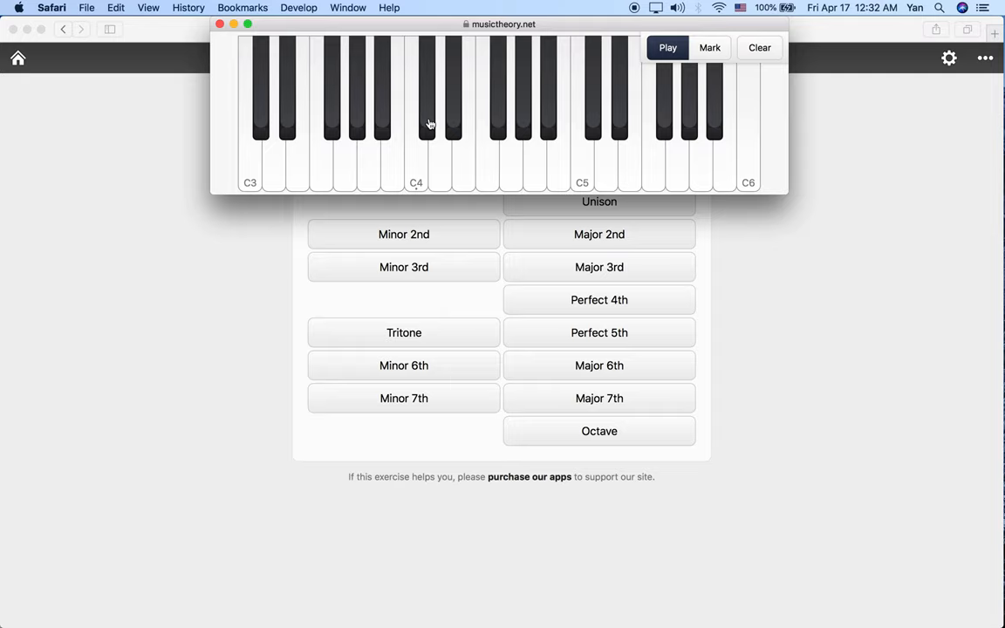
mouse_move(380, 139)
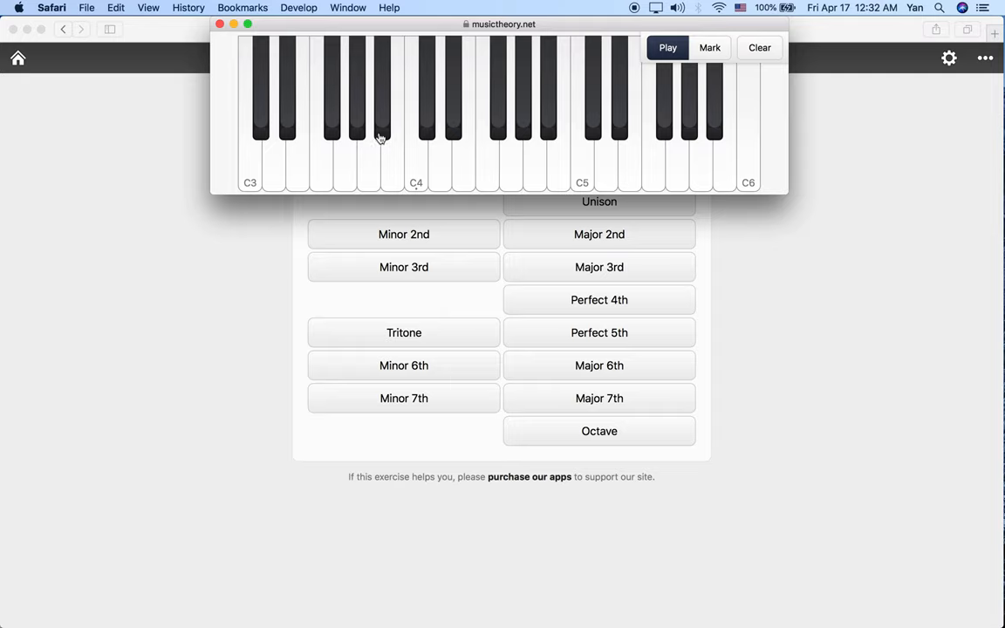
mouse_move(427, 131)
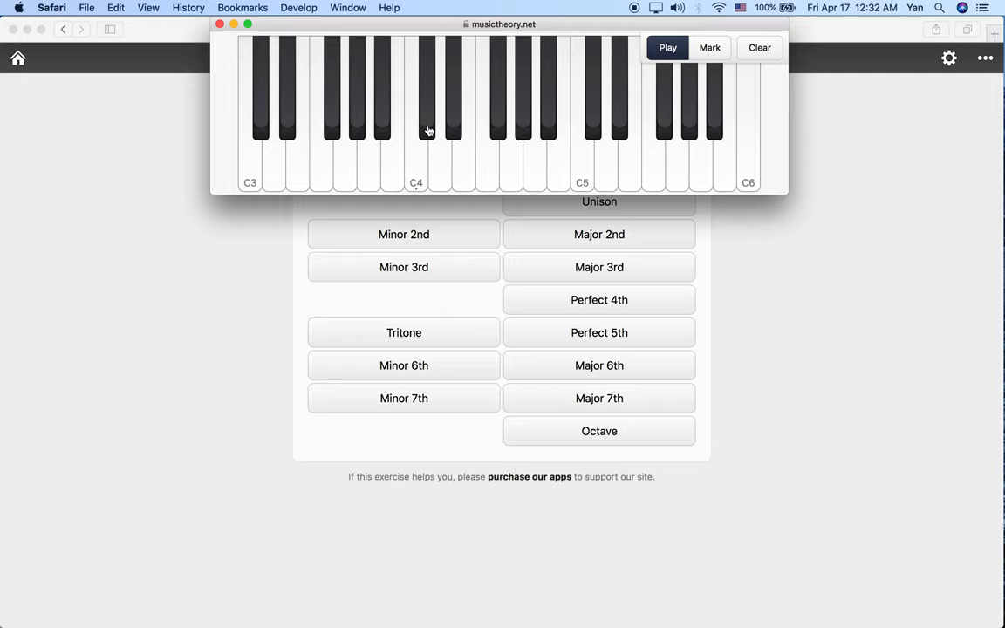
mouse_move(370, 166)
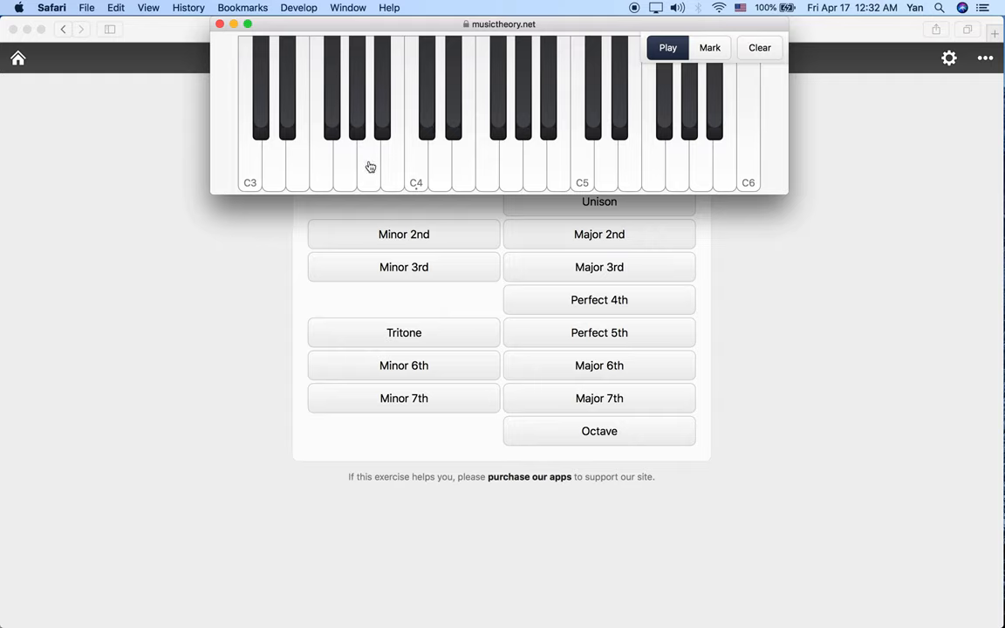
mouse_move(428, 126)
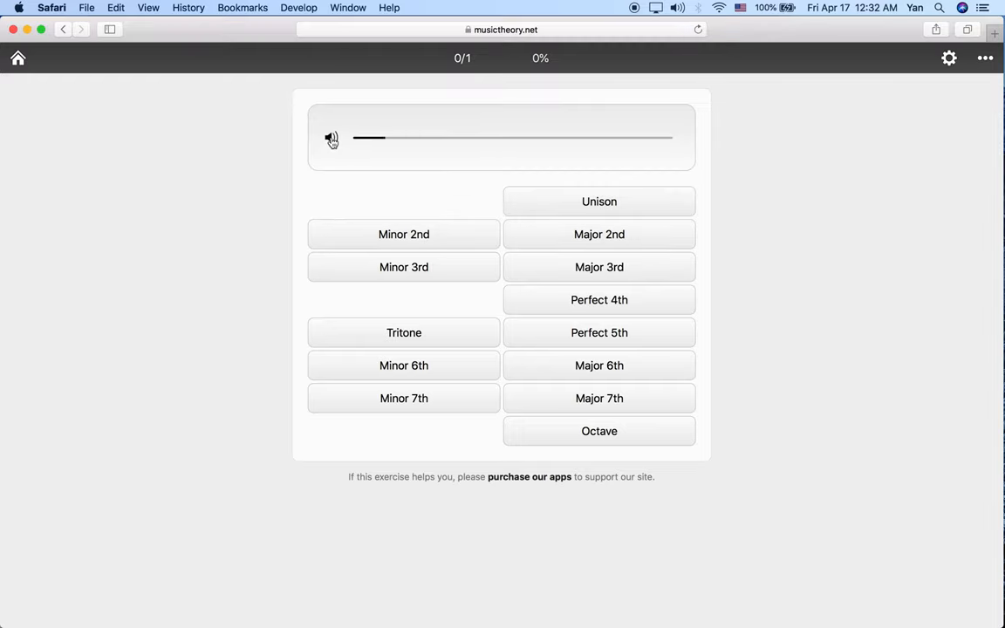
left_click(331, 139)
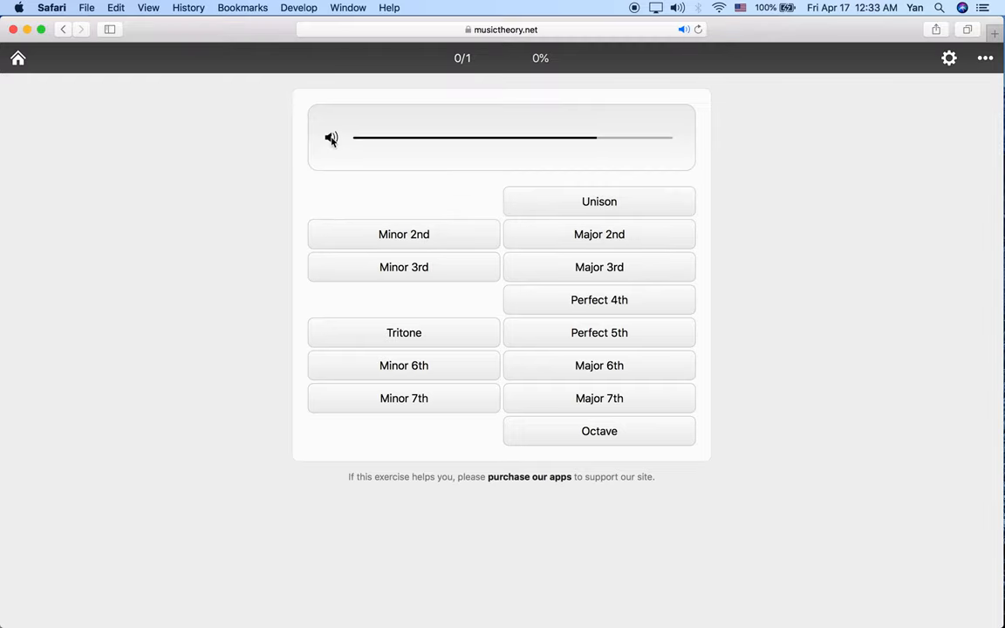
left_click(330, 137)
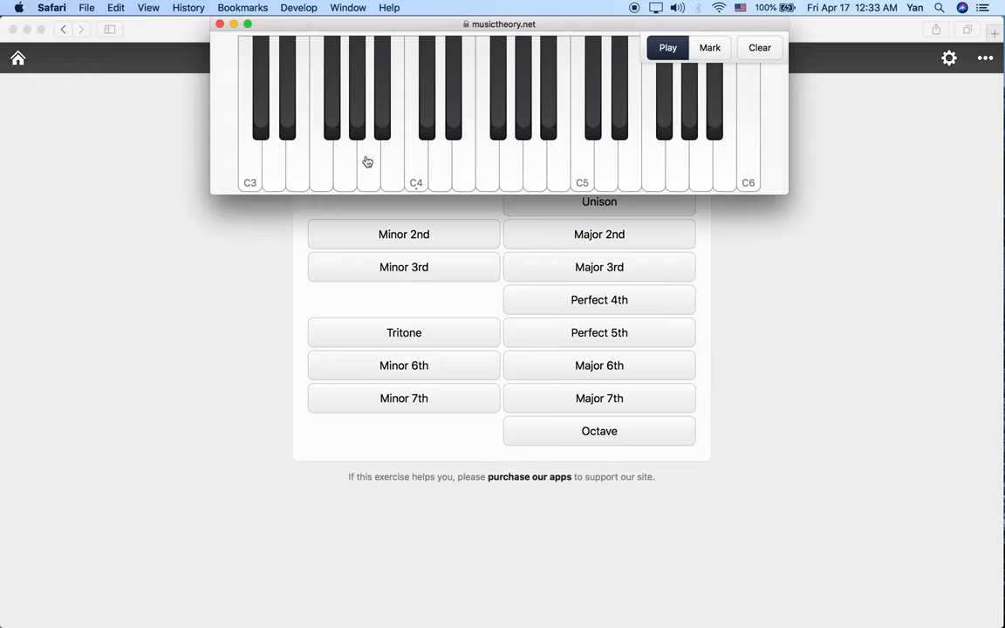
mouse_move(427, 117)
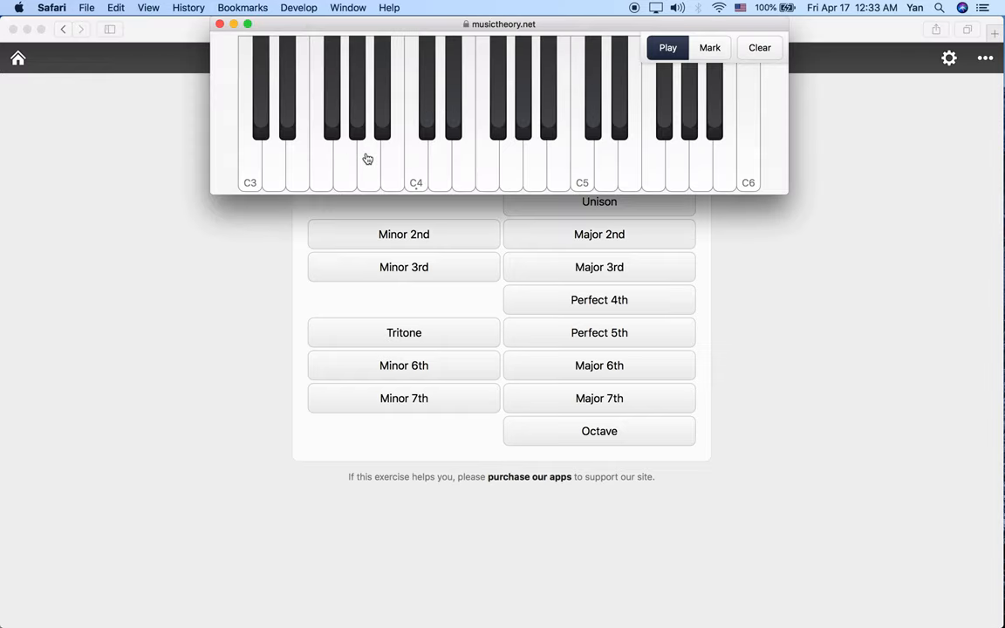
mouse_move(395, 157)
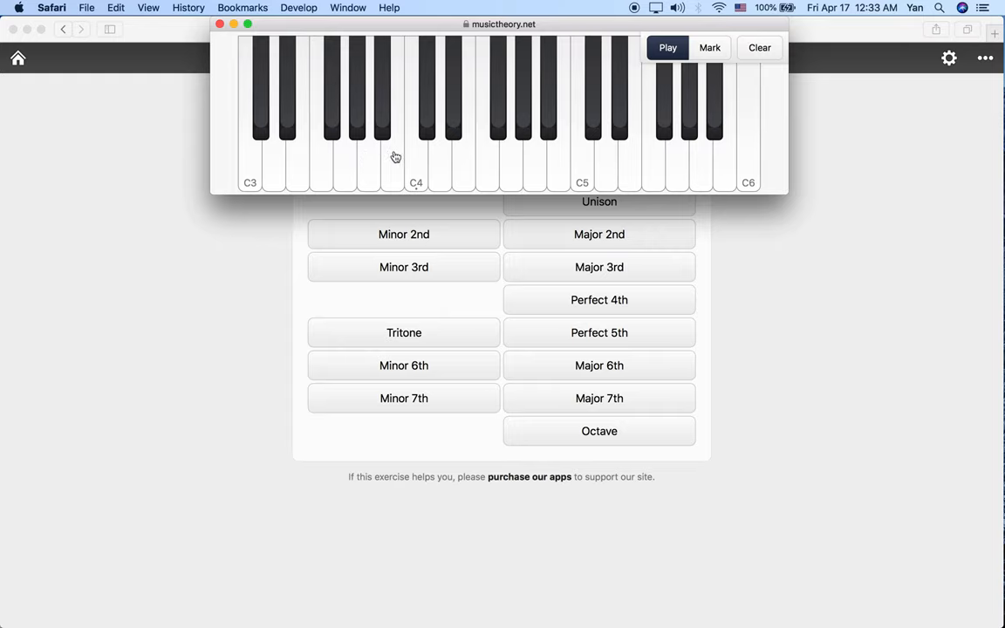
Compare a note on the piano, then answer Major 3rd for a 1/2 score
left_click(428, 126)
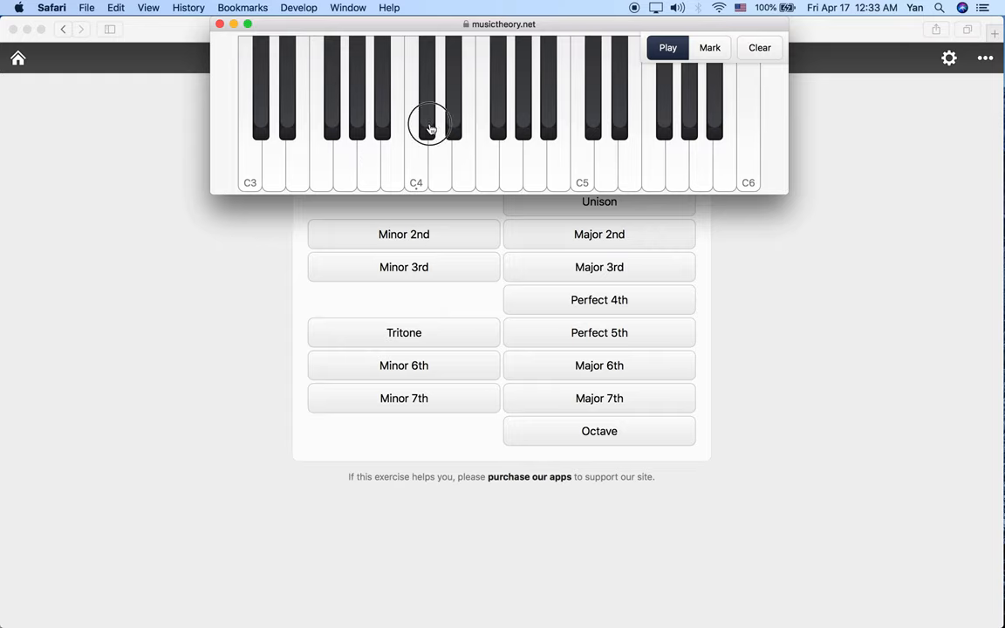
mouse_move(374, 165)
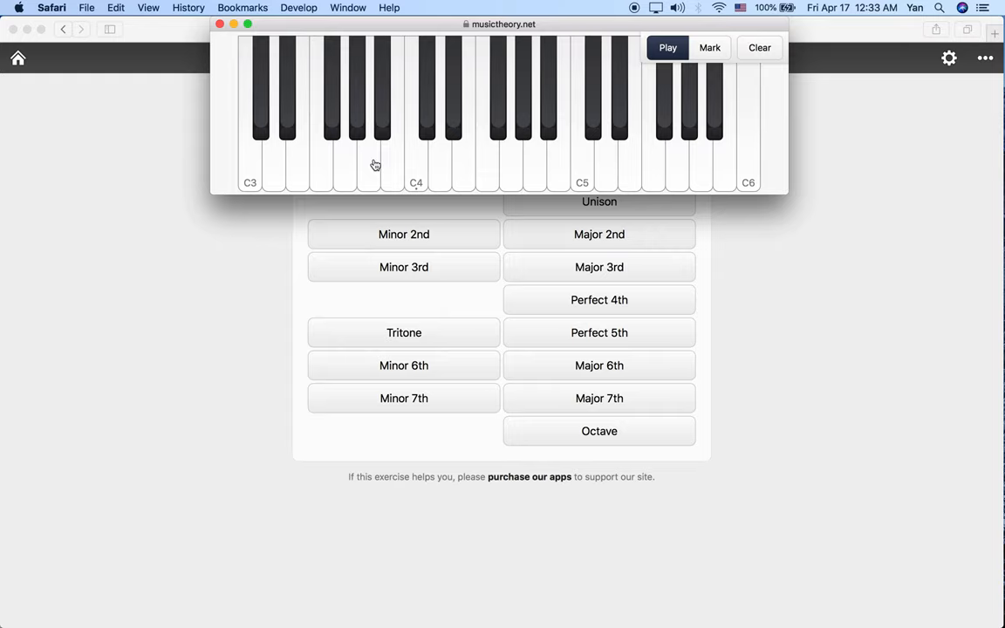
mouse_move(367, 164)
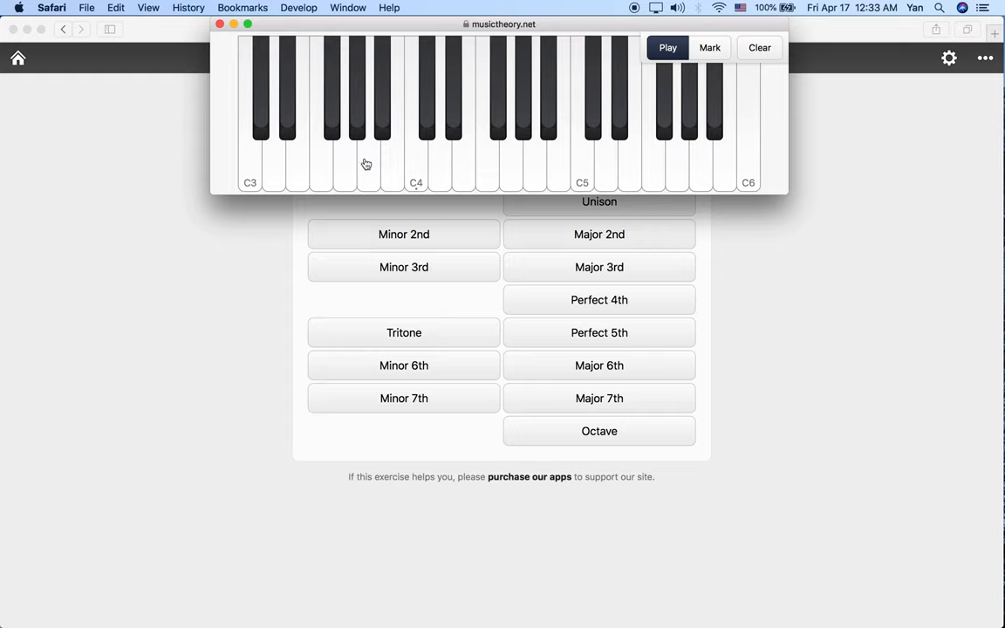
mouse_move(369, 157)
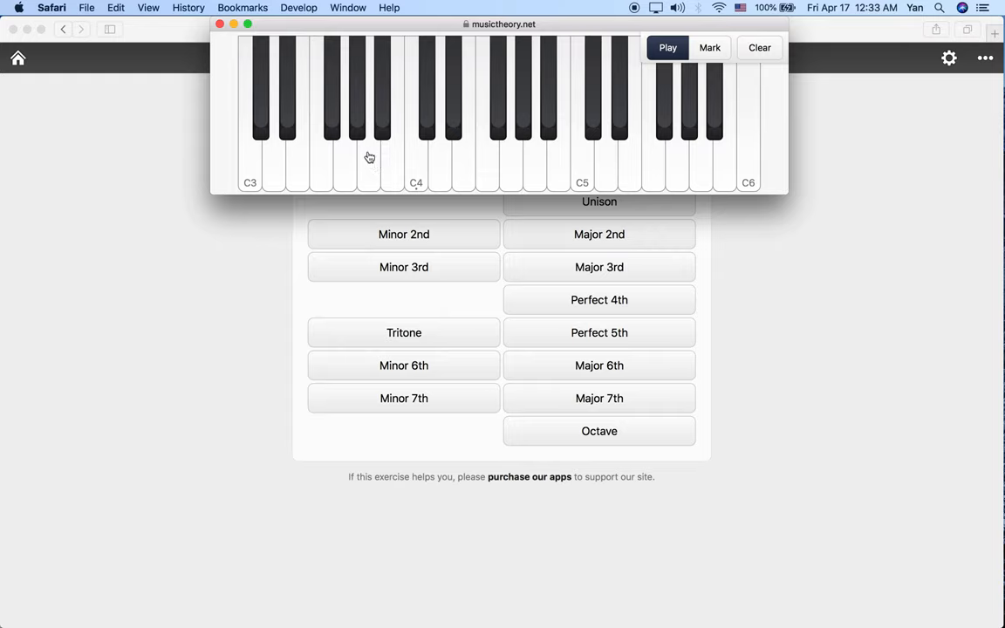
mouse_move(382, 120)
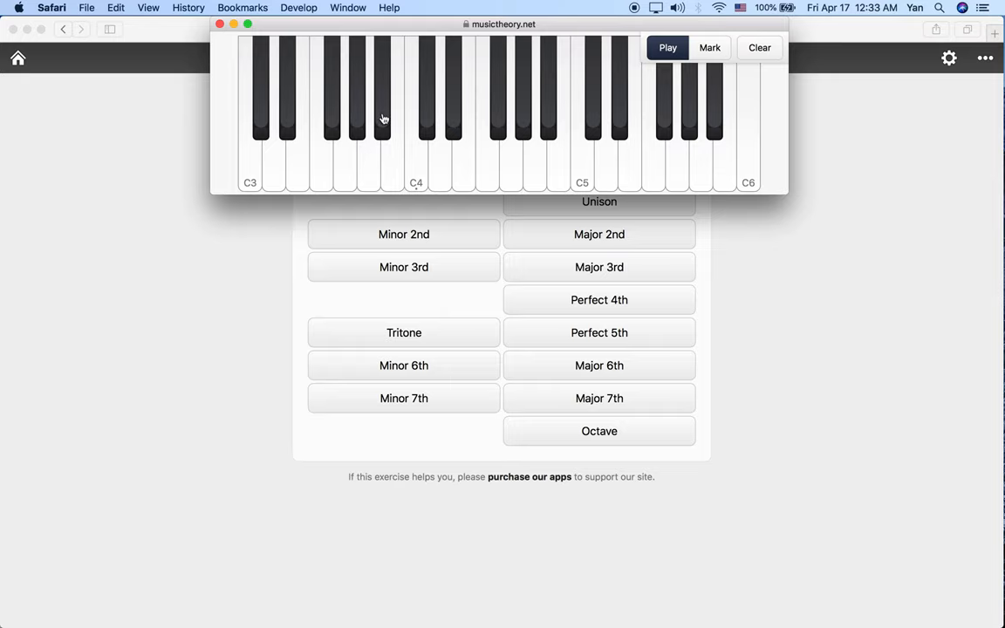
mouse_move(371, 170)
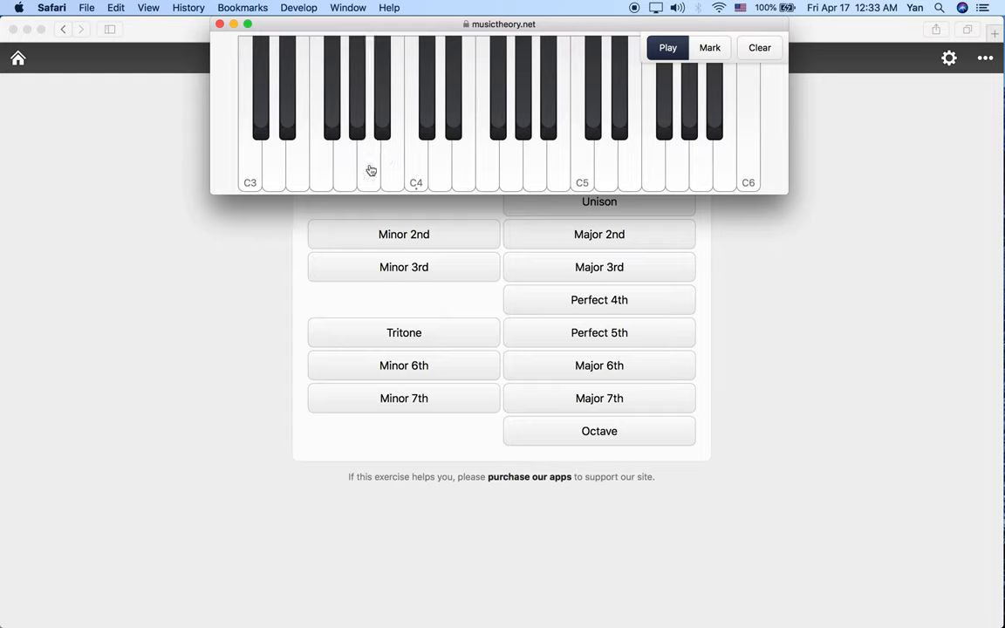
mouse_move(415, 161)
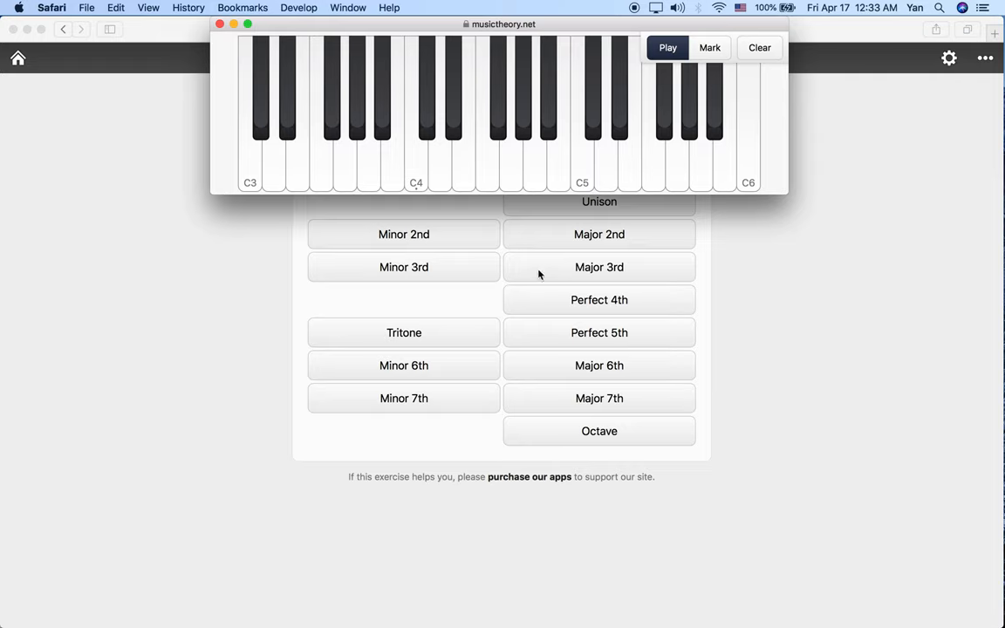
mouse_move(533, 261)
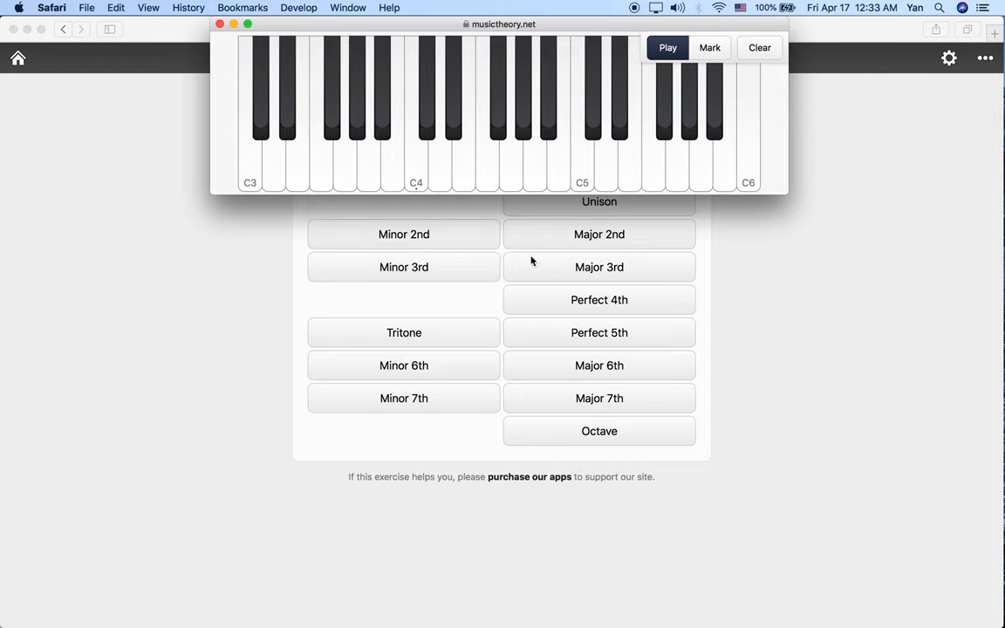
mouse_move(730, 287)
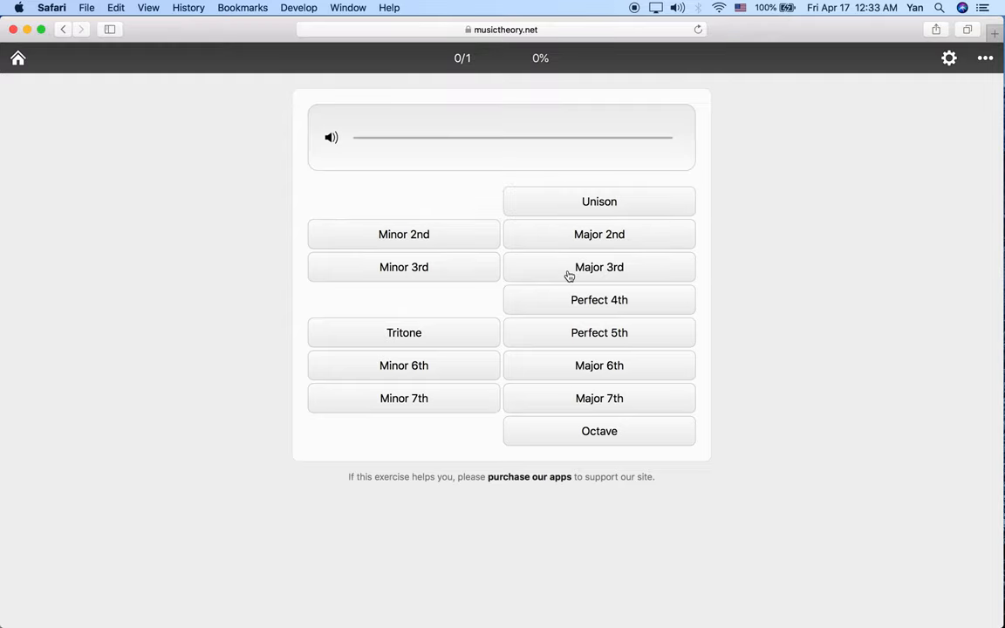
left_click(599, 266)
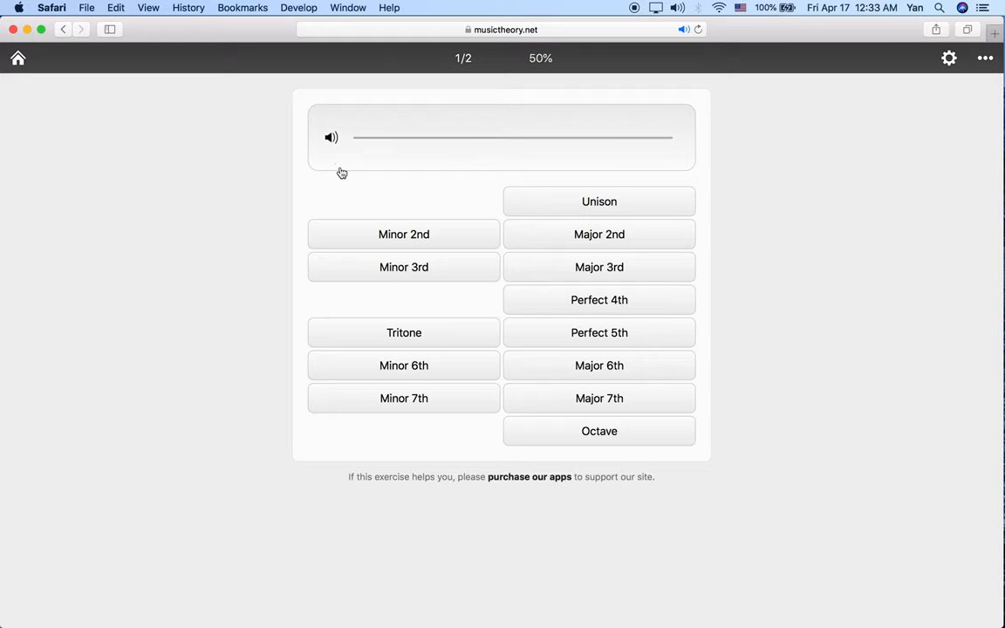
left_click(330, 137)
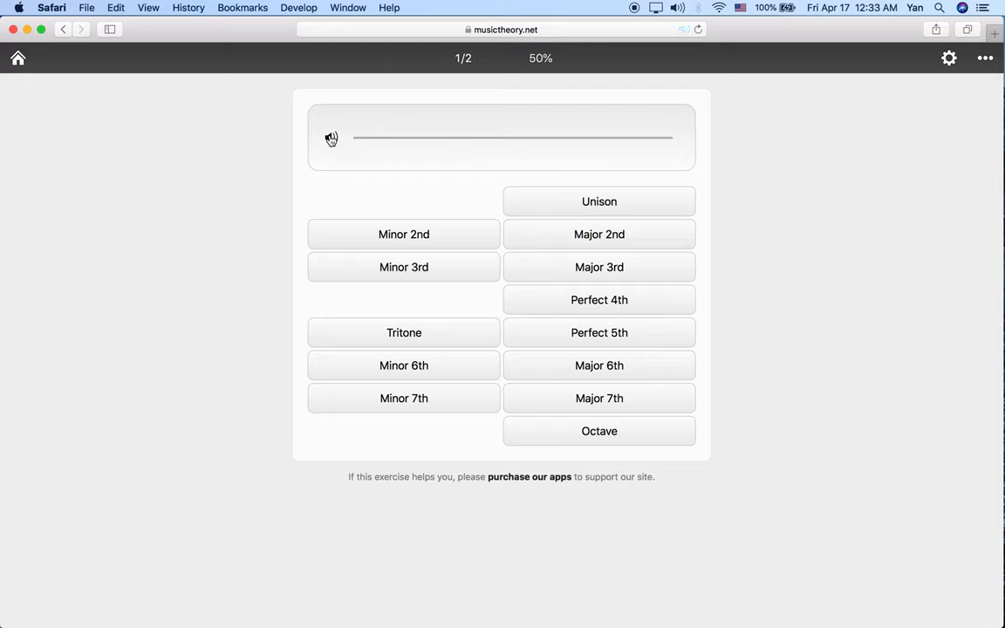
left_click(330, 138)
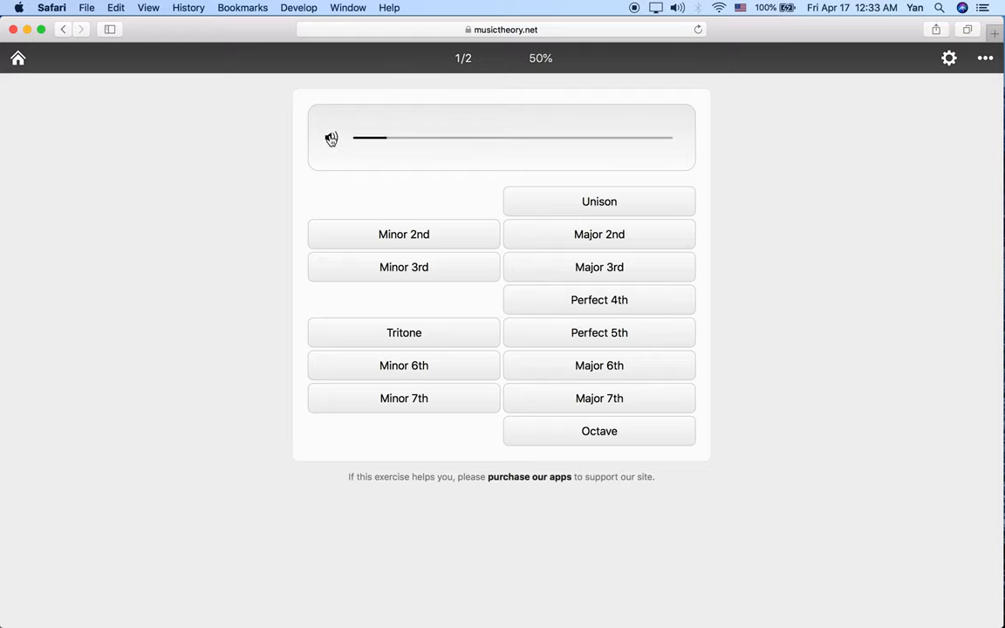
left_click(331, 138)
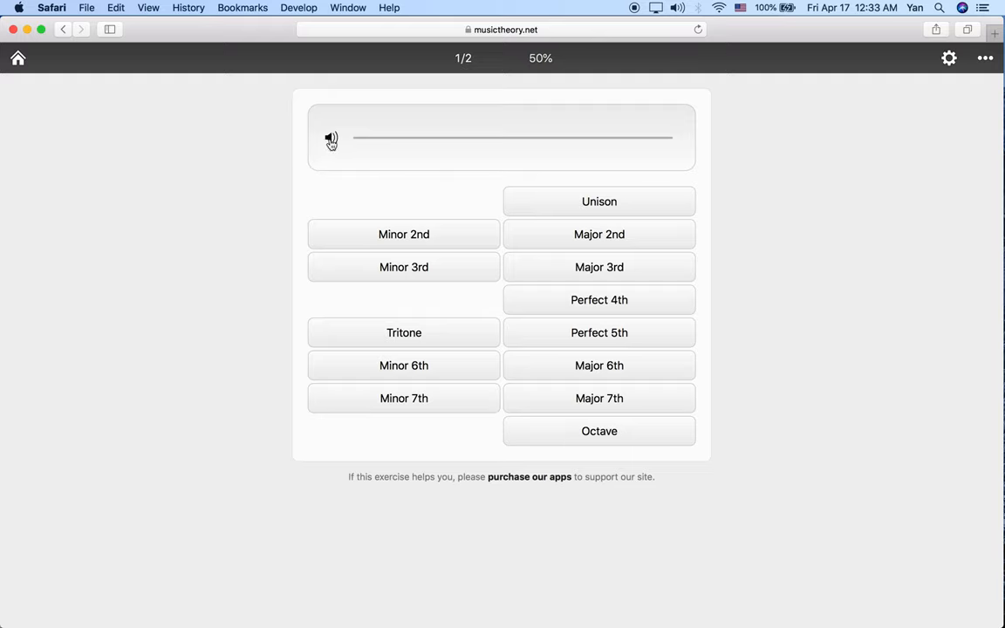
left_click(330, 139)
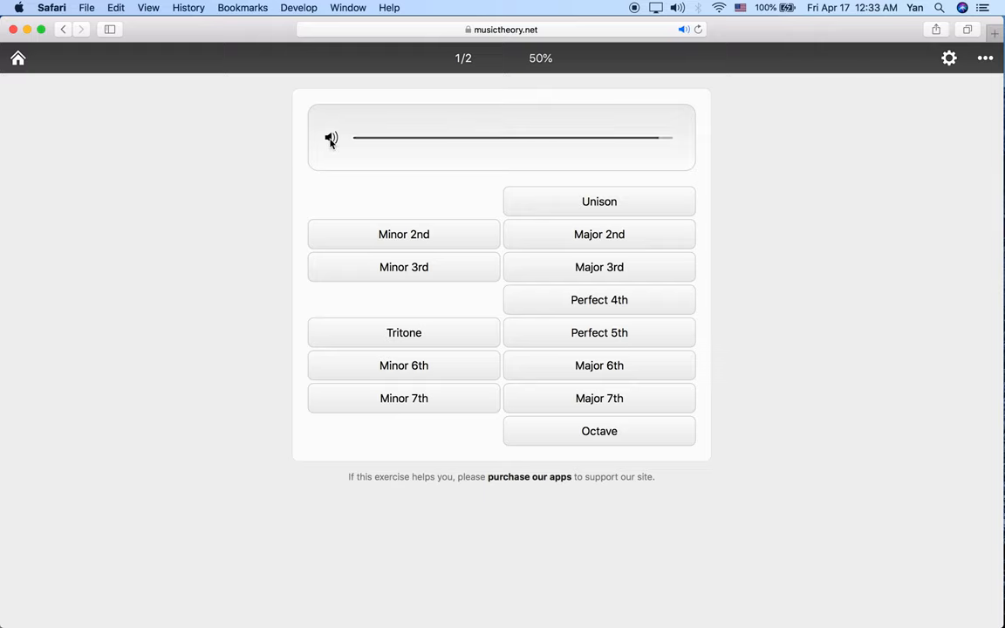
Open the piano keyboard and try low notes from C3 toward middle C
left_click(331, 138)
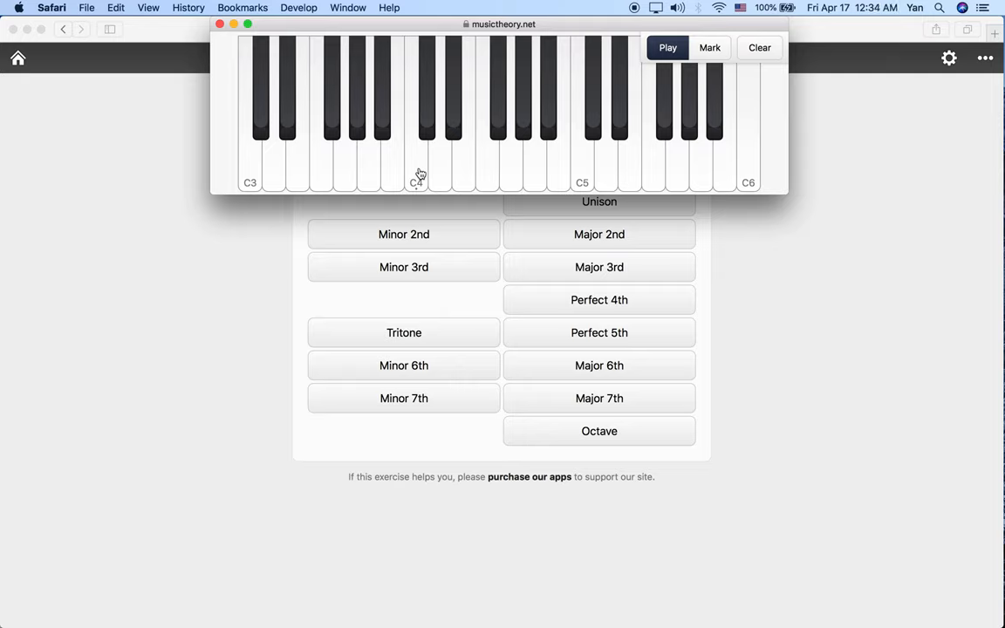
mouse_move(384, 166)
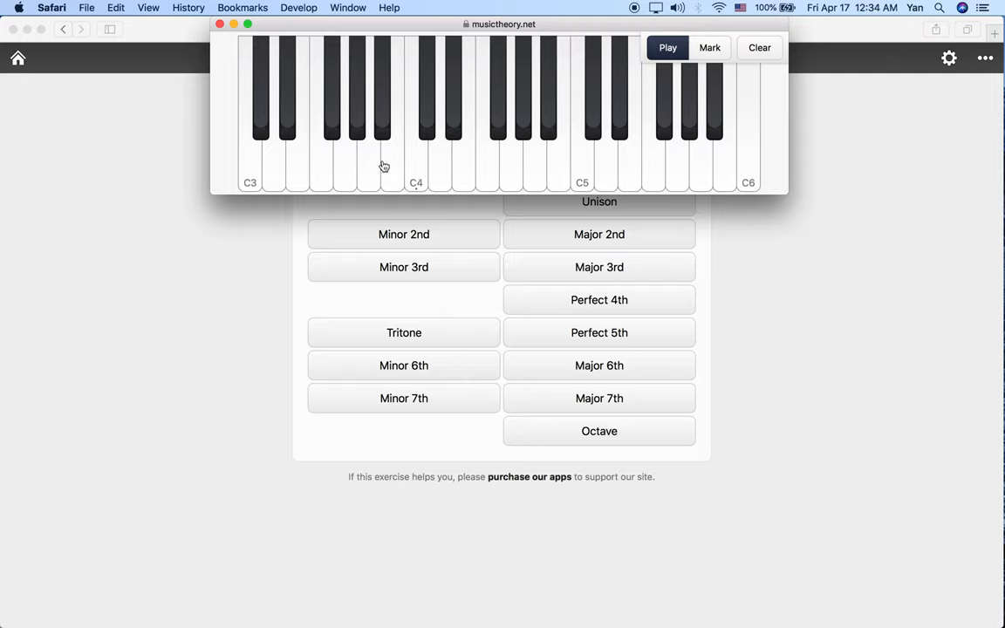
mouse_move(302, 166)
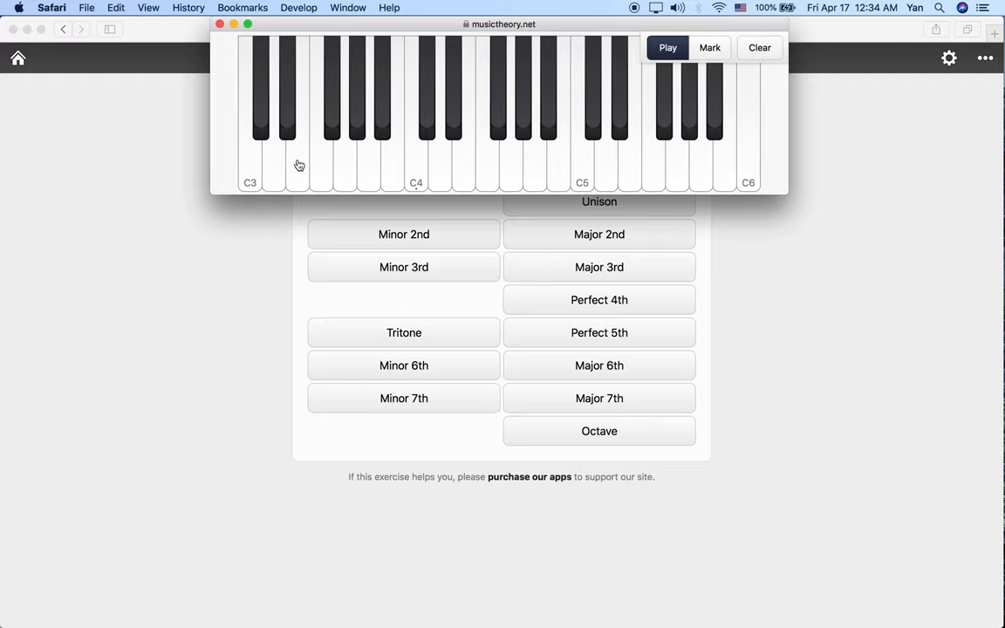
left_click(298, 161)
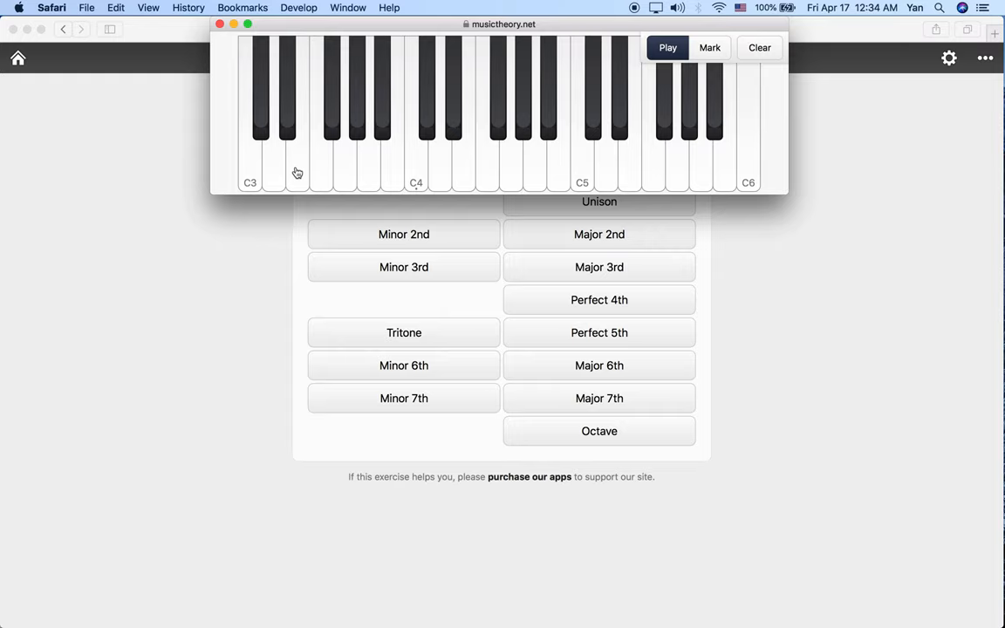
mouse_move(332, 122)
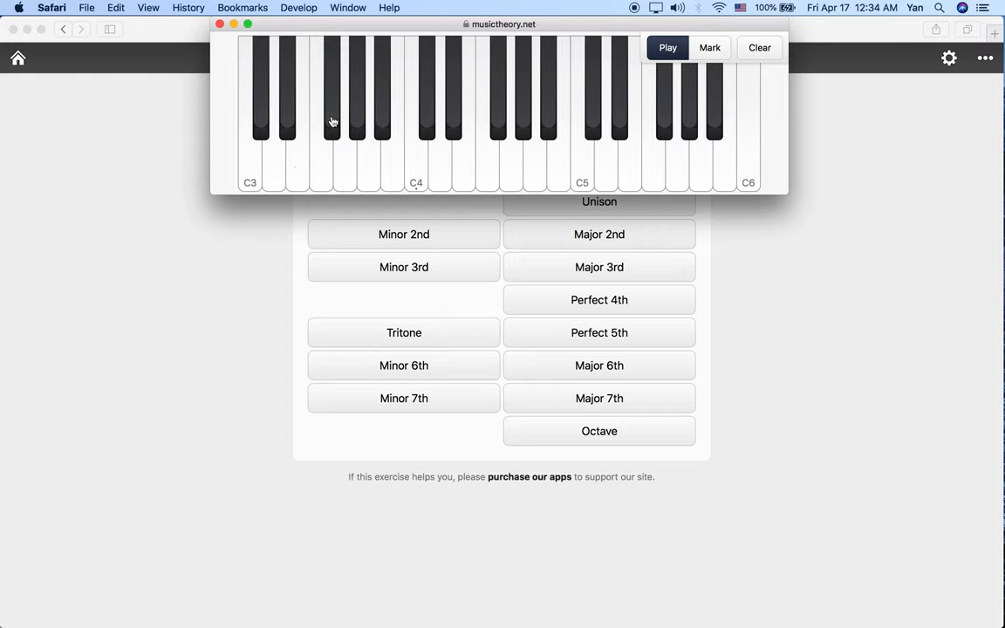
left_click(367, 166)
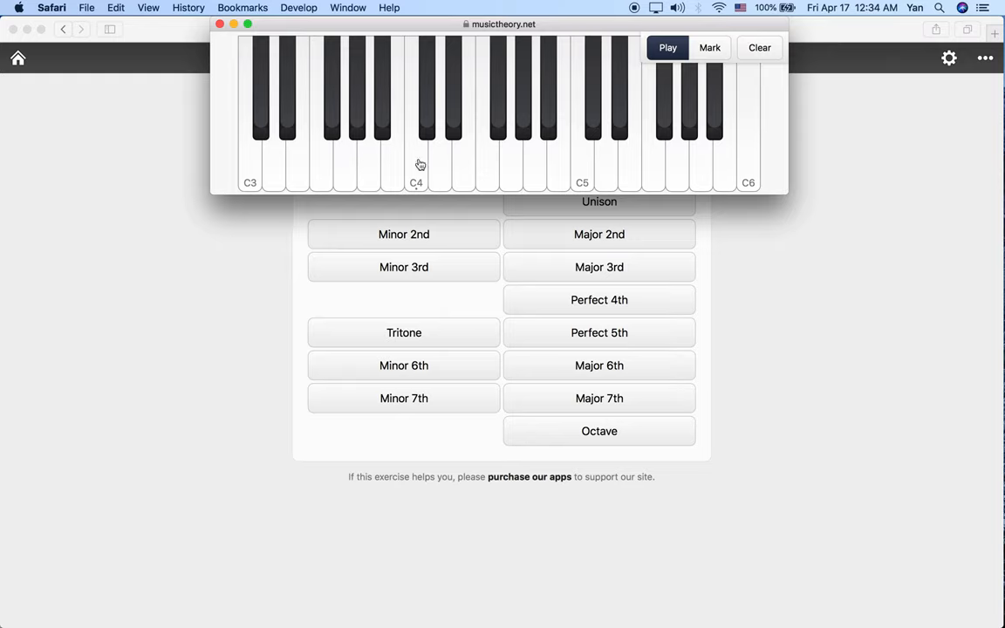
mouse_move(453, 135)
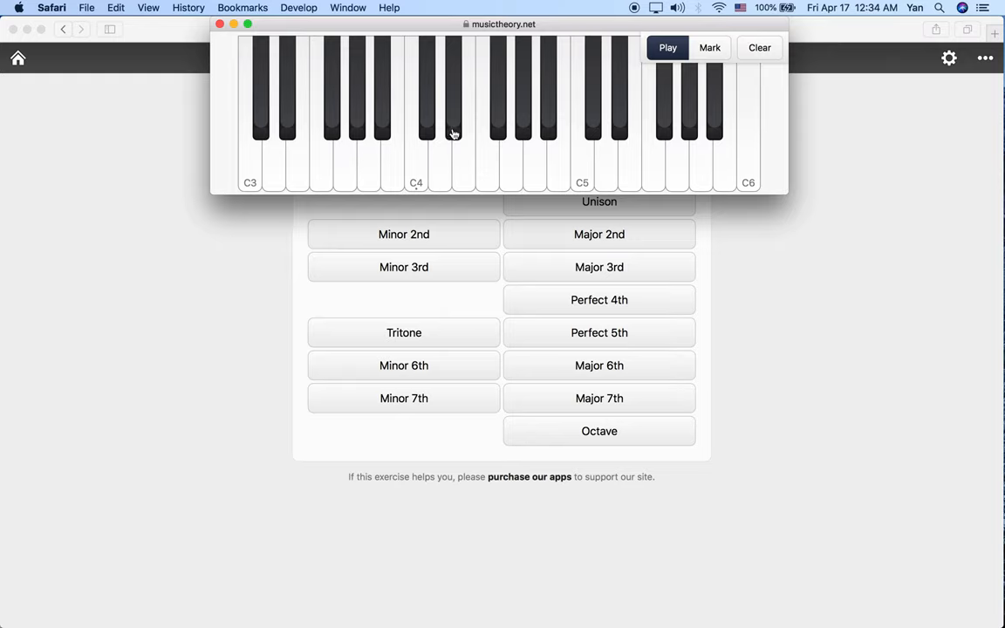
mouse_move(467, 172)
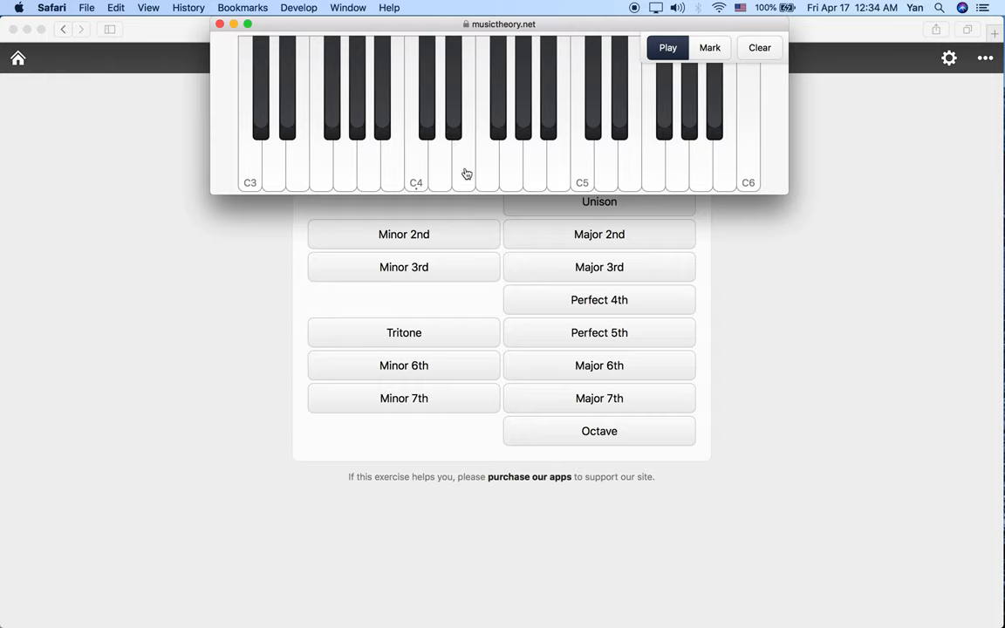
mouse_move(447, 177)
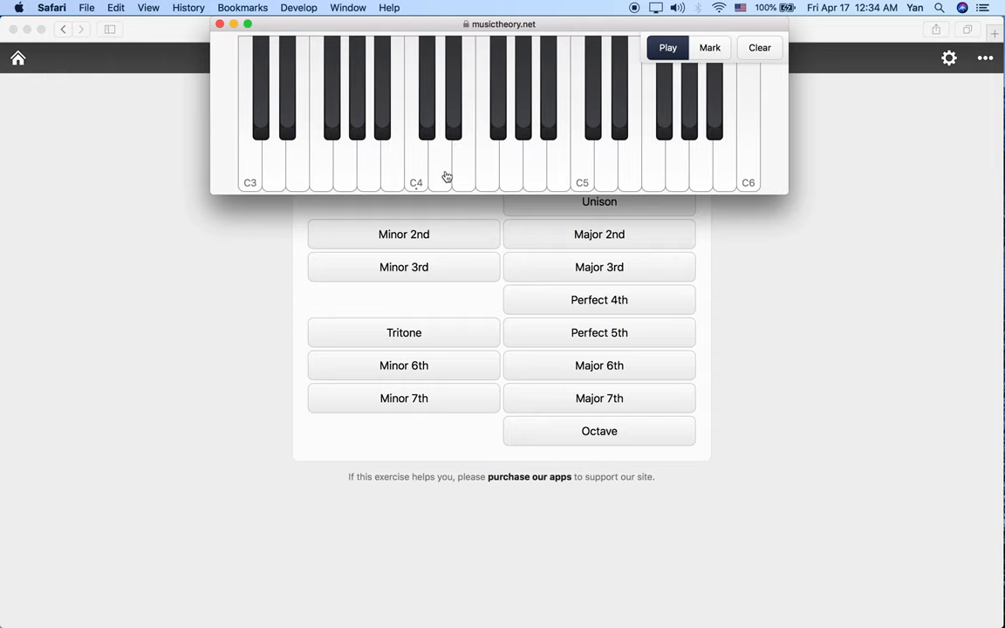
mouse_move(462, 174)
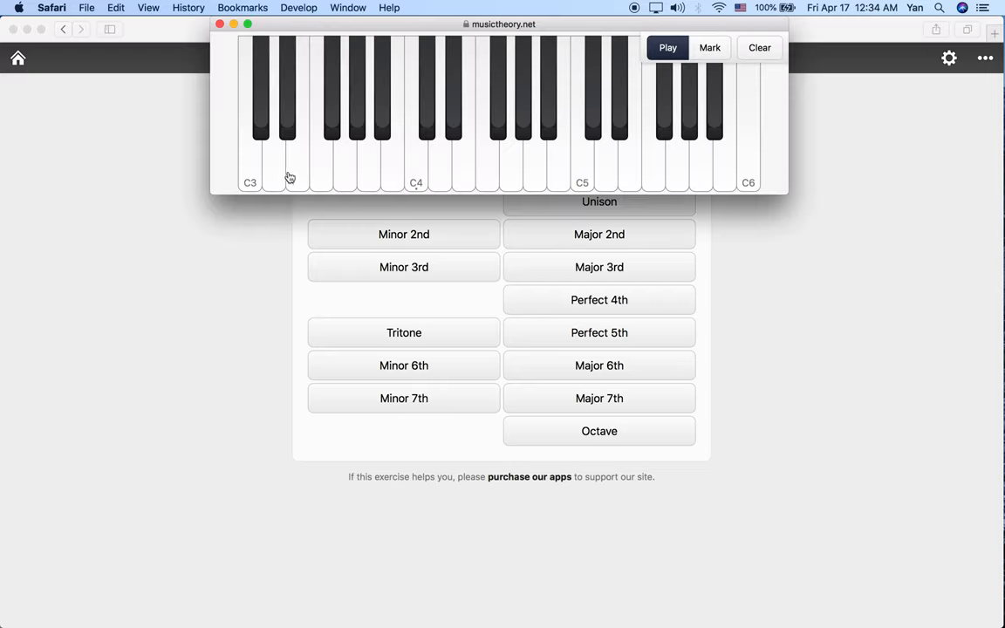
mouse_move(480, 165)
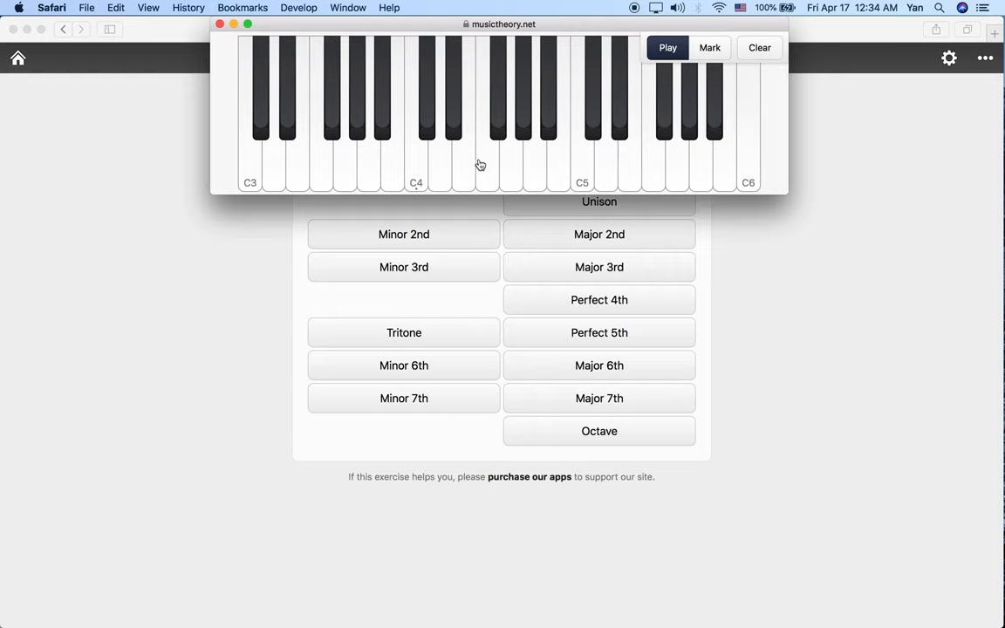
mouse_move(295, 168)
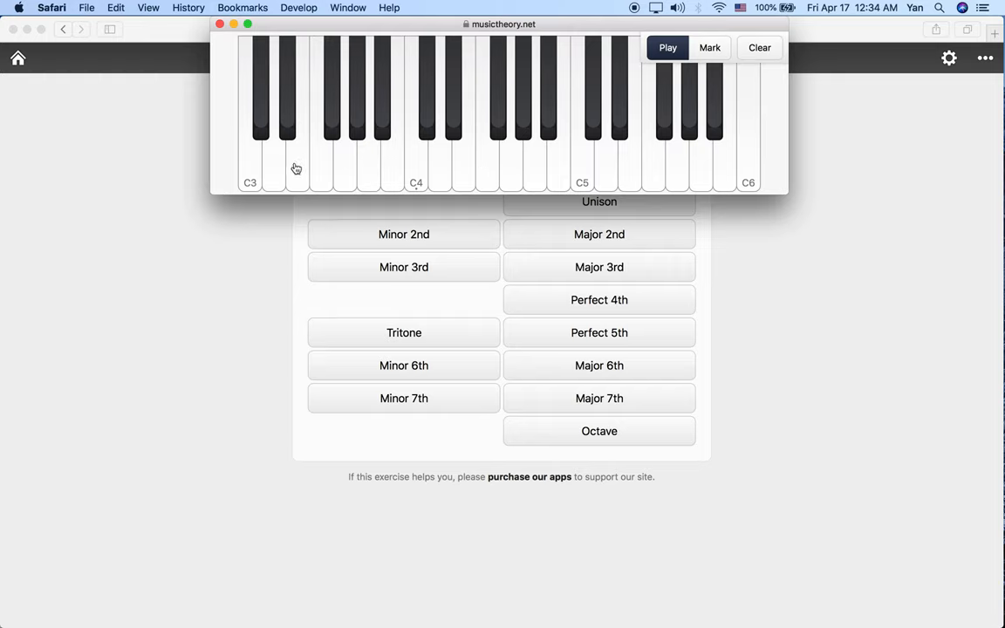
mouse_move(286, 170)
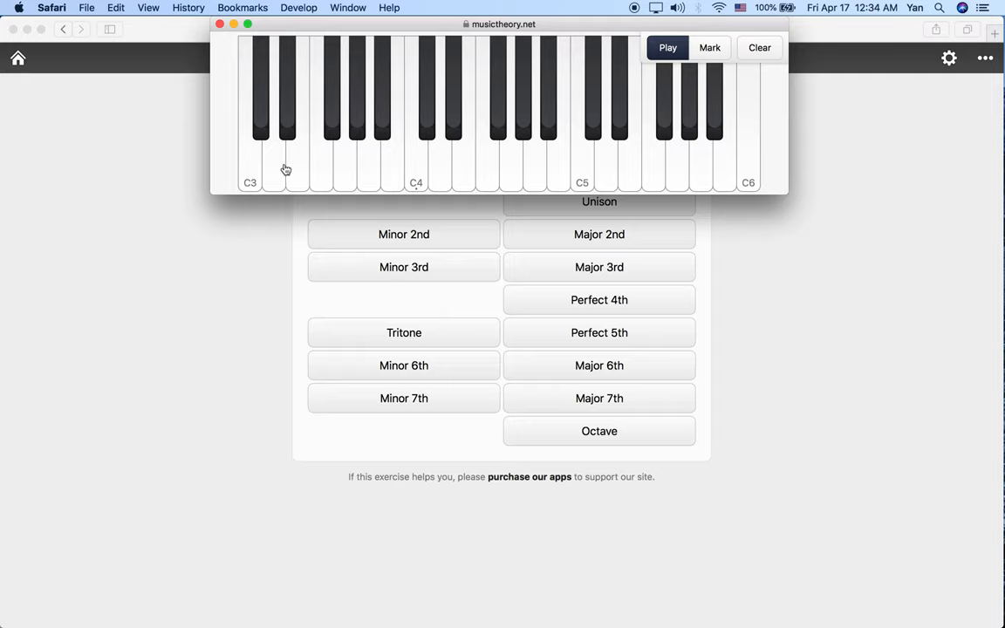
mouse_move(298, 169)
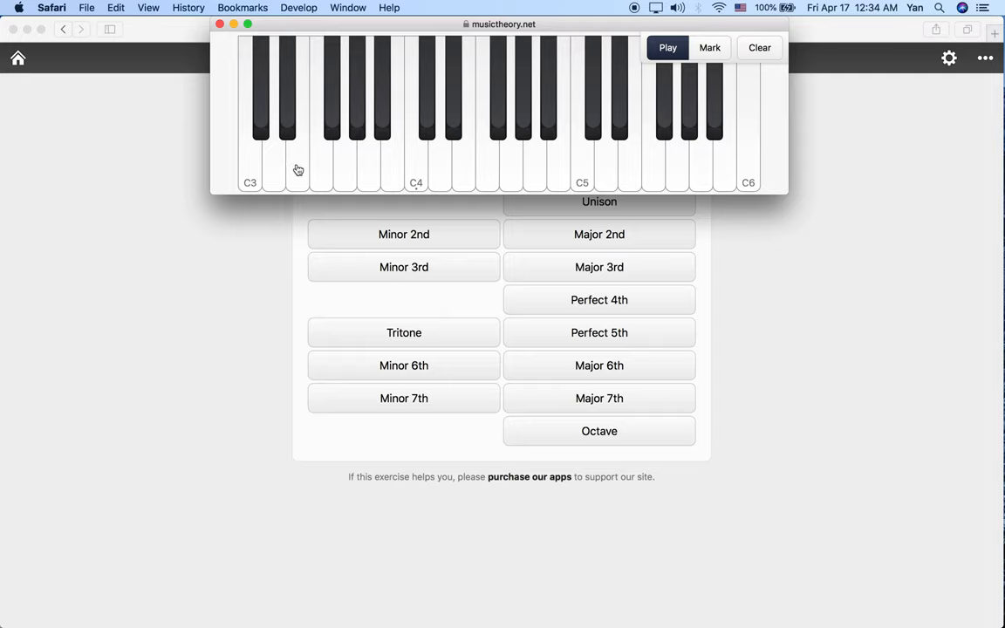
mouse_move(469, 167)
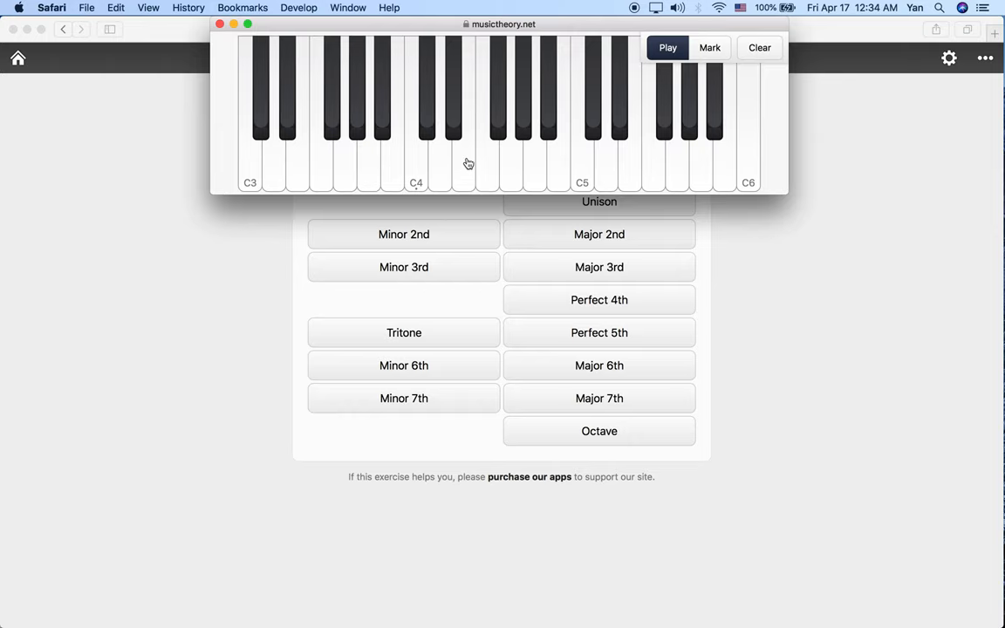
mouse_move(469, 155)
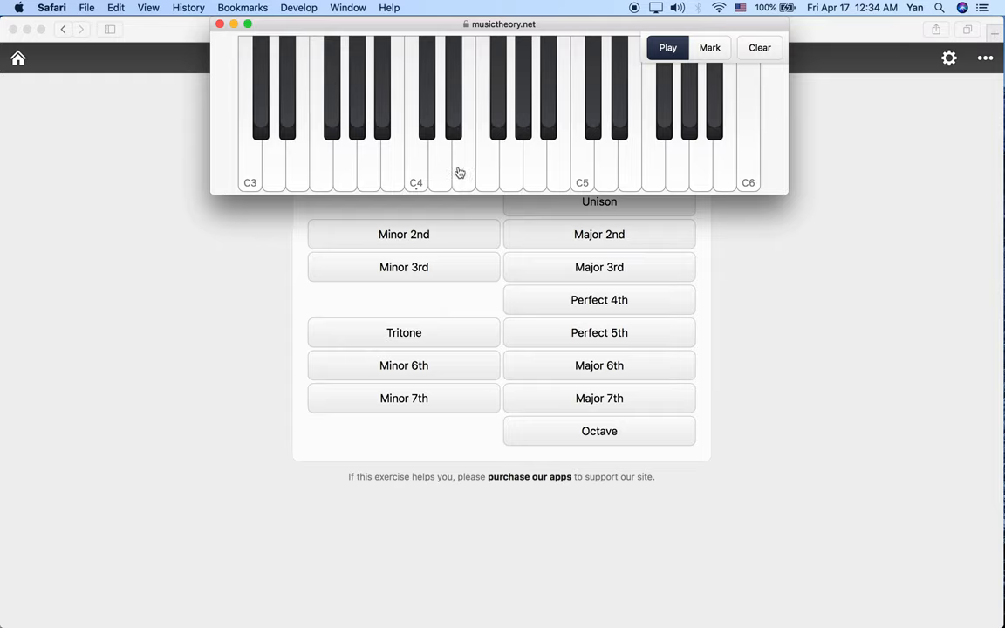
mouse_move(300, 169)
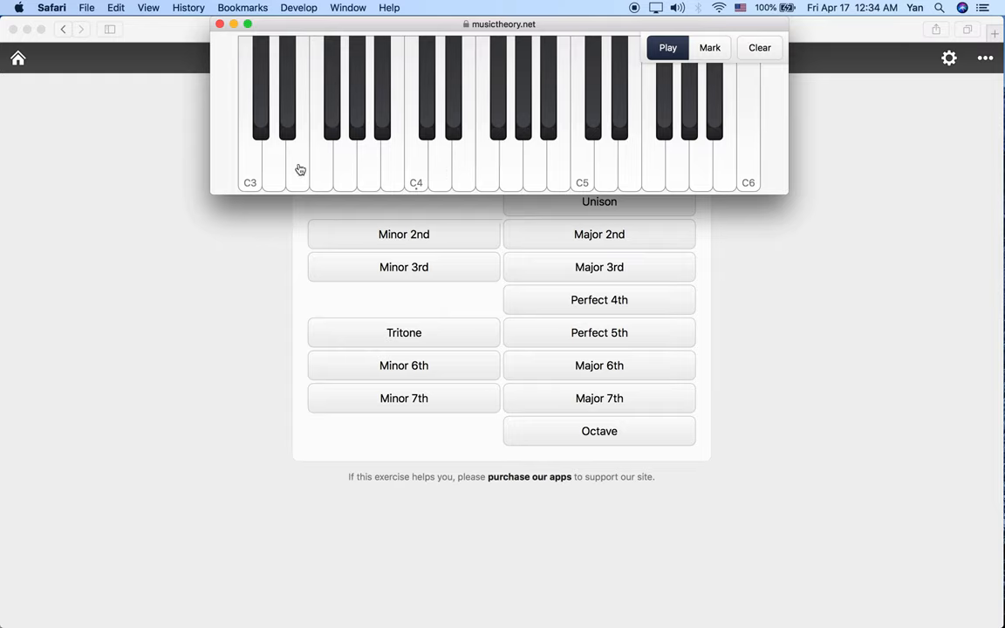
mouse_move(464, 170)
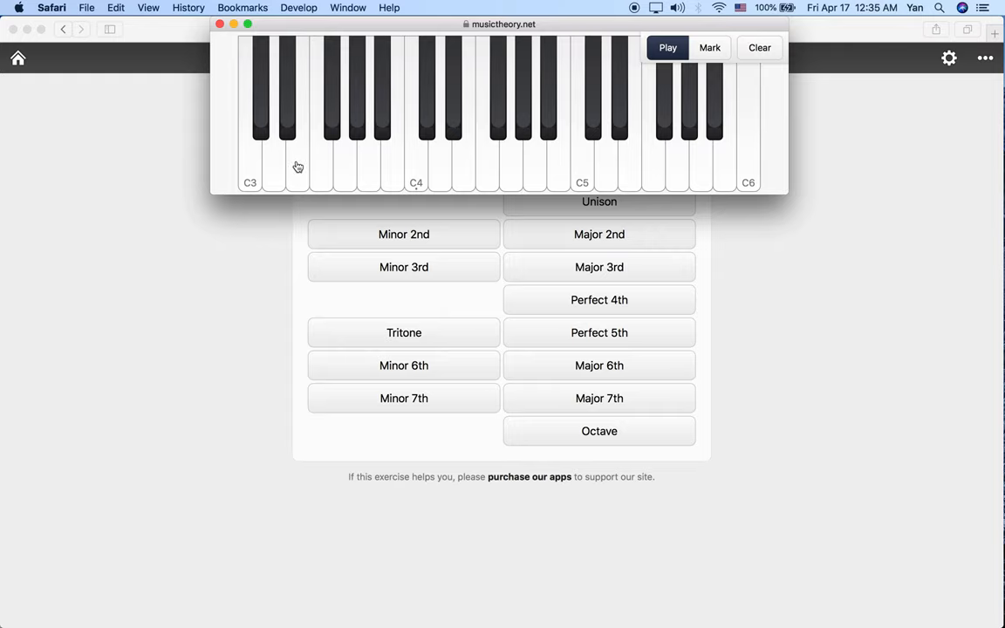
mouse_move(465, 161)
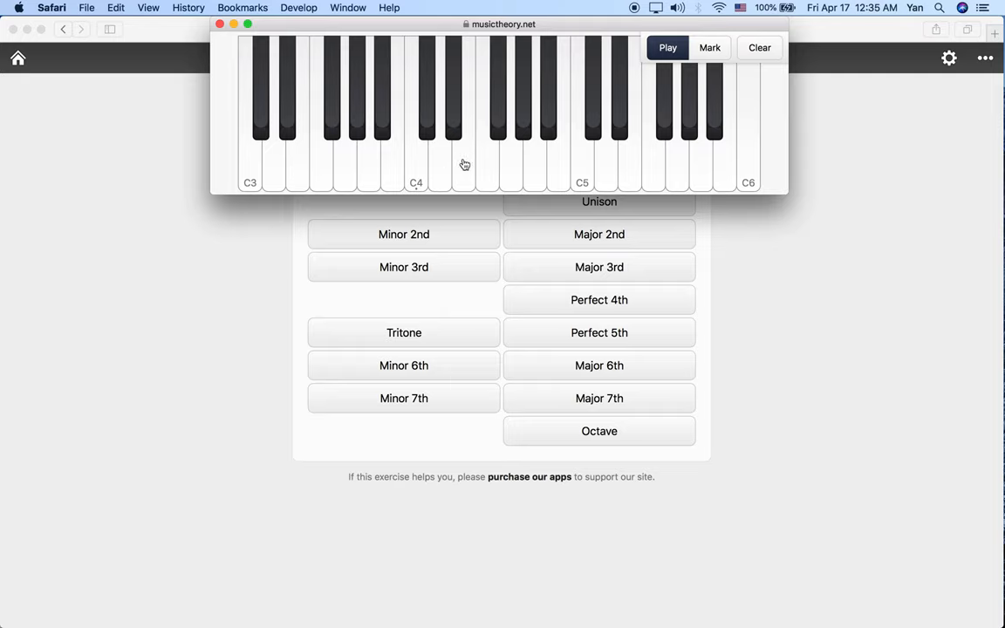
mouse_move(406, 164)
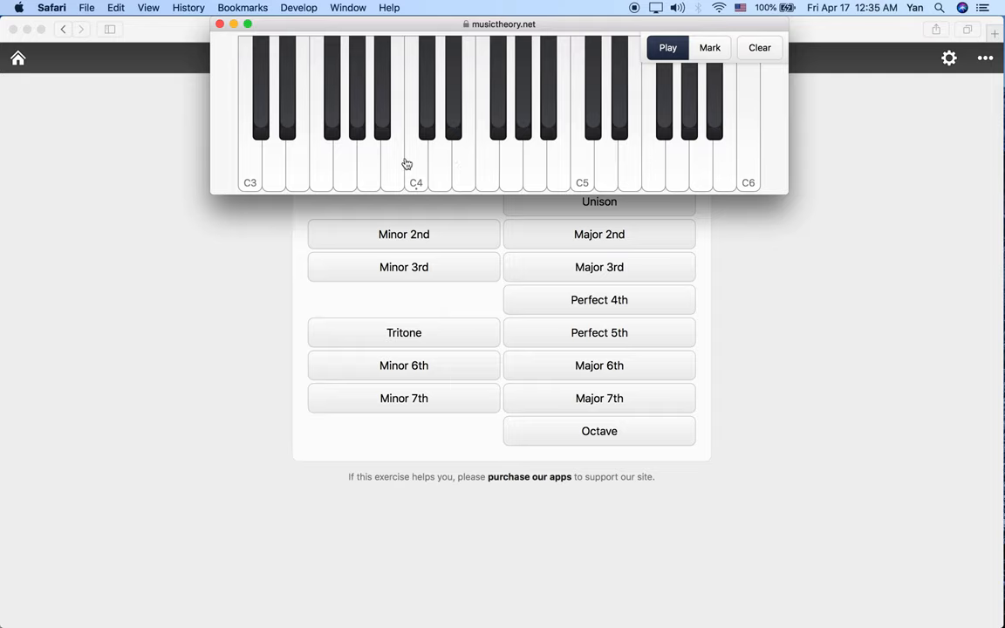
mouse_move(264, 152)
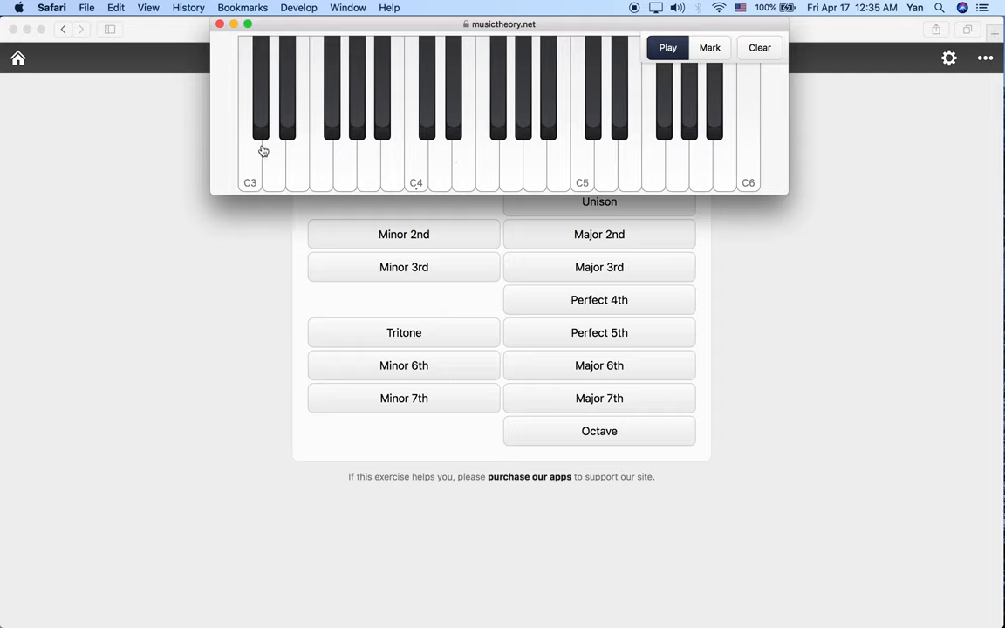
mouse_move(466, 180)
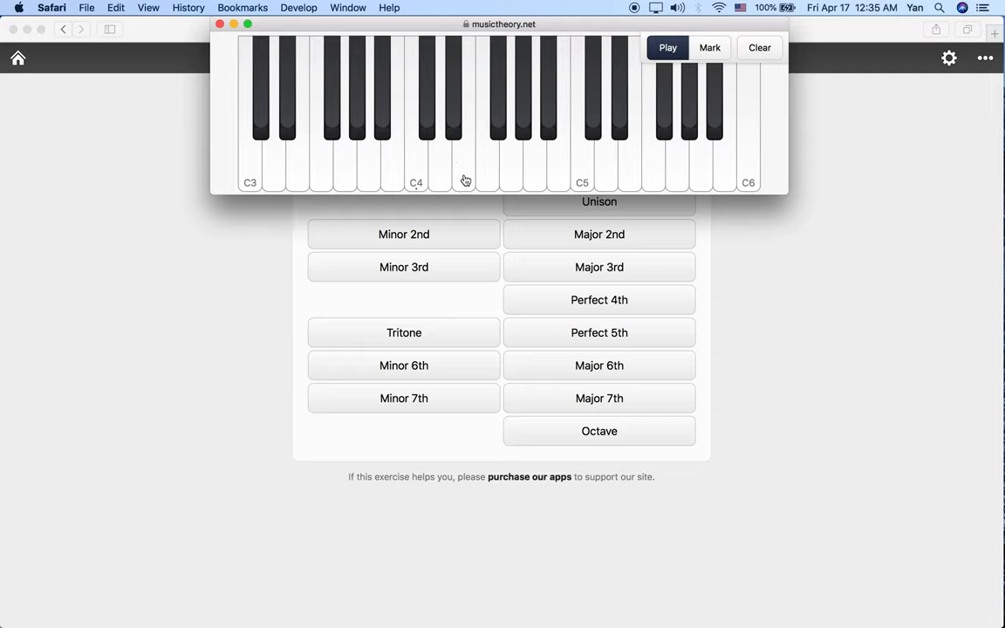
mouse_move(463, 135)
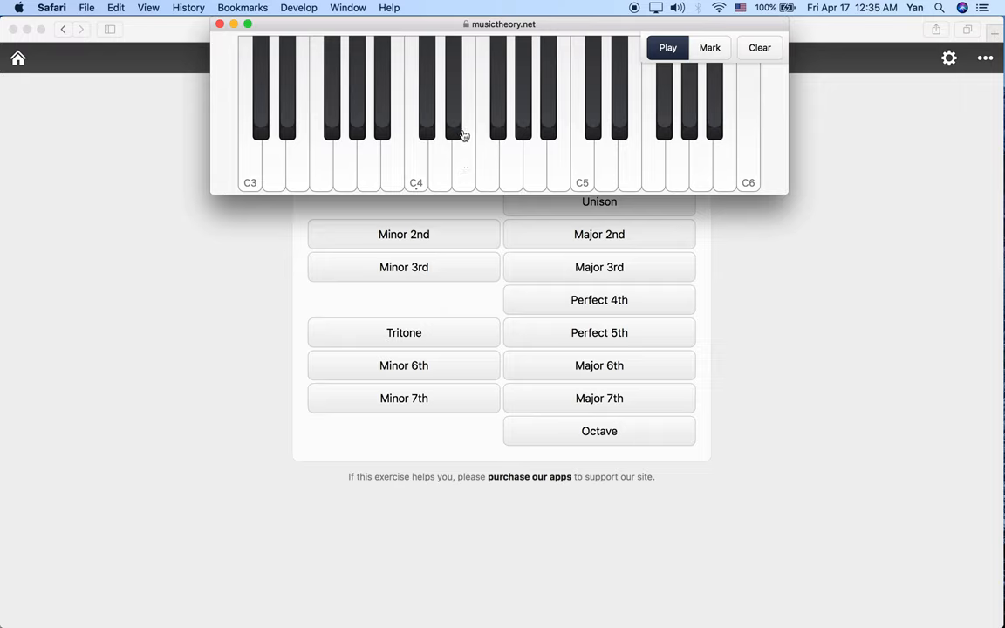
mouse_move(297, 198)
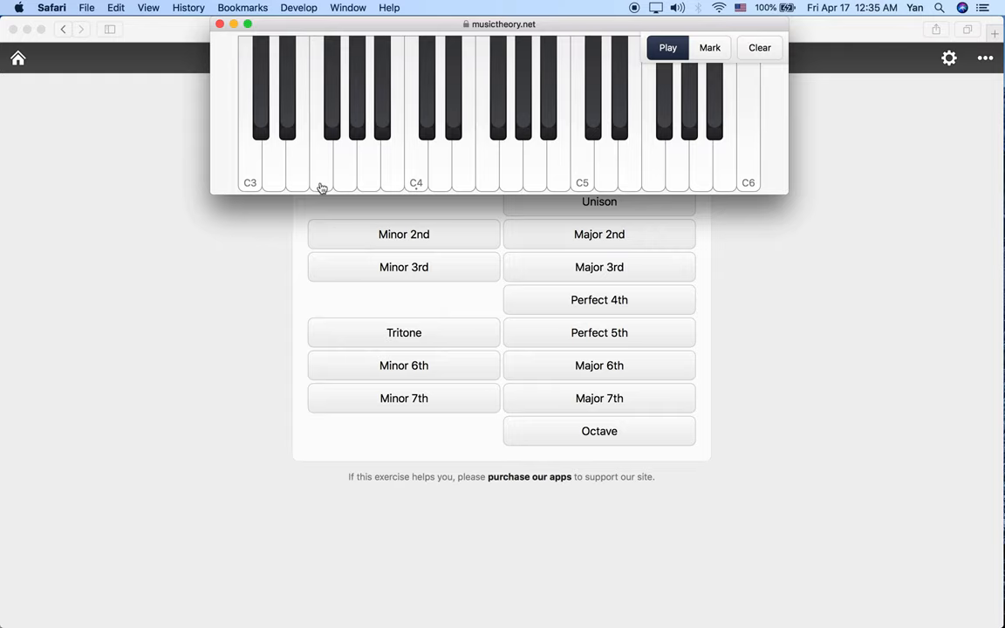
mouse_move(454, 118)
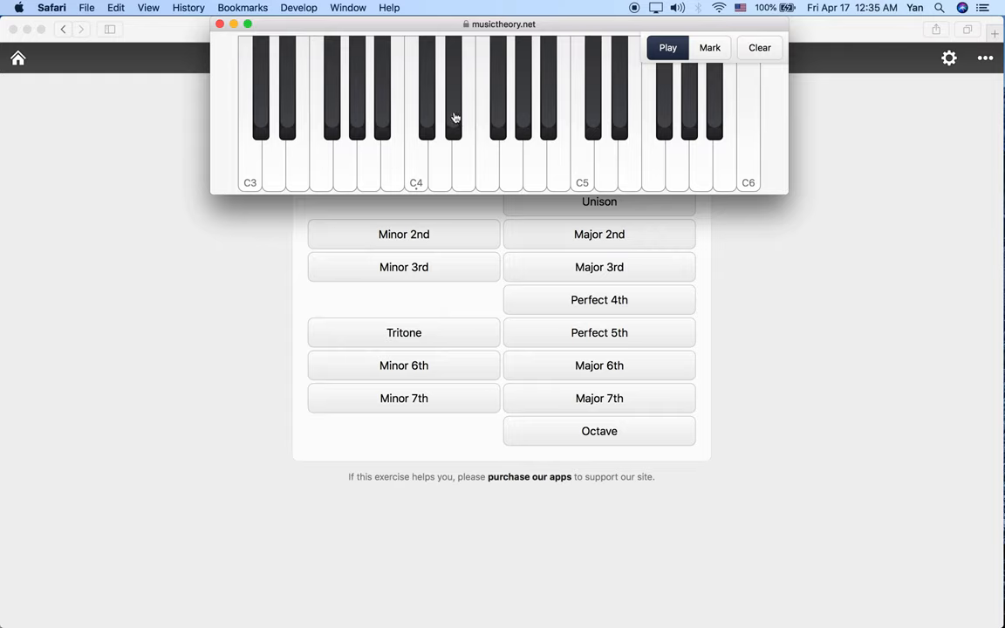
mouse_move(301, 166)
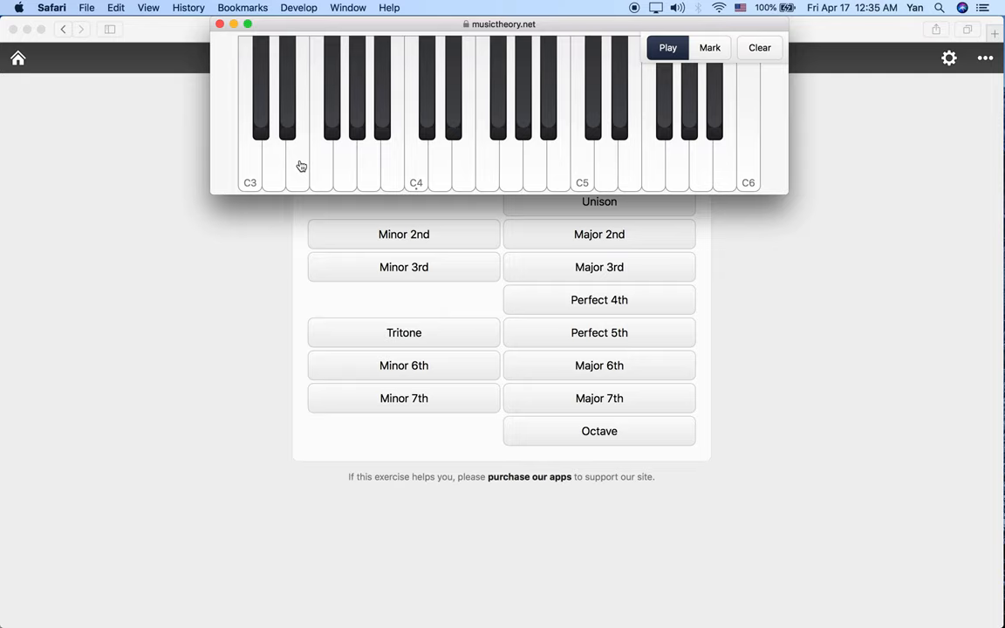
mouse_move(295, 136)
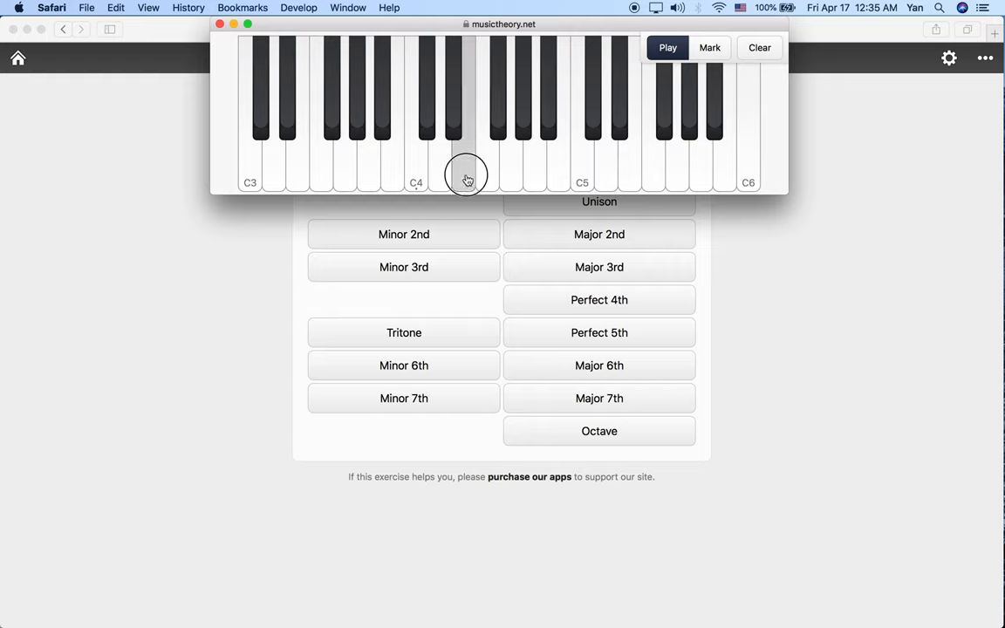
mouse_move(288, 96)
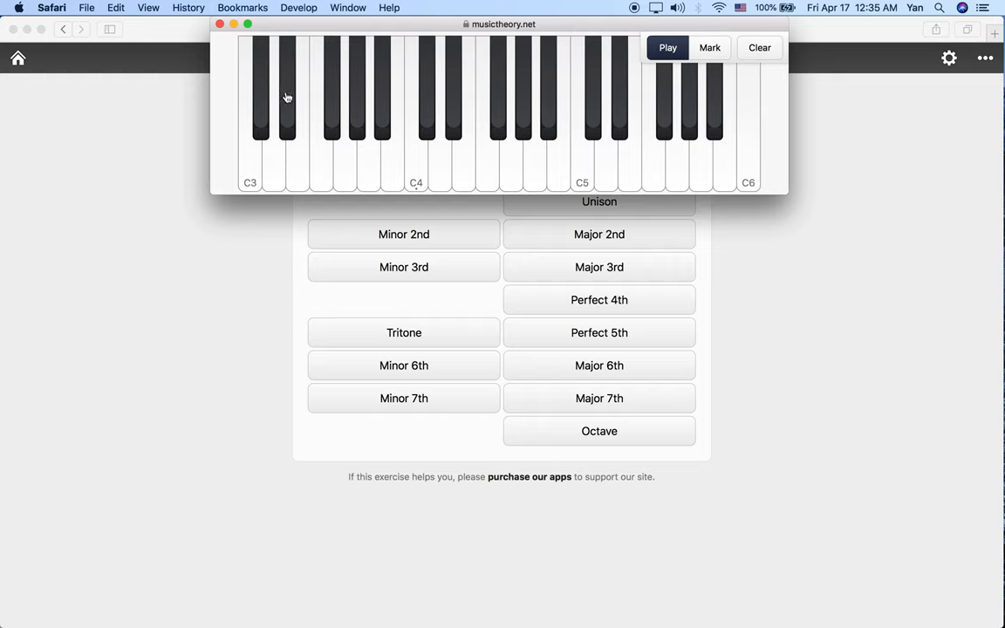
mouse_move(460, 94)
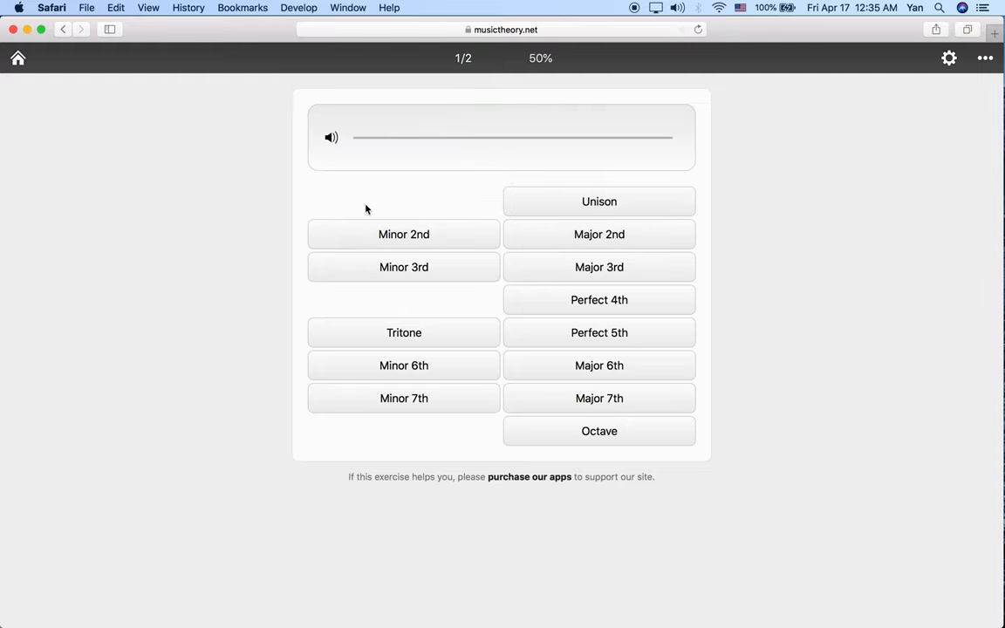
mouse_move(332, 139)
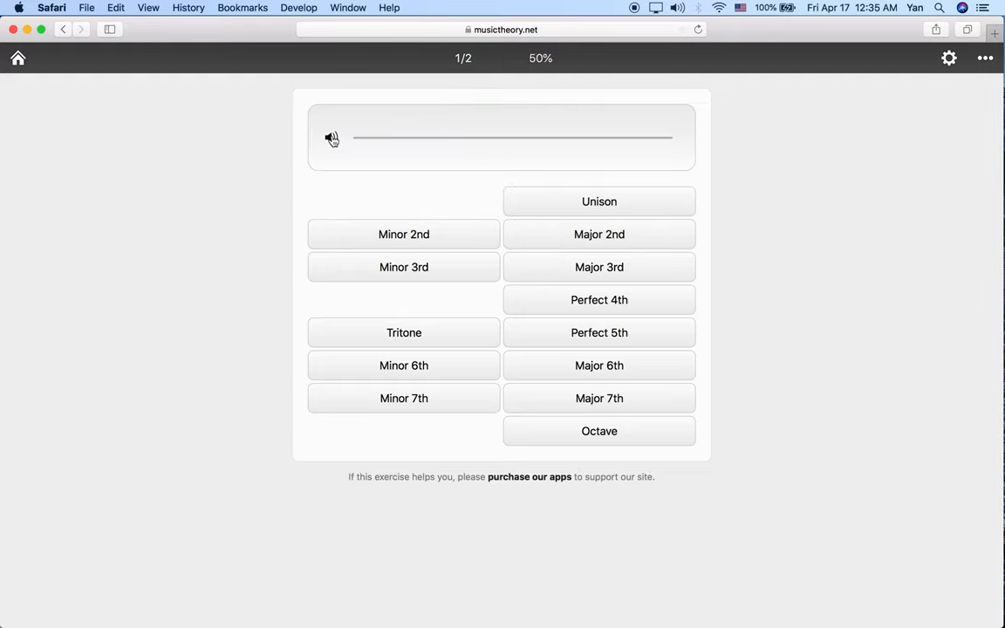
Play the interval and answer Octave, reaching 2/3 (67%)
left_click(330, 138)
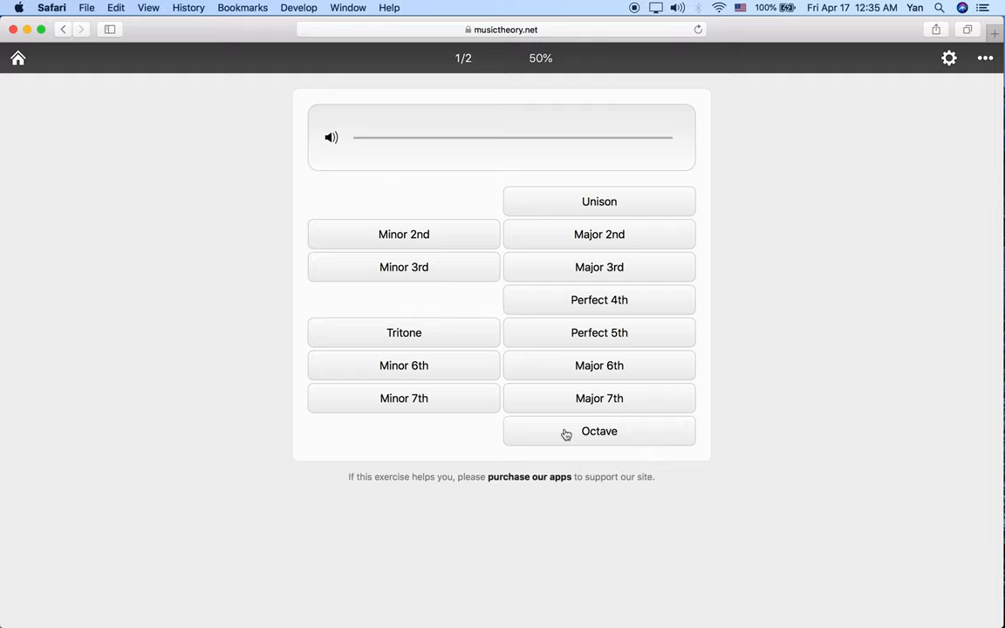
left_click(600, 431)
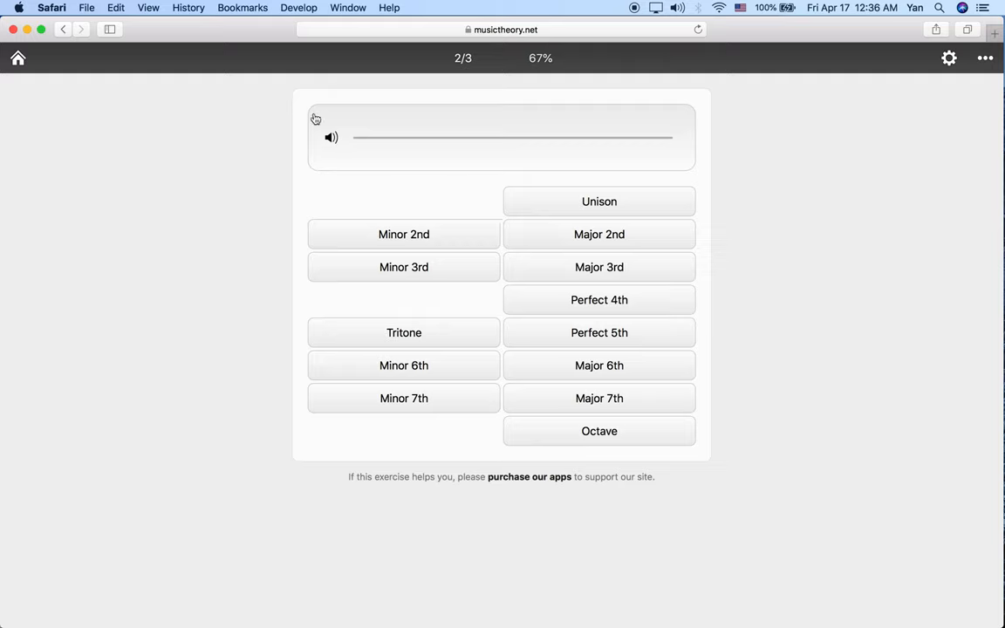
mouse_move(331, 139)
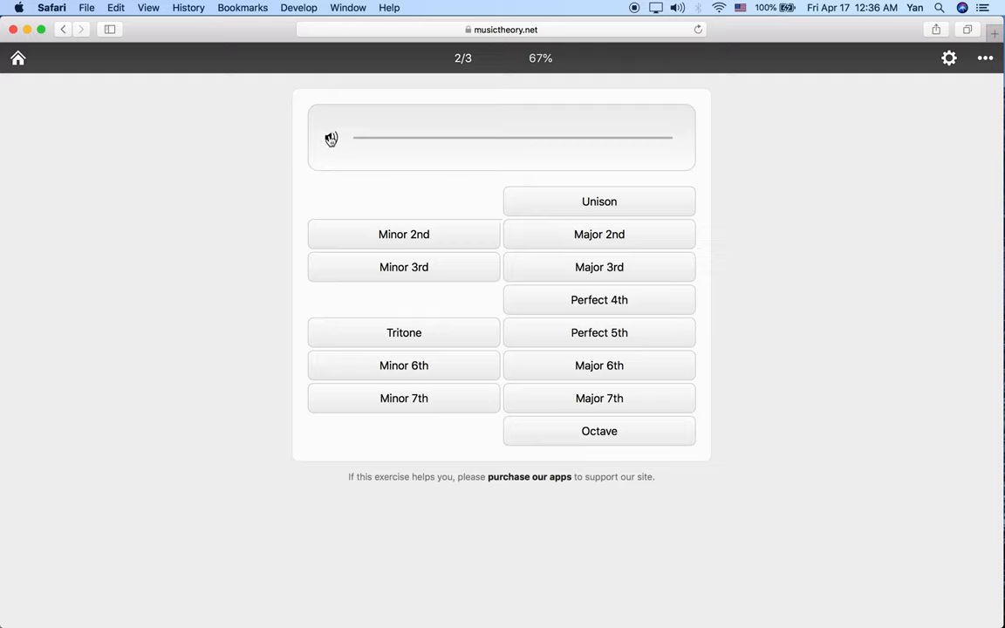
Replay the interval three times and answer Perfect 5th, reaching 3/4 (75%)
left_click(330, 140)
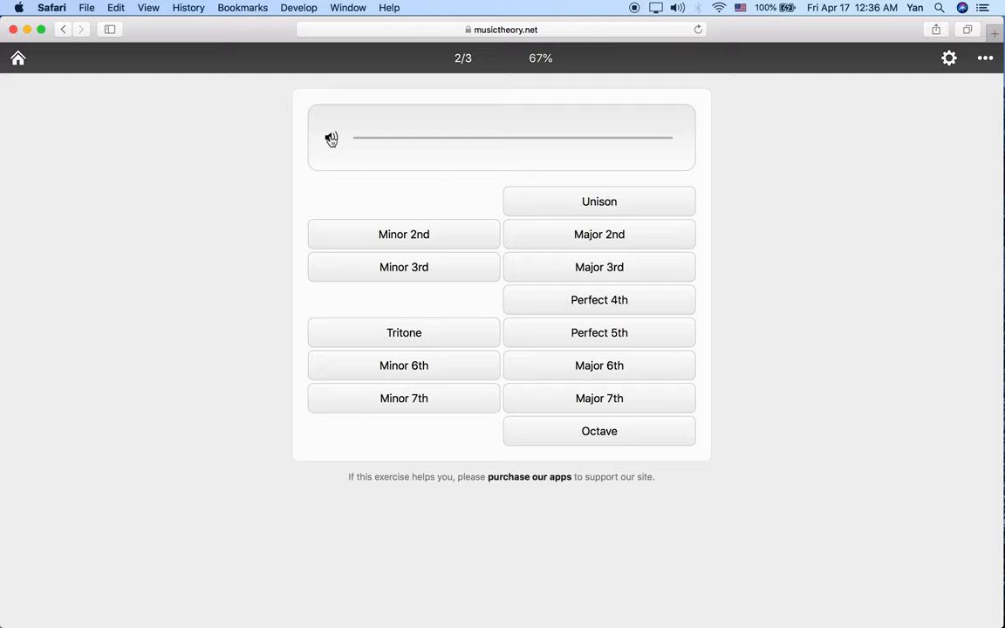
left_click(330, 138)
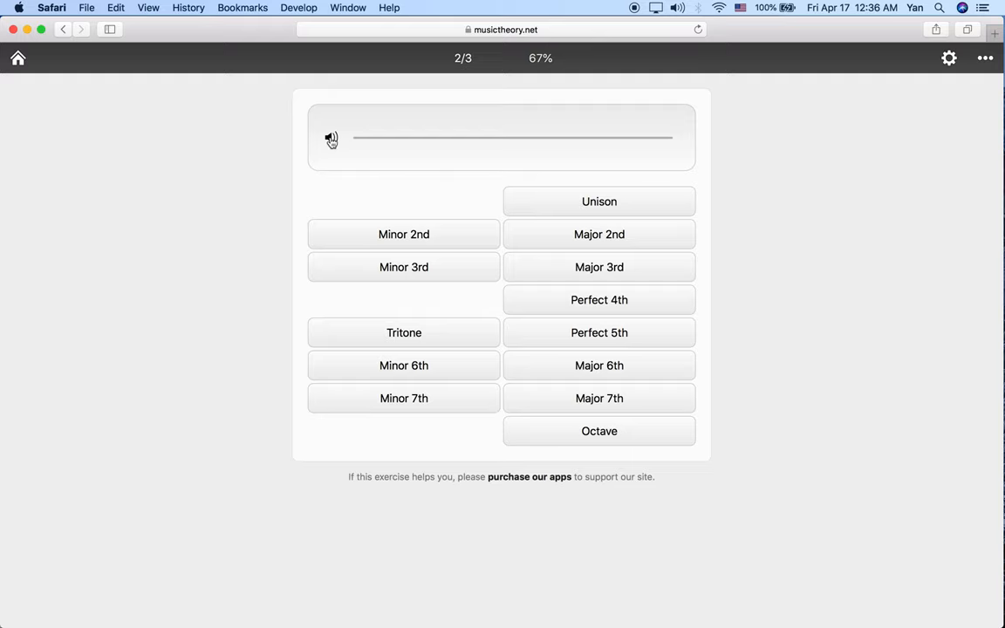
left_click(330, 138)
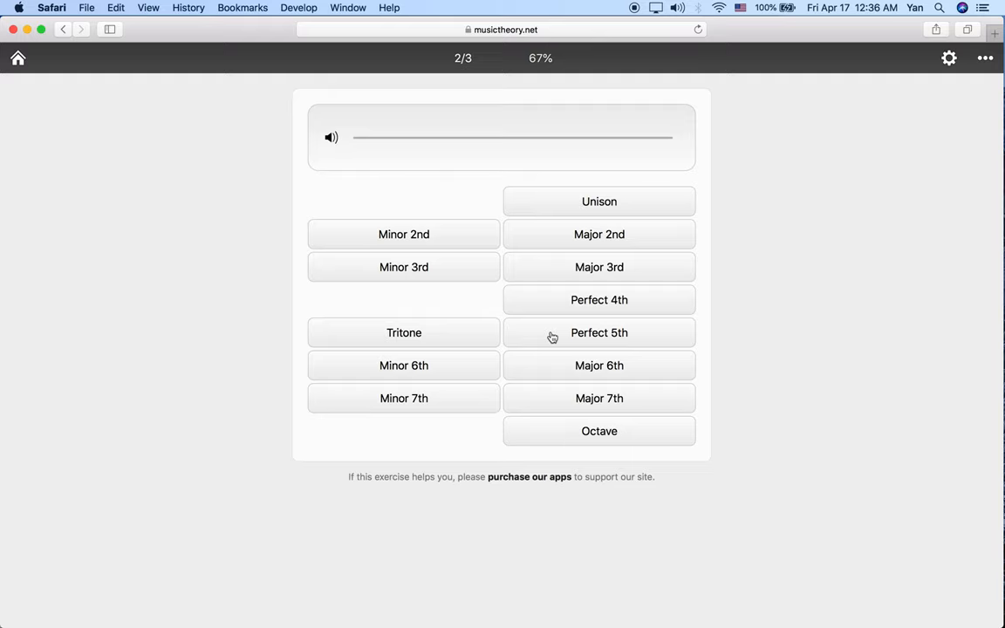
left_click(598, 332)
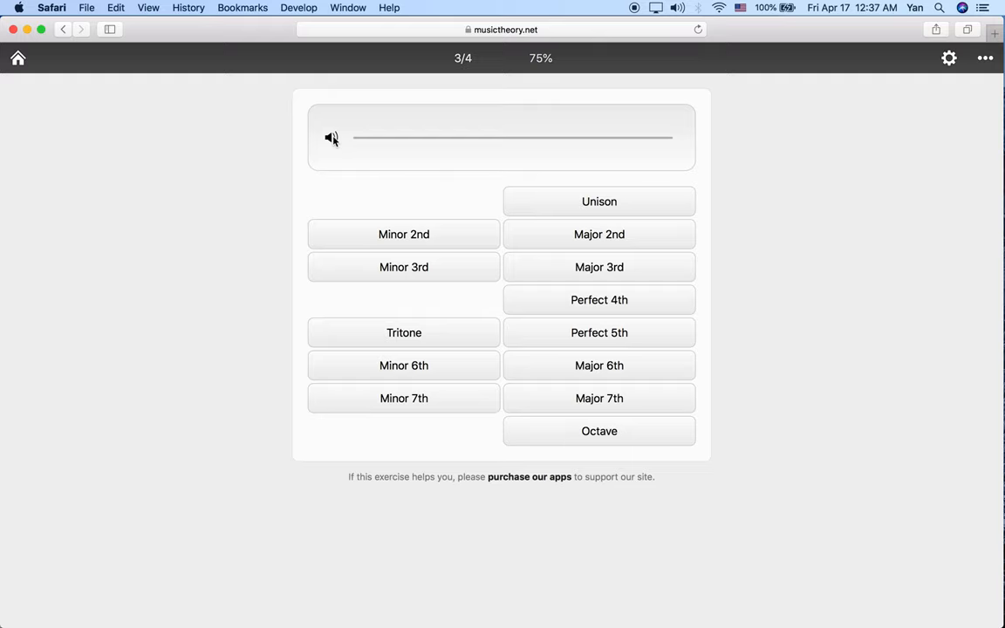
Listen to the interval twice and answer Major 7th, reaching 4/5 (80%)
left_click(331, 138)
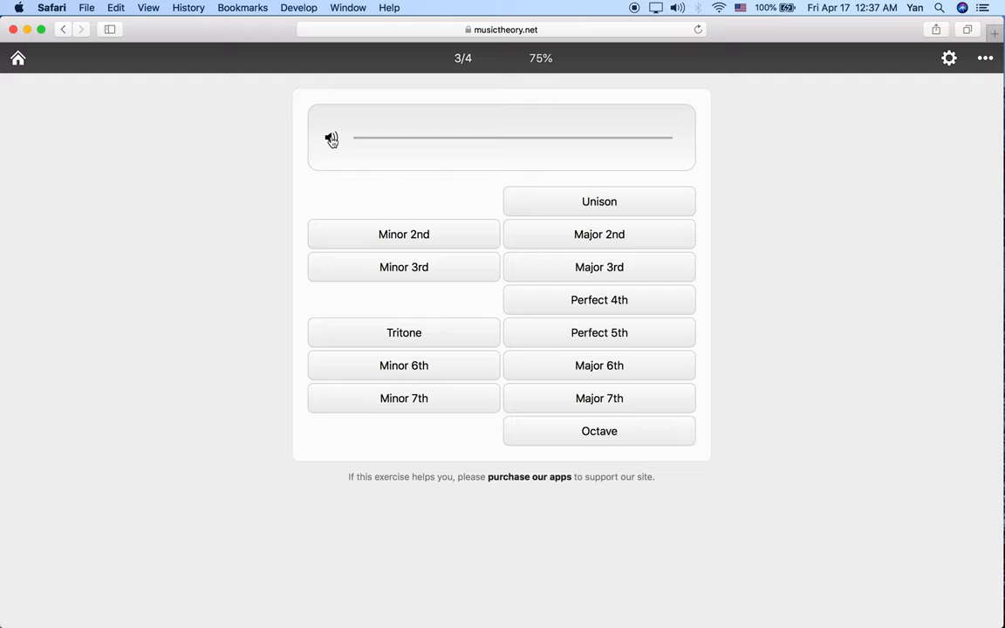
left_click(331, 138)
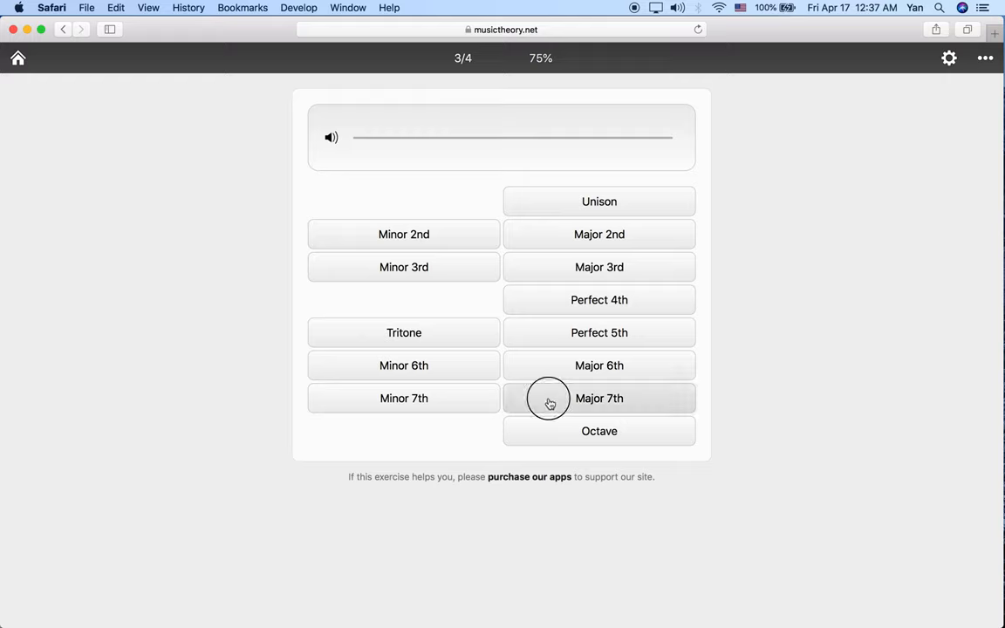
left_click(598, 398)
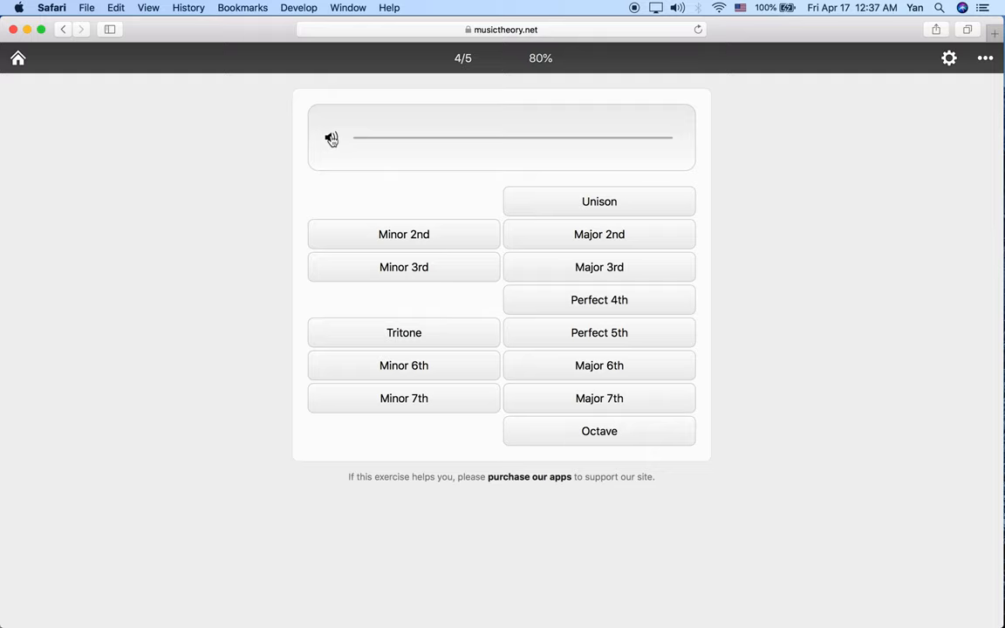
Play the interval and answer Minor 3rd, reaching 5/6 (83%)
left_click(332, 138)
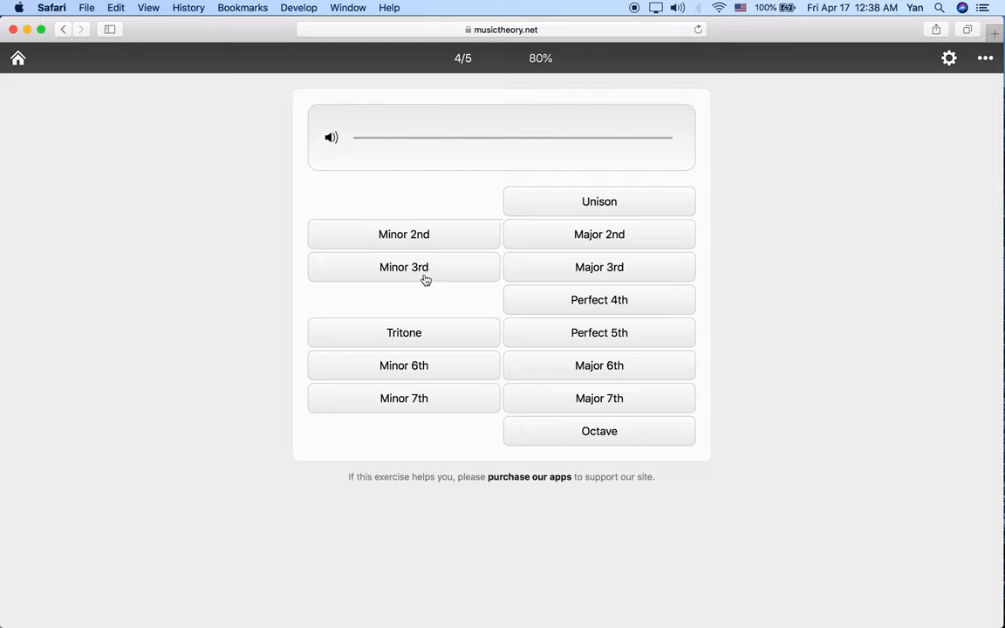
left_click(403, 267)
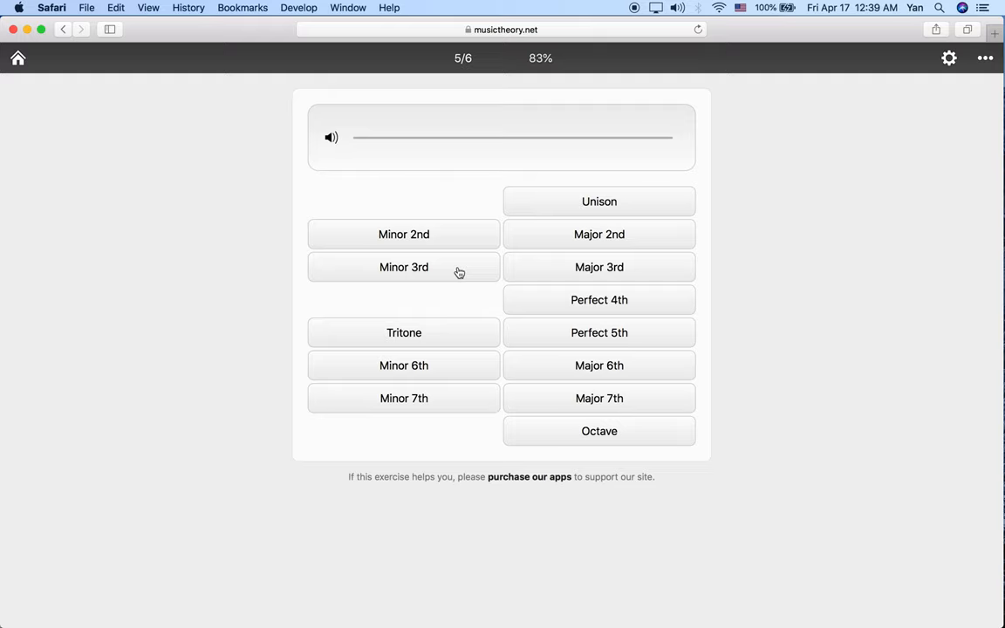
mouse_move(413, 198)
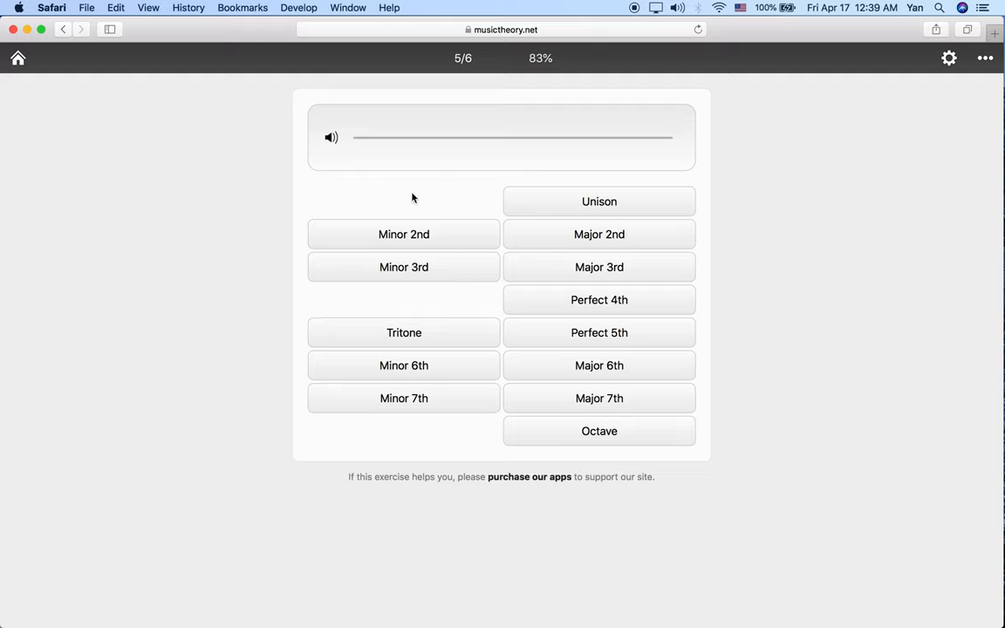
mouse_move(332, 139)
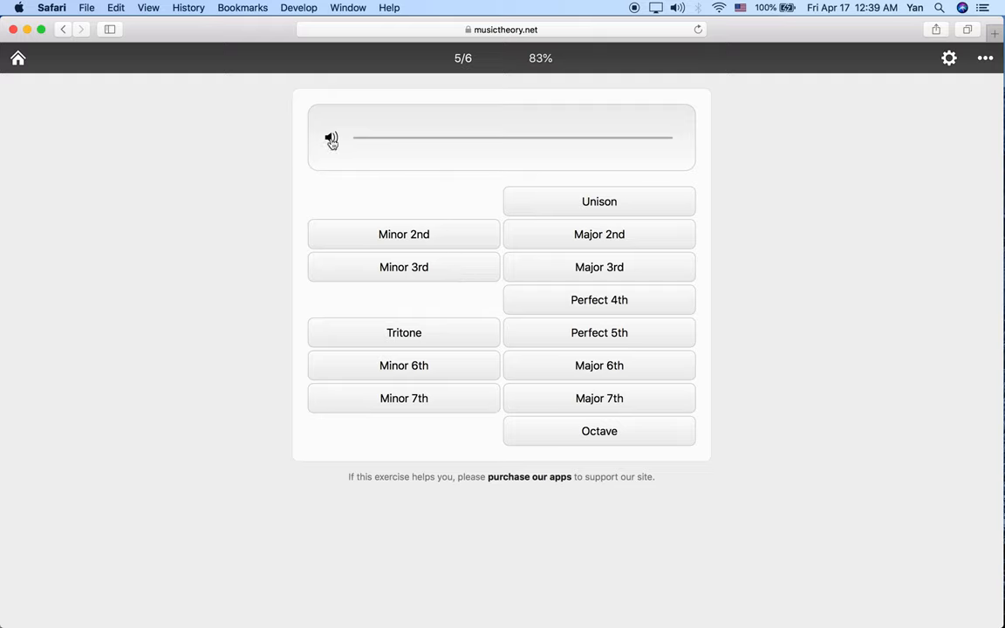